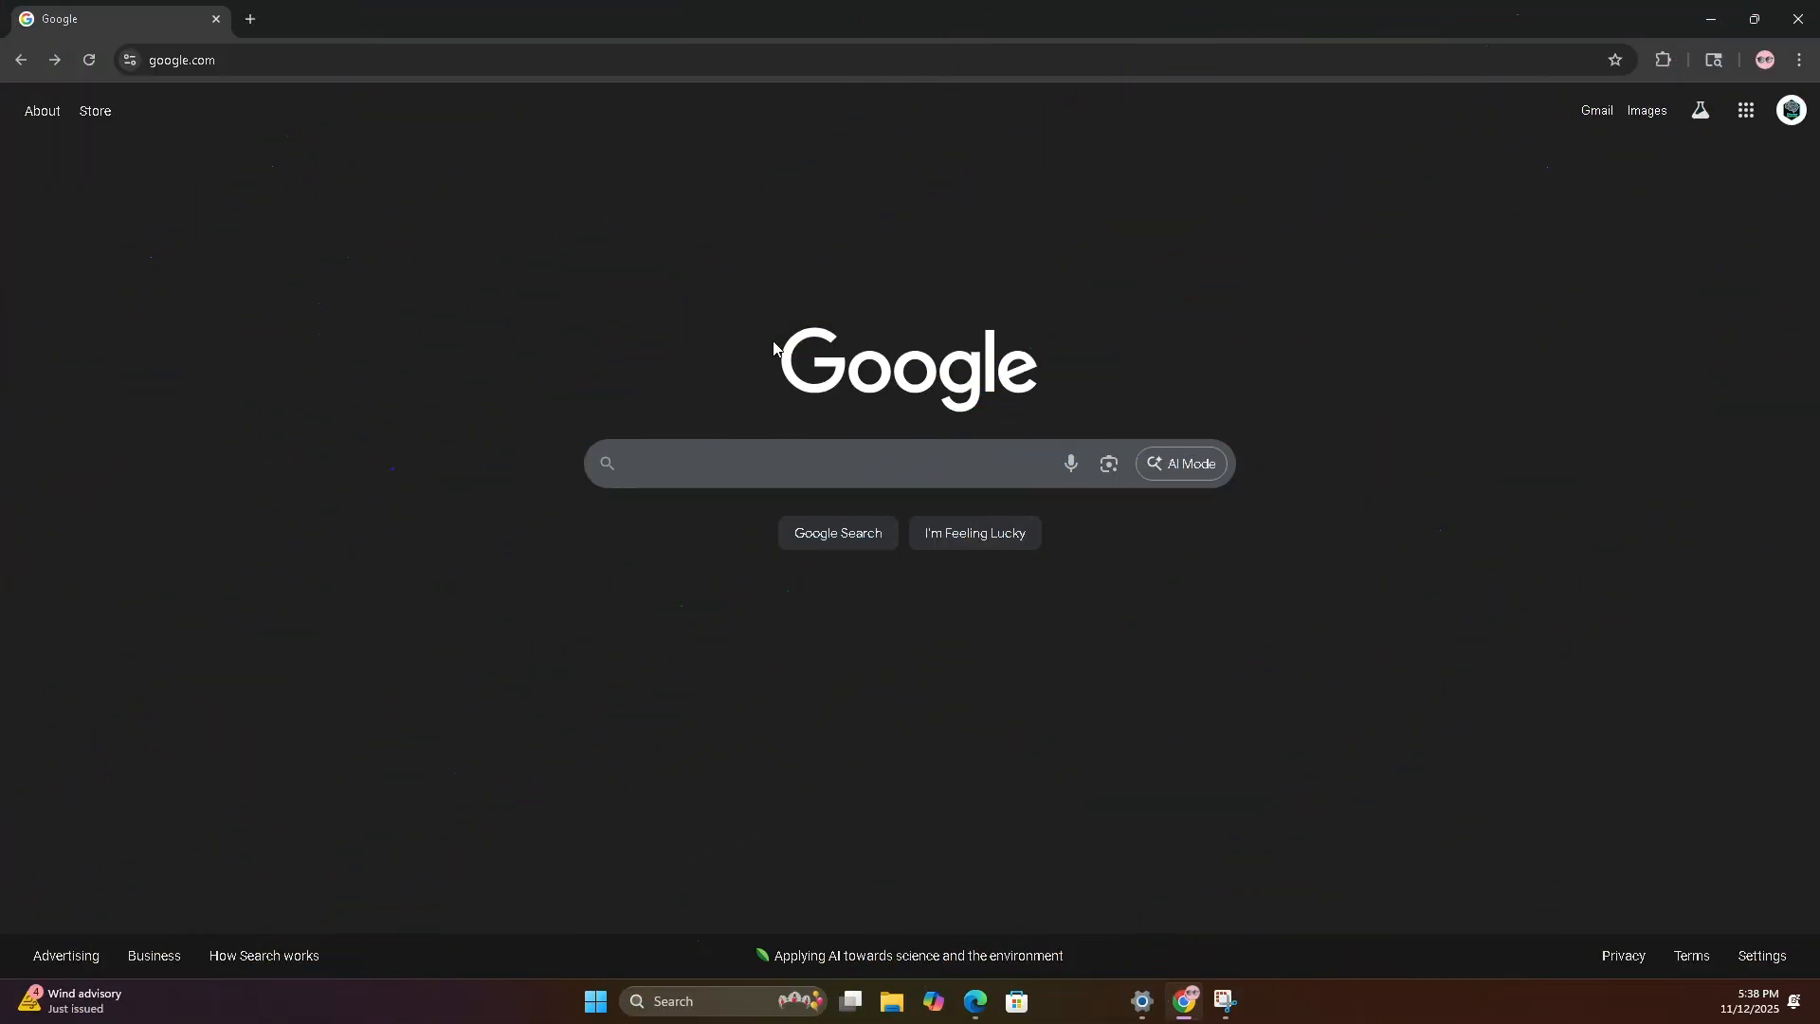
{"action": "mouse_move", "coordinate": [648, 433]}
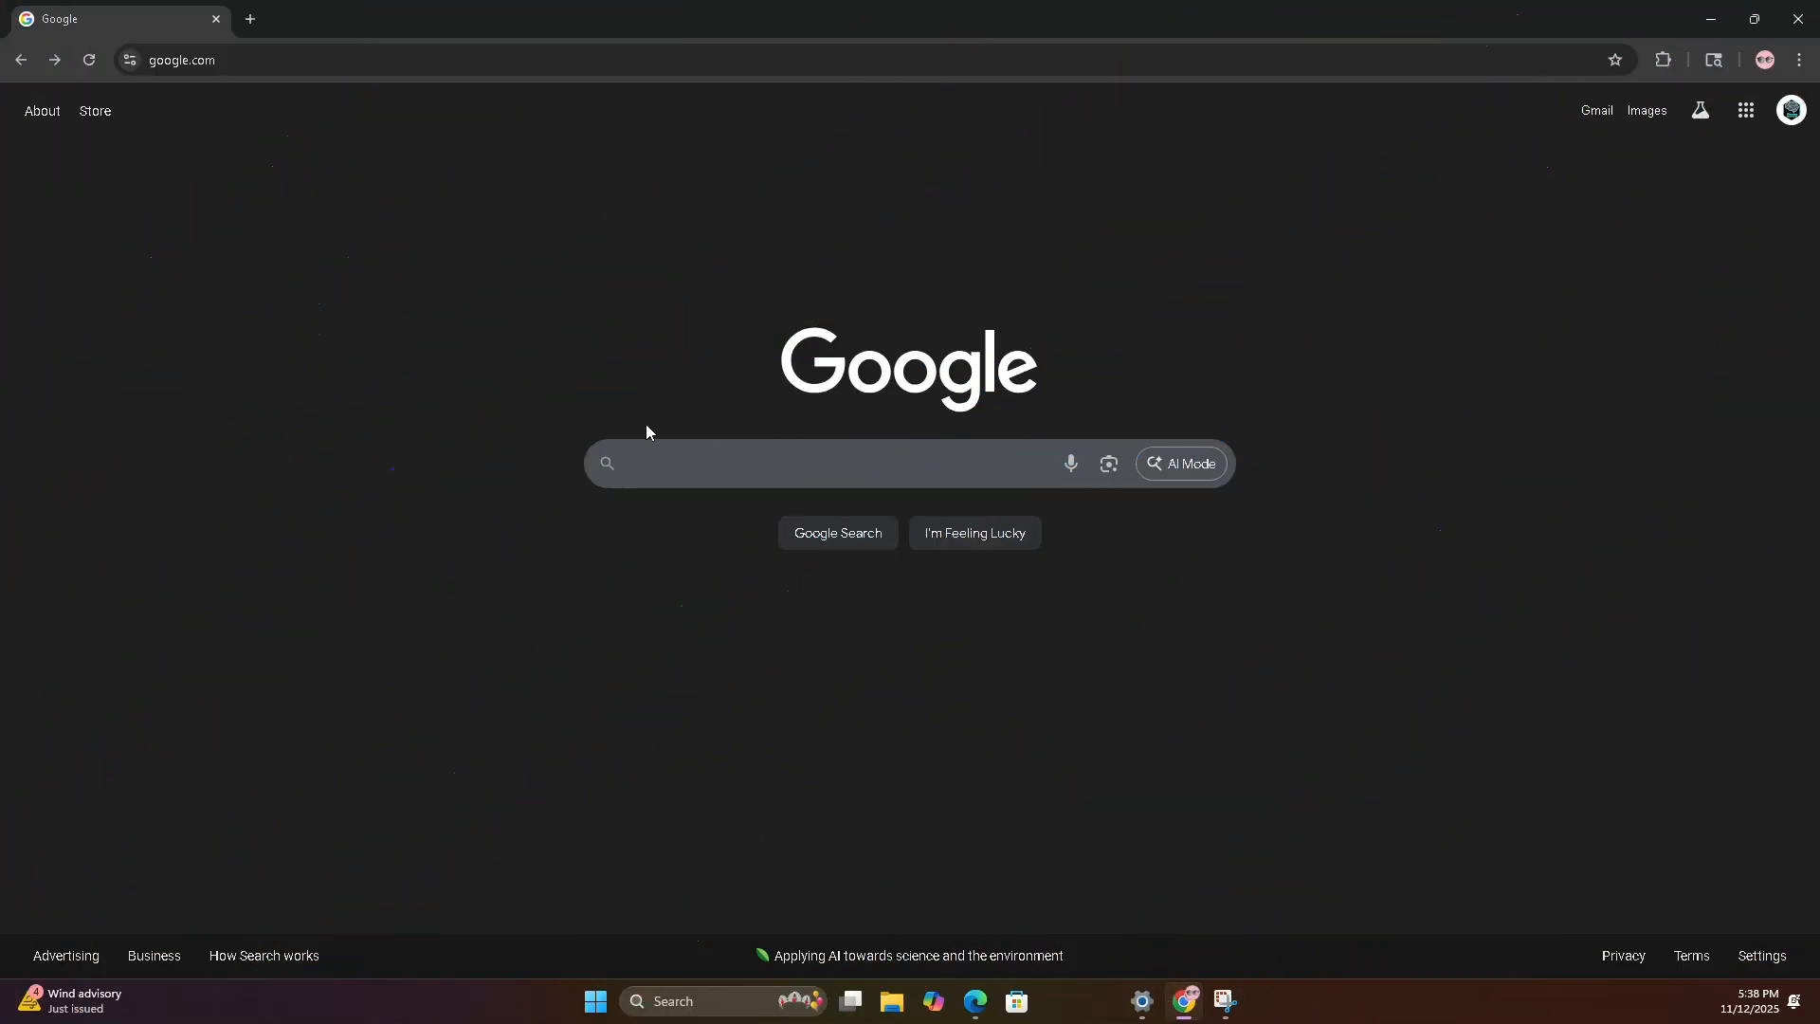
Step: Search Google for 'microsoft sql server' and scroll to Microsoft's official SQL Server page
{"action": "type", "text": "microsoft"}
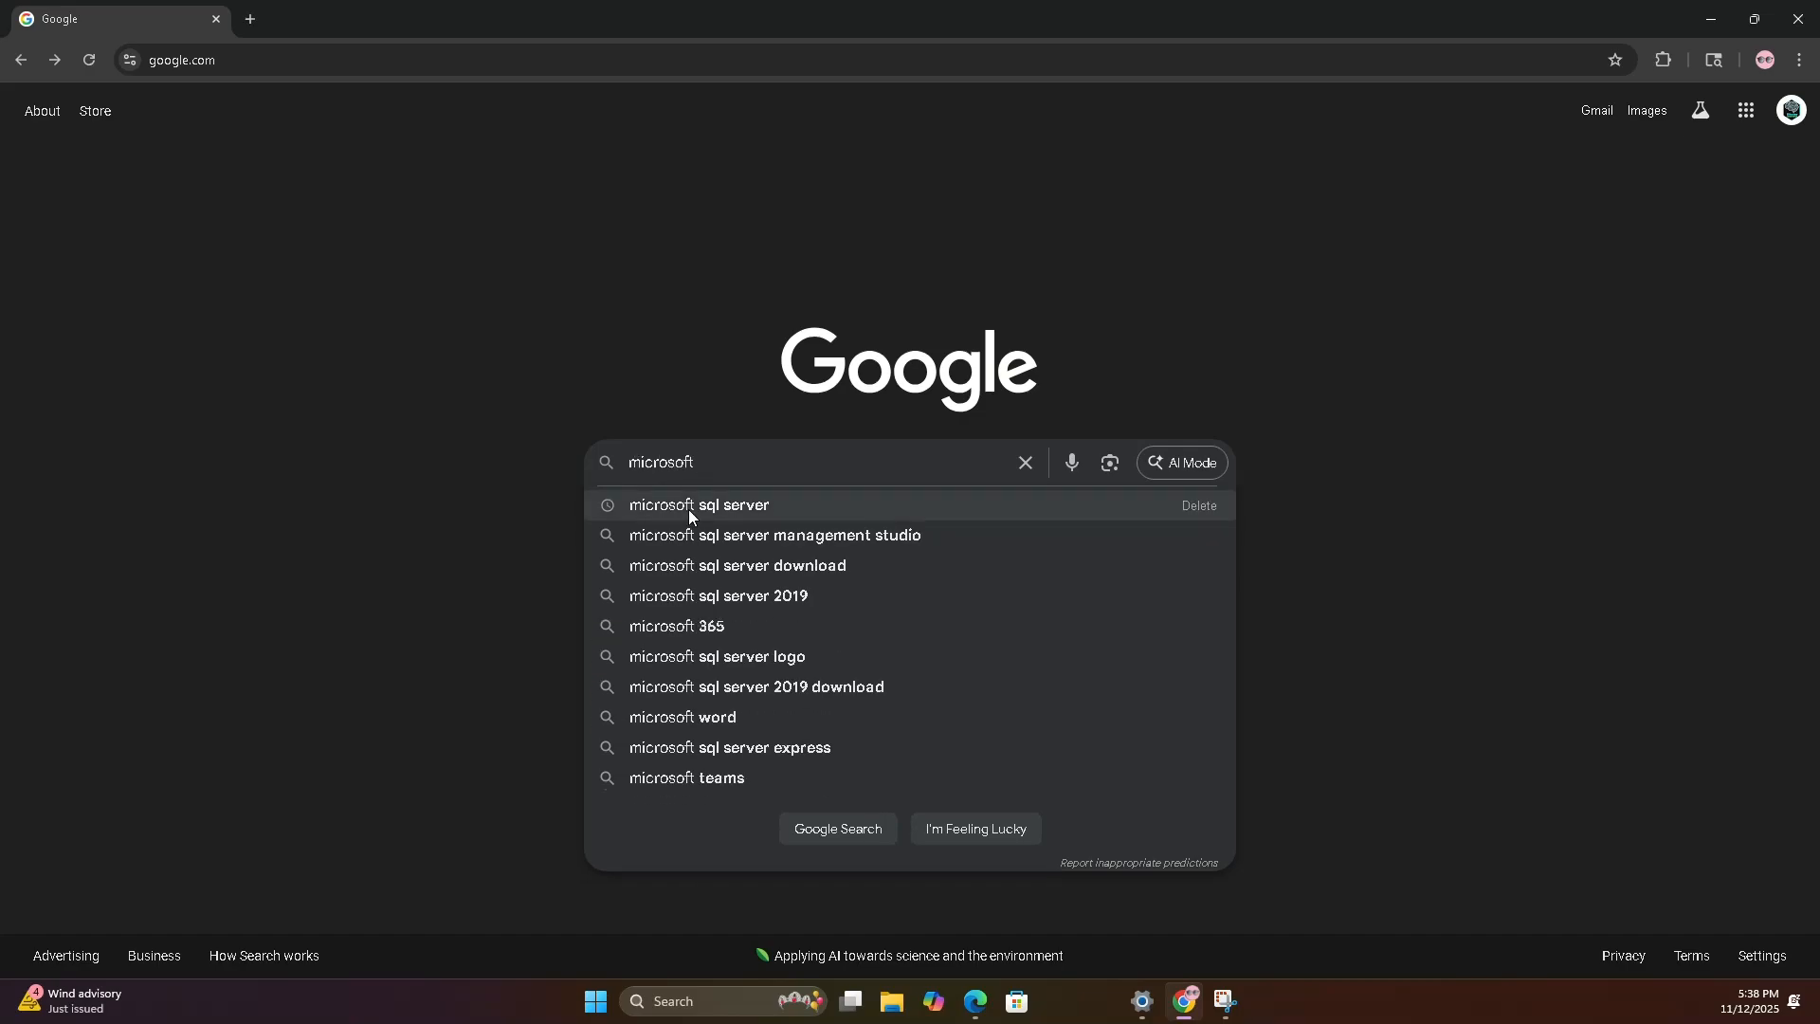
{"action": "left_click", "coordinate": [698, 506]}
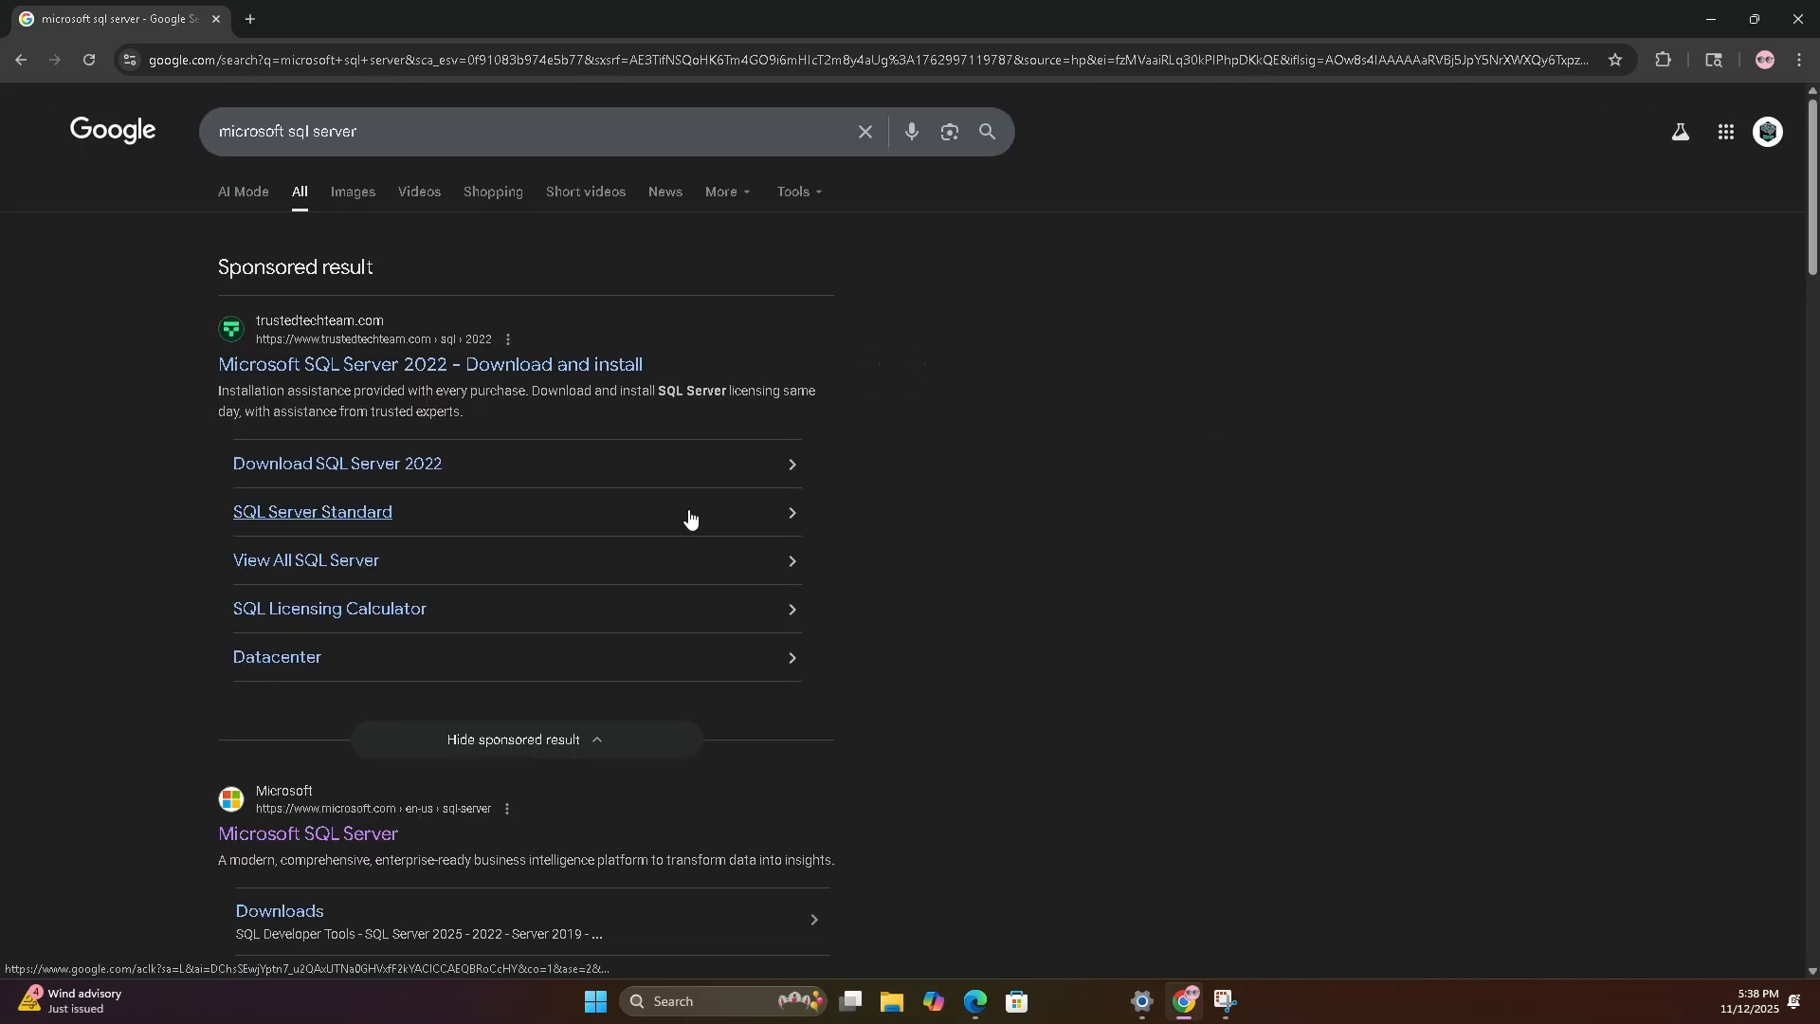
{"action": "scroll", "scroll_direction": "down", "scroll_amount": 3}
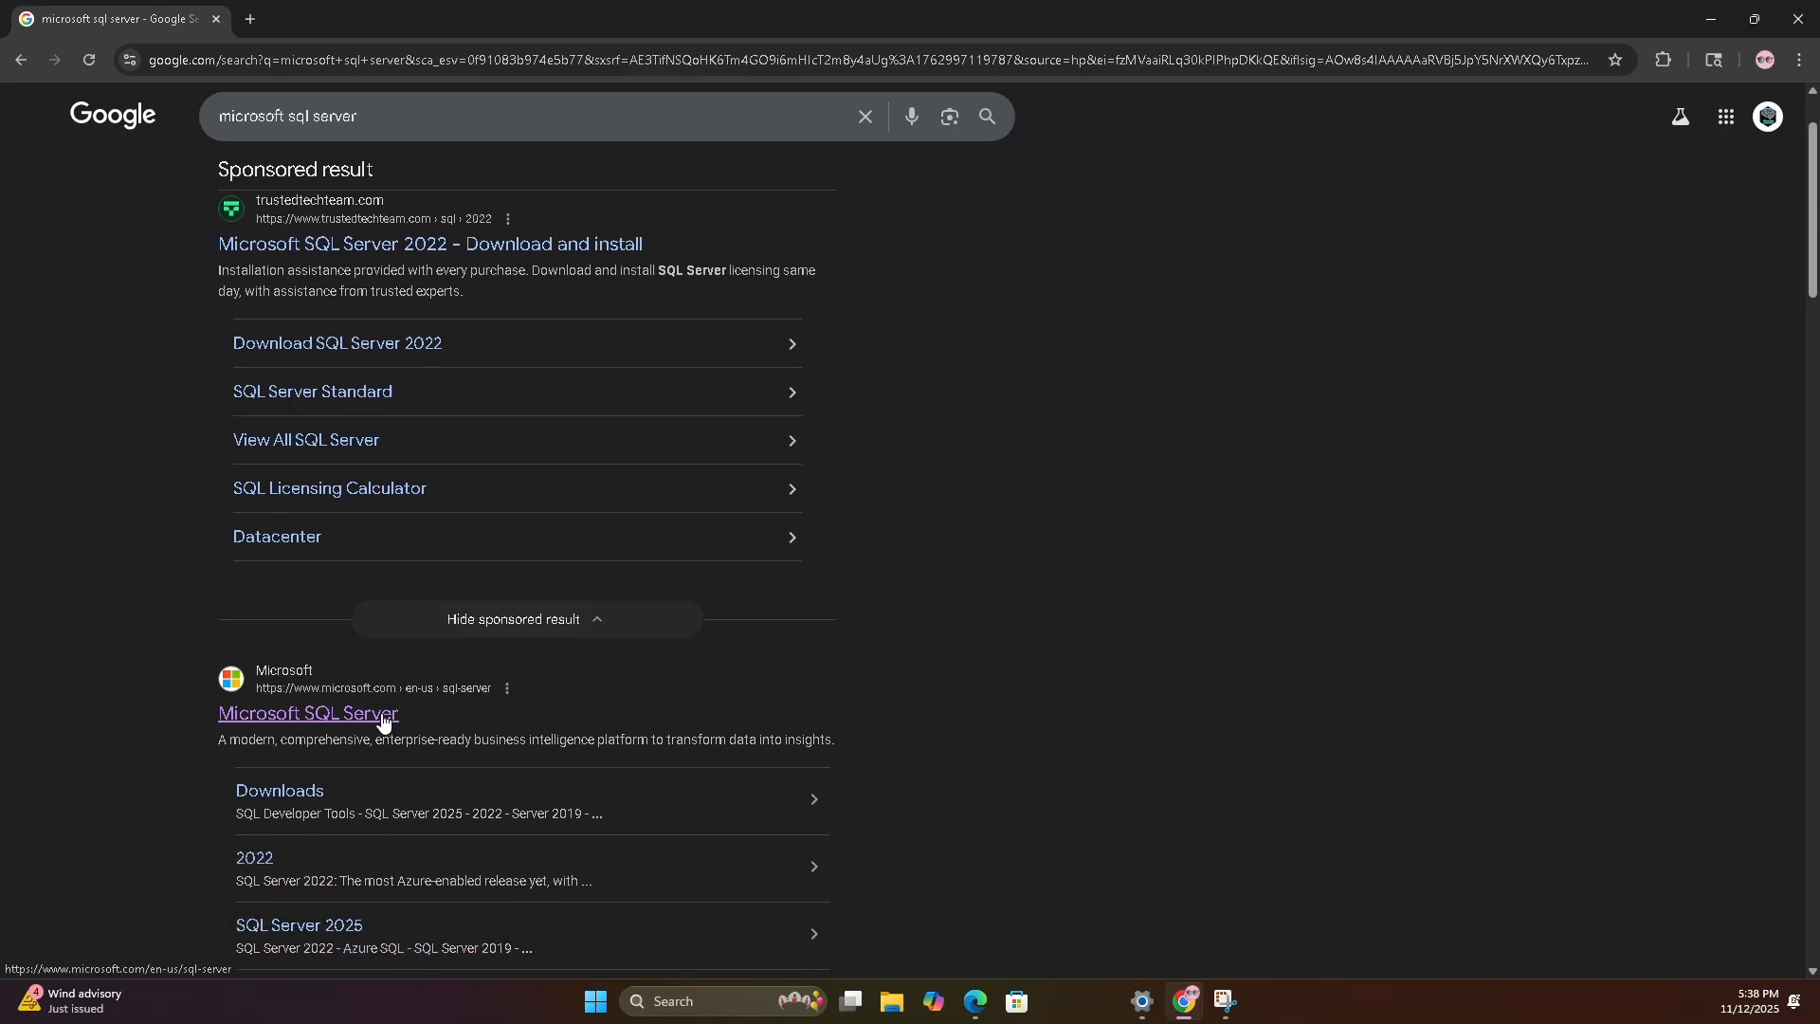
Step: Download SQL Server 2022 Express from Microsoft's downloads page and run the setup file
{"action": "left_click", "coordinate": [308, 713]}
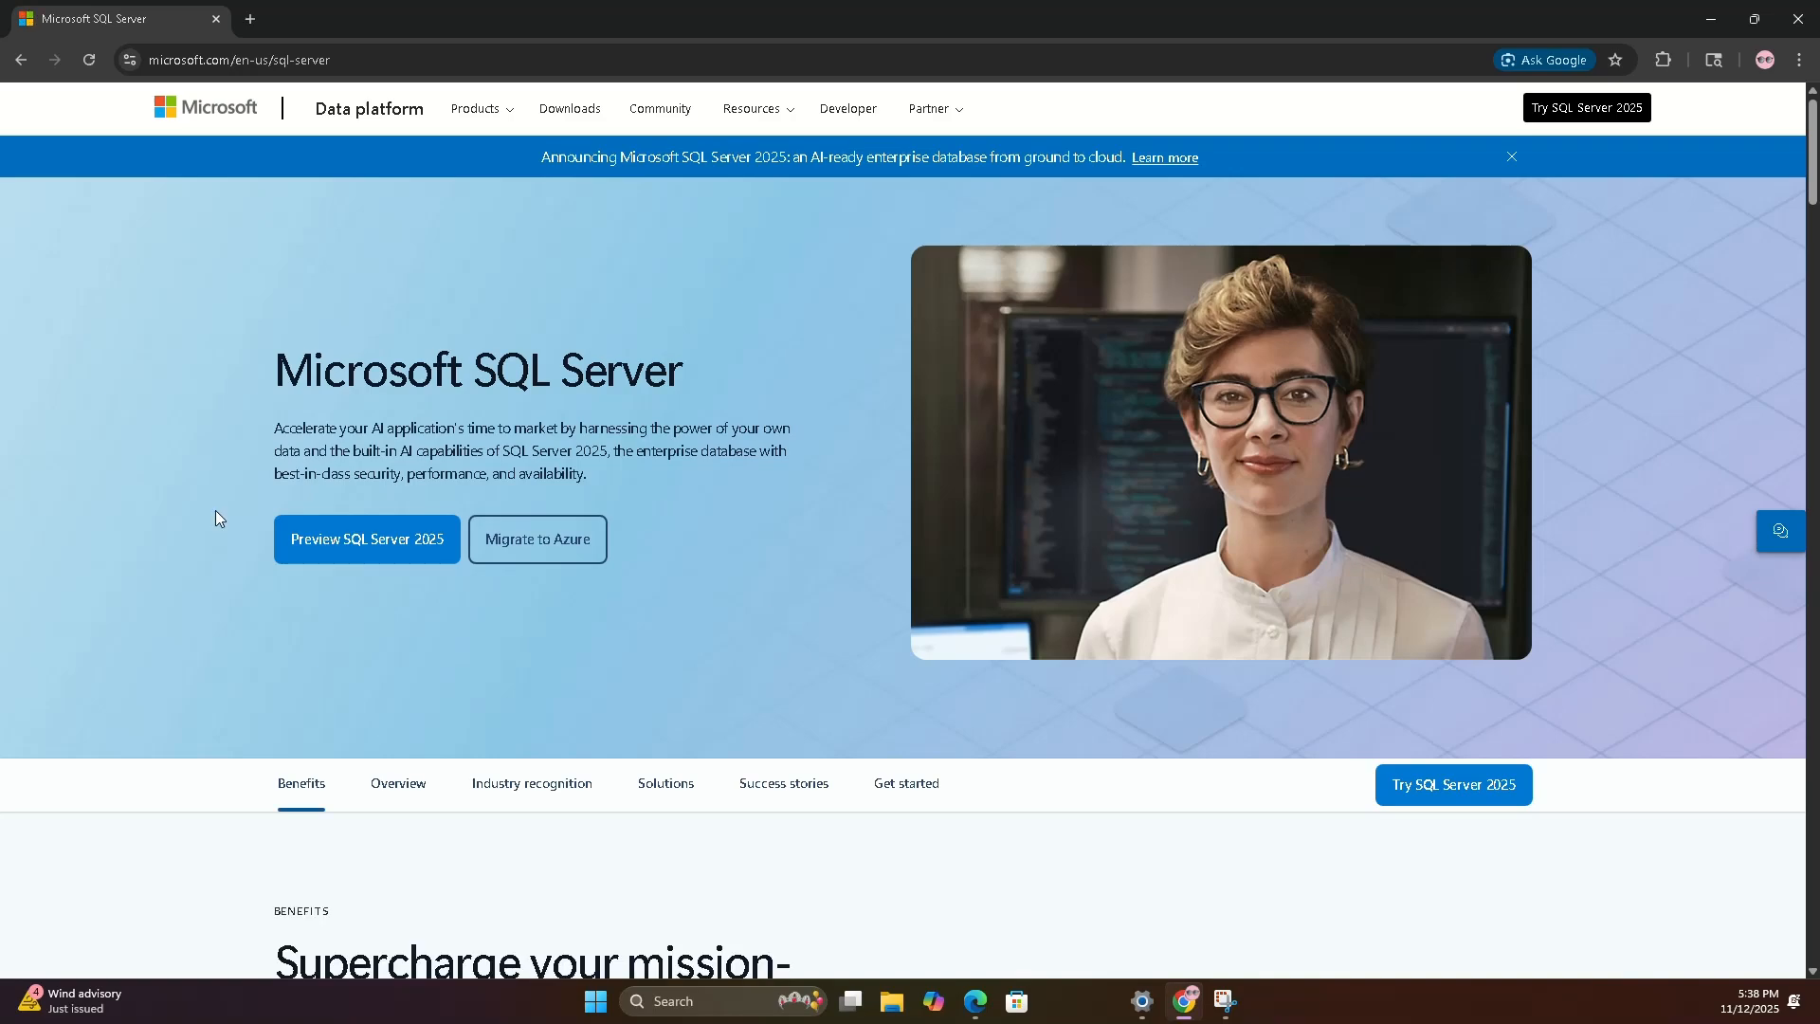
{"action": "mouse_move", "coordinate": [588, 154]}
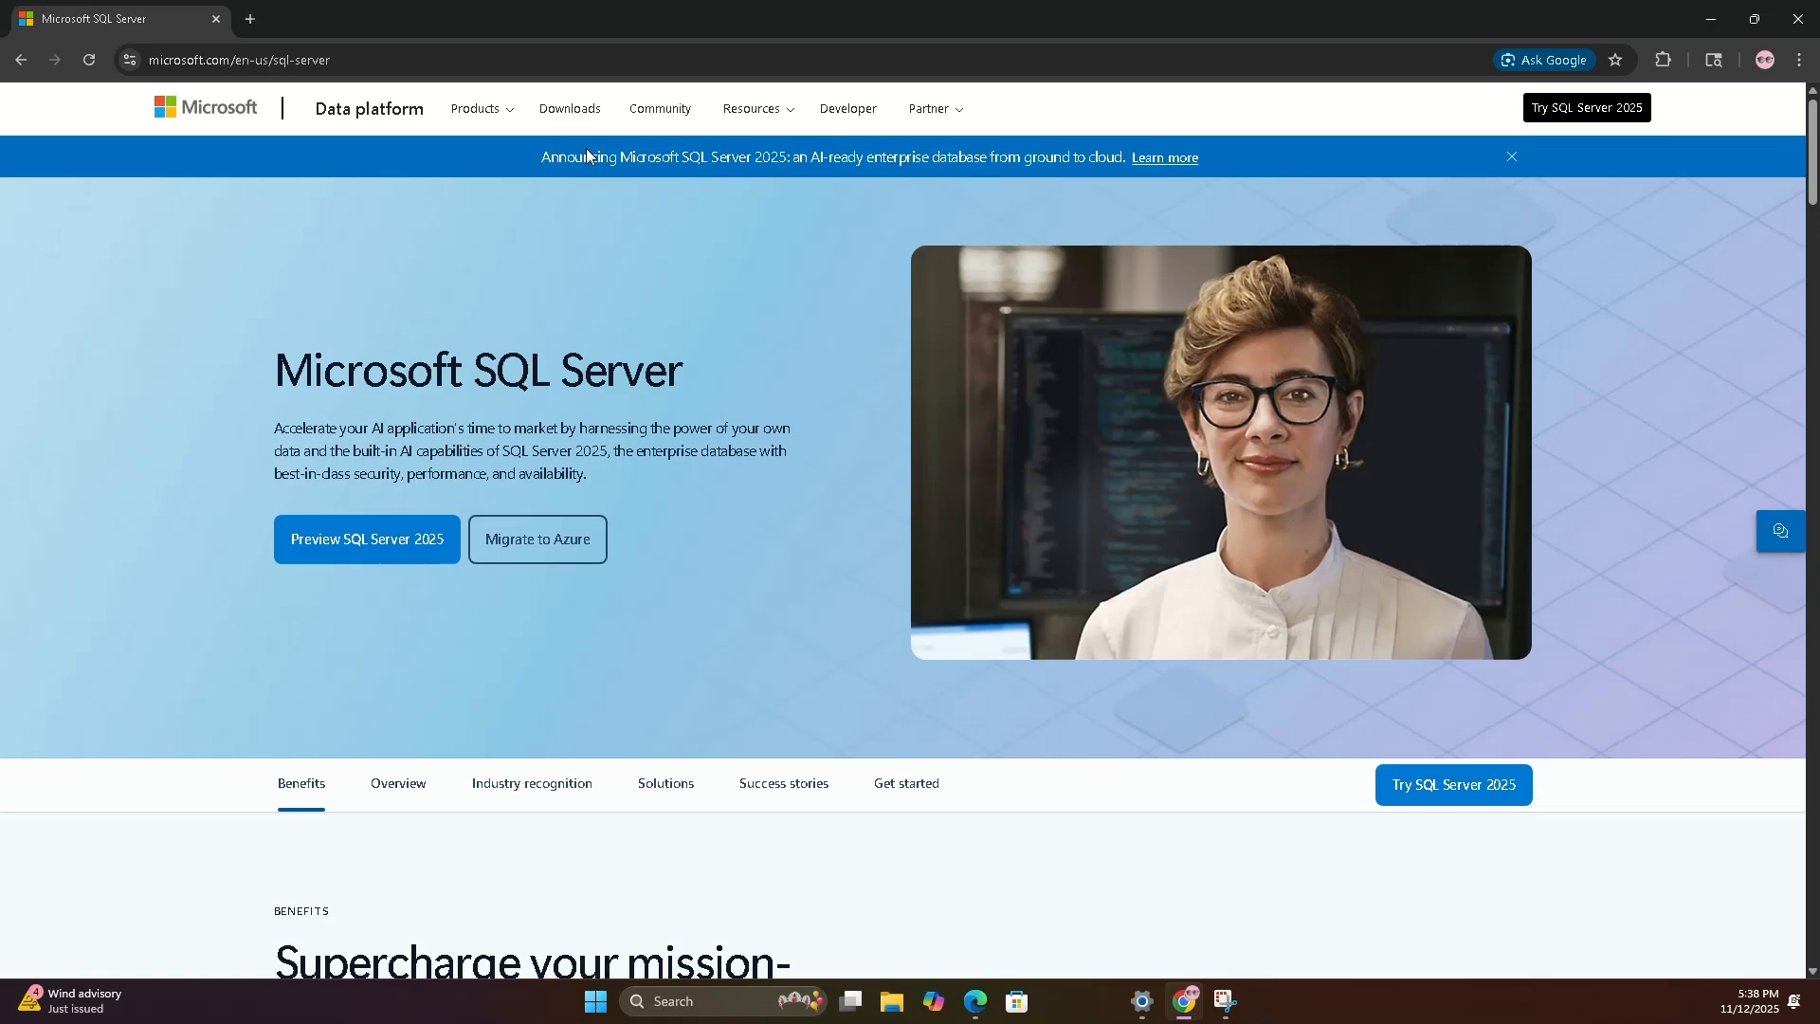
{"action": "left_click", "coordinate": [570, 108]}
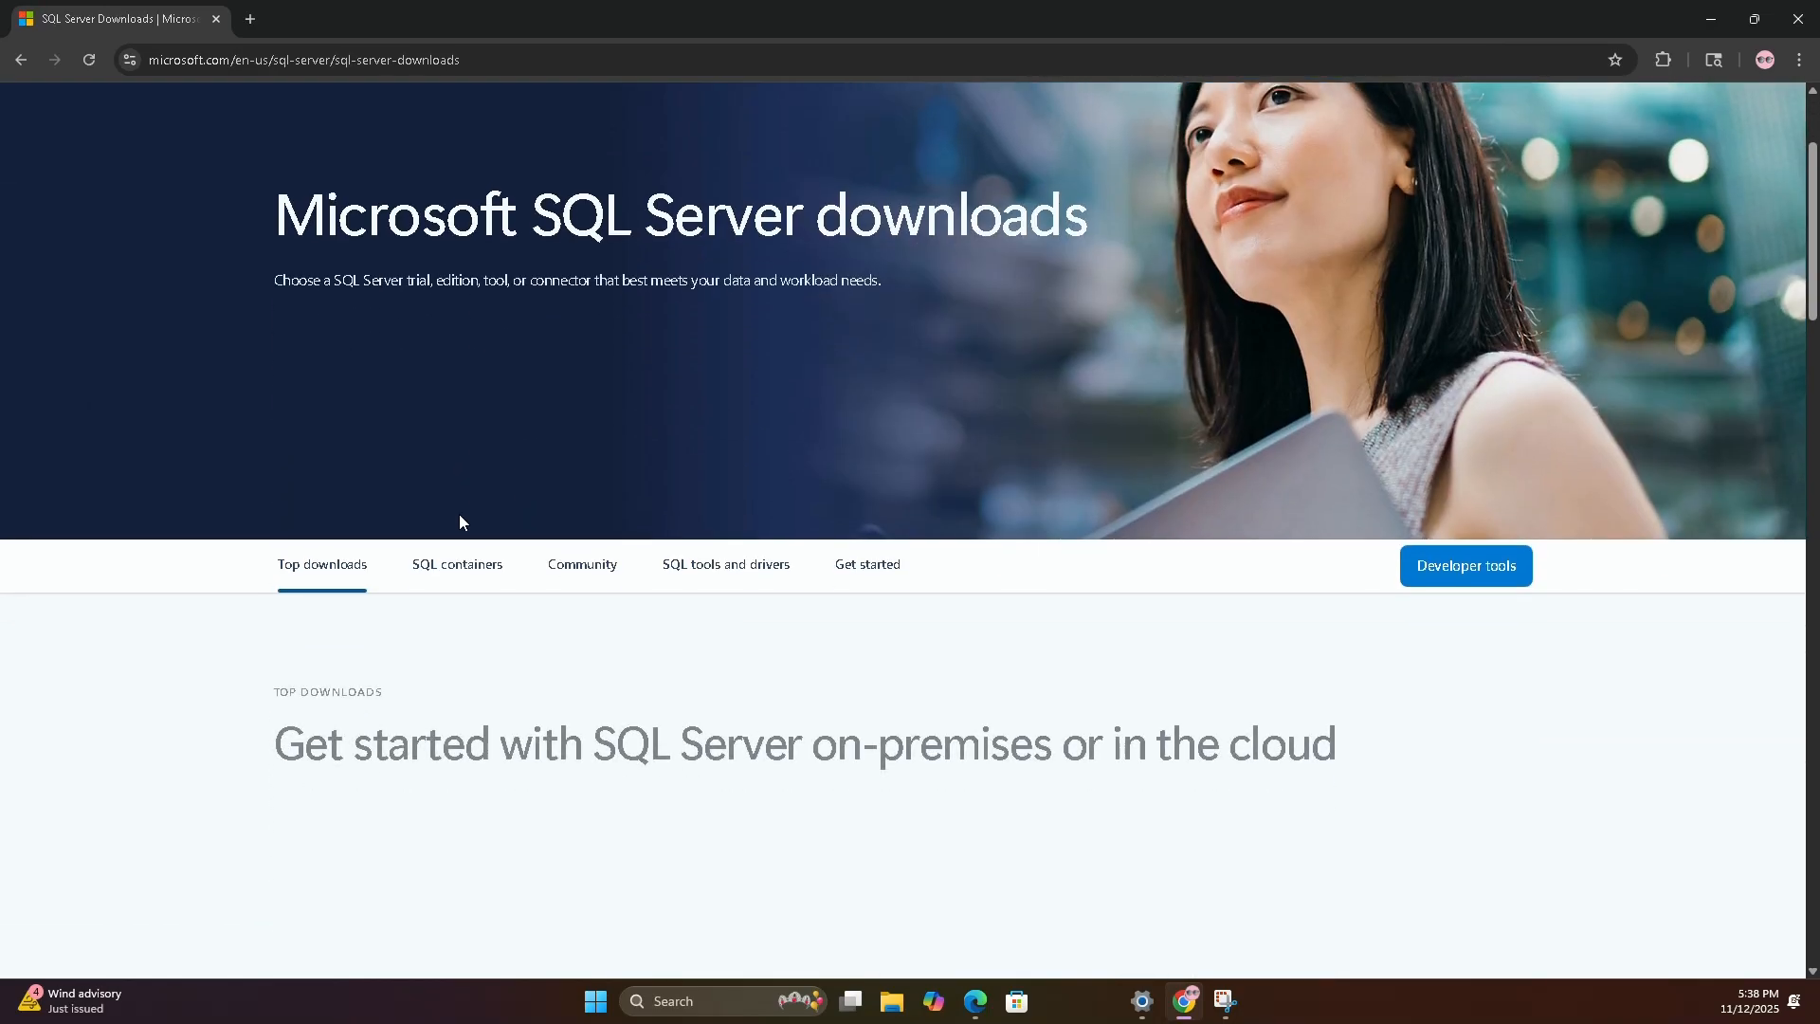
{"action": "scroll", "scroll_direction": "down", "scroll_amount": 3}
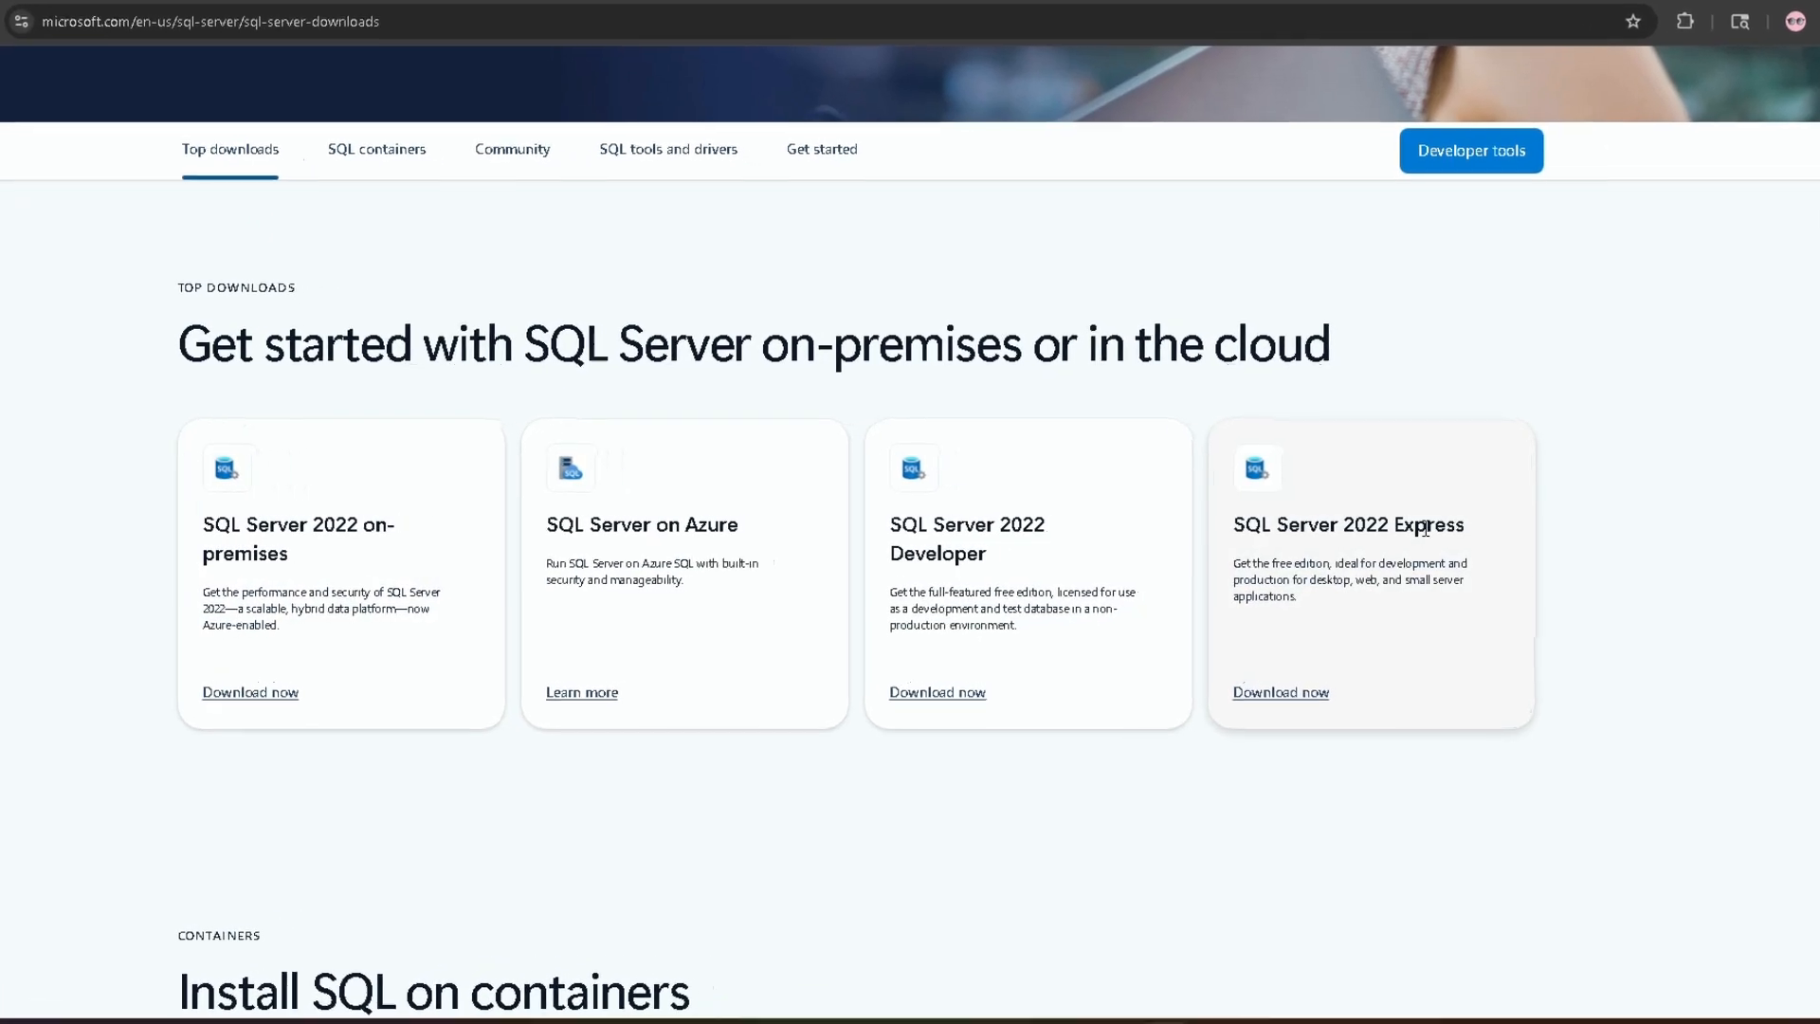
{"action": "double_click", "coordinate": [1423, 524]}
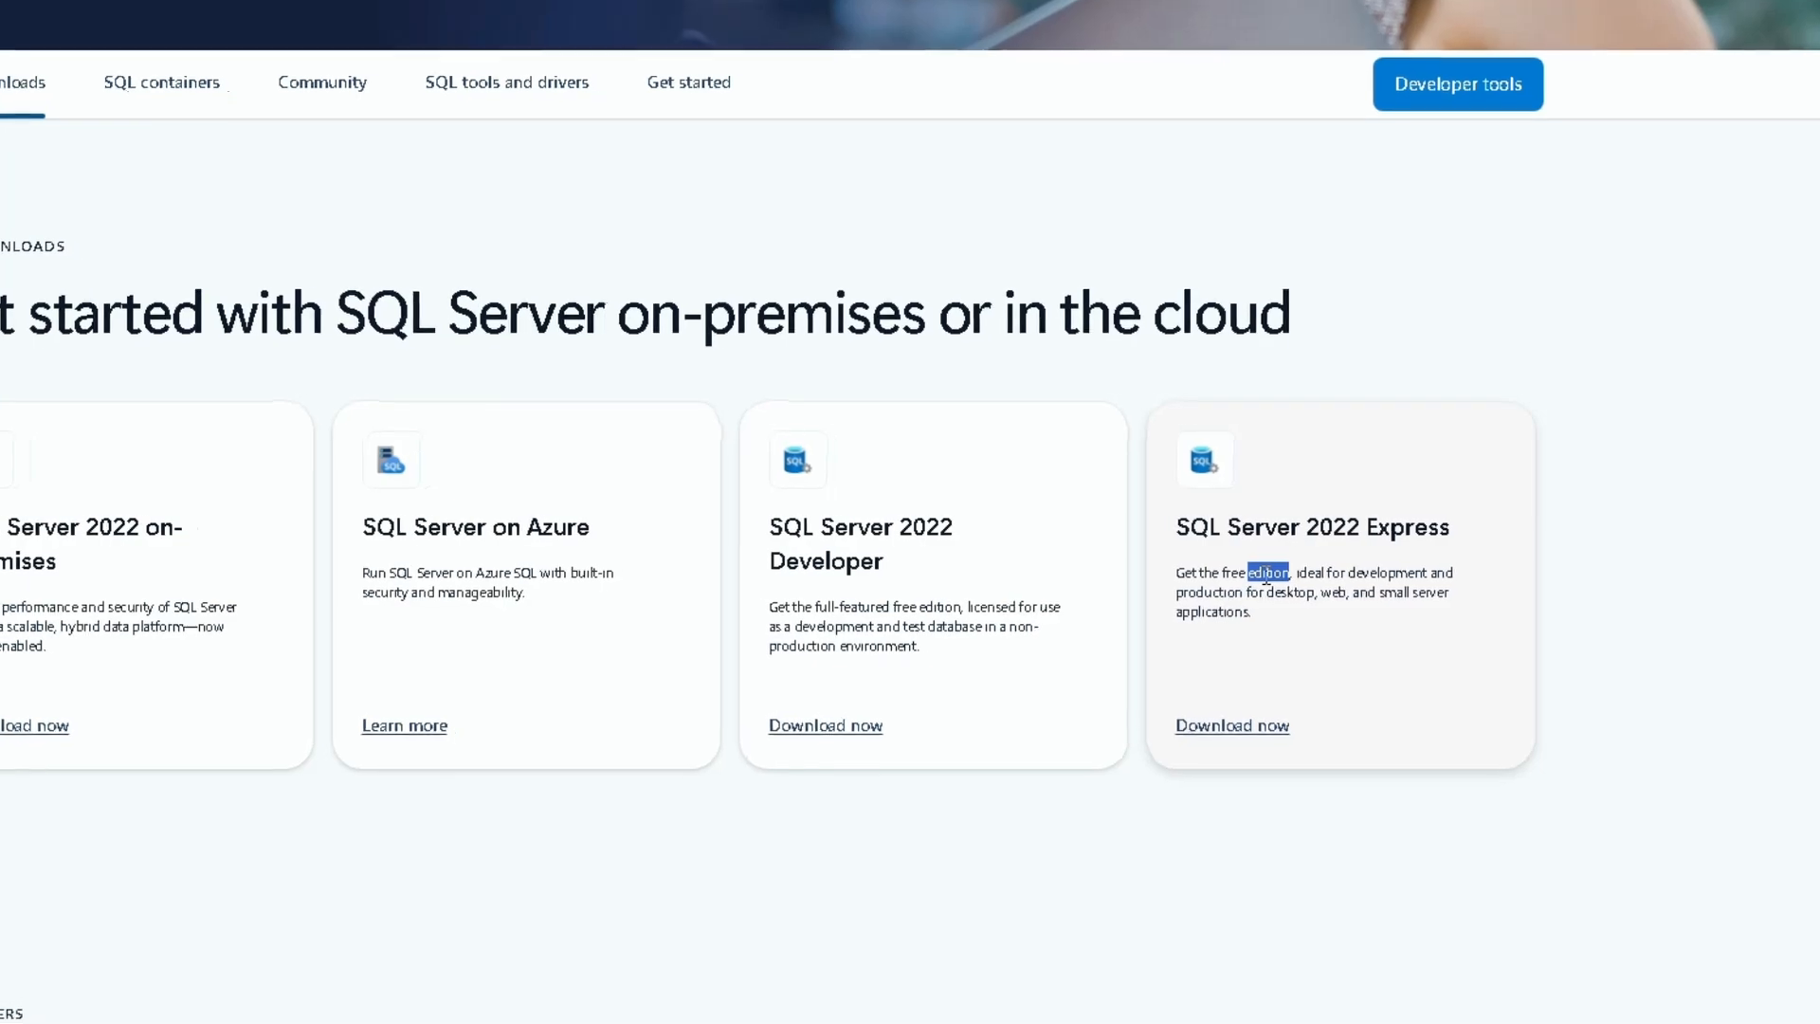
{"action": "scroll", "scroll_direction": "down", "scroll_amount": 3}
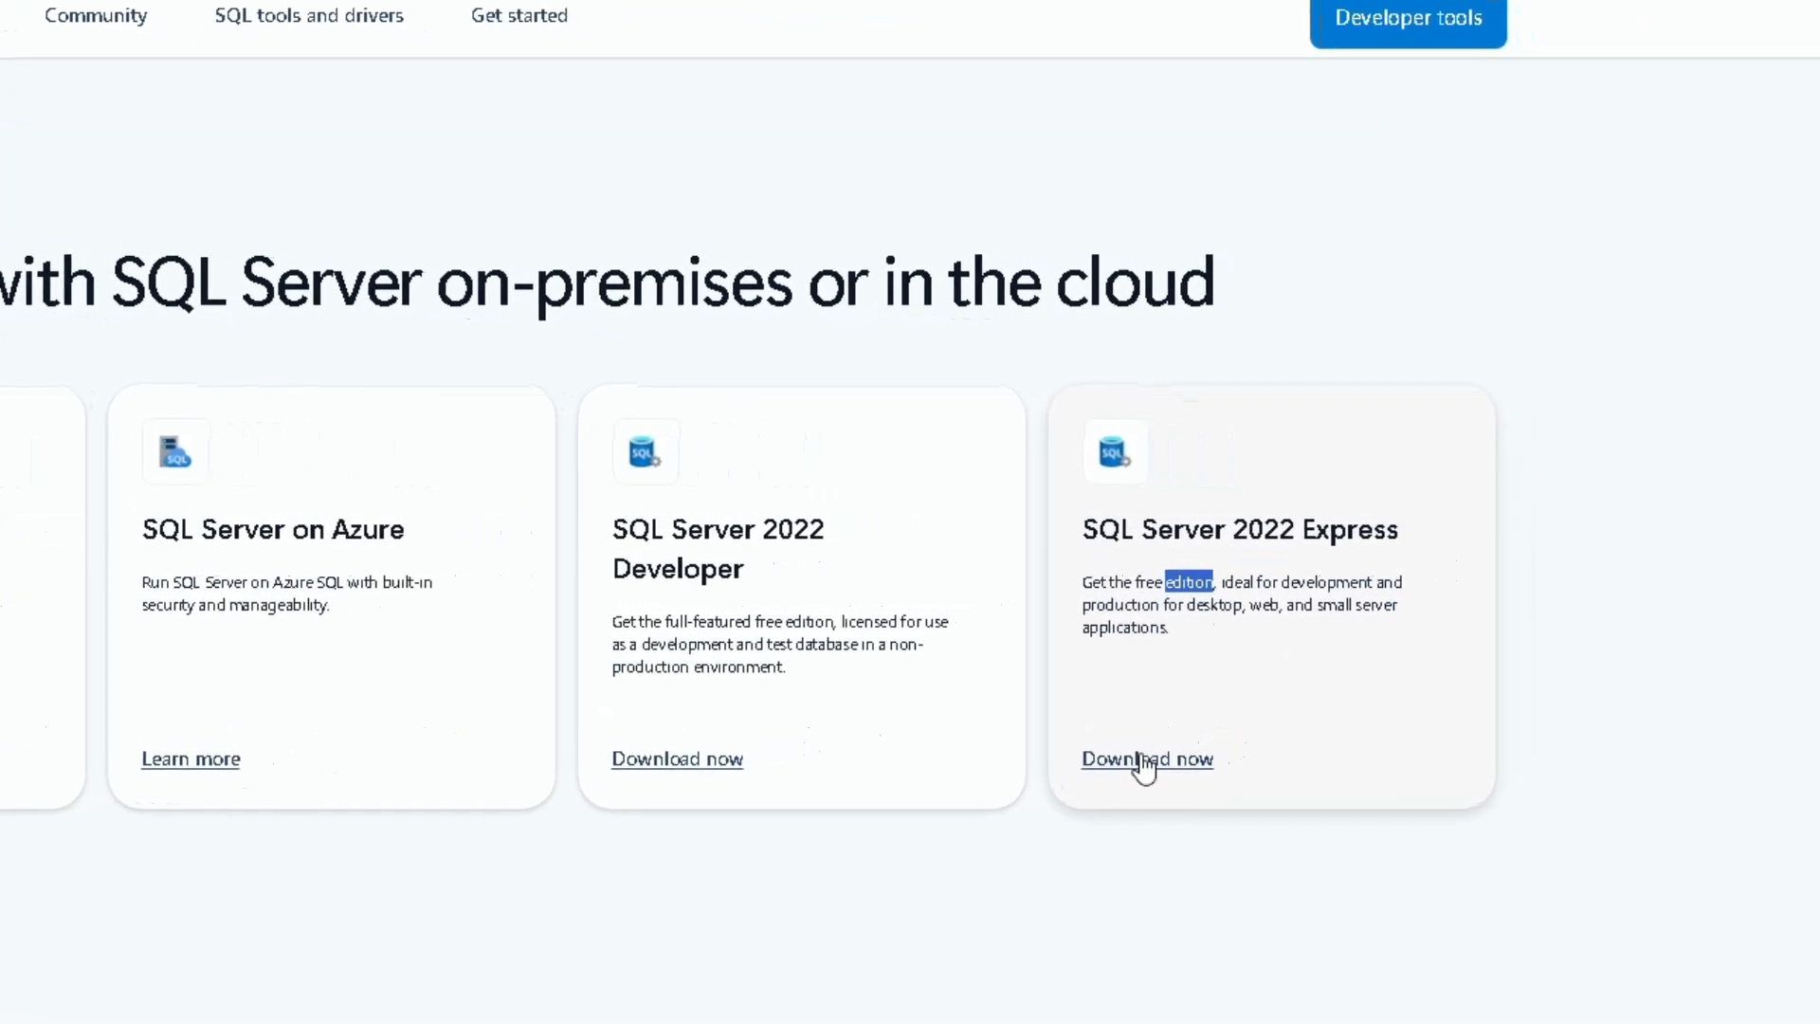
{"action": "left_click", "coordinate": [1146, 758]}
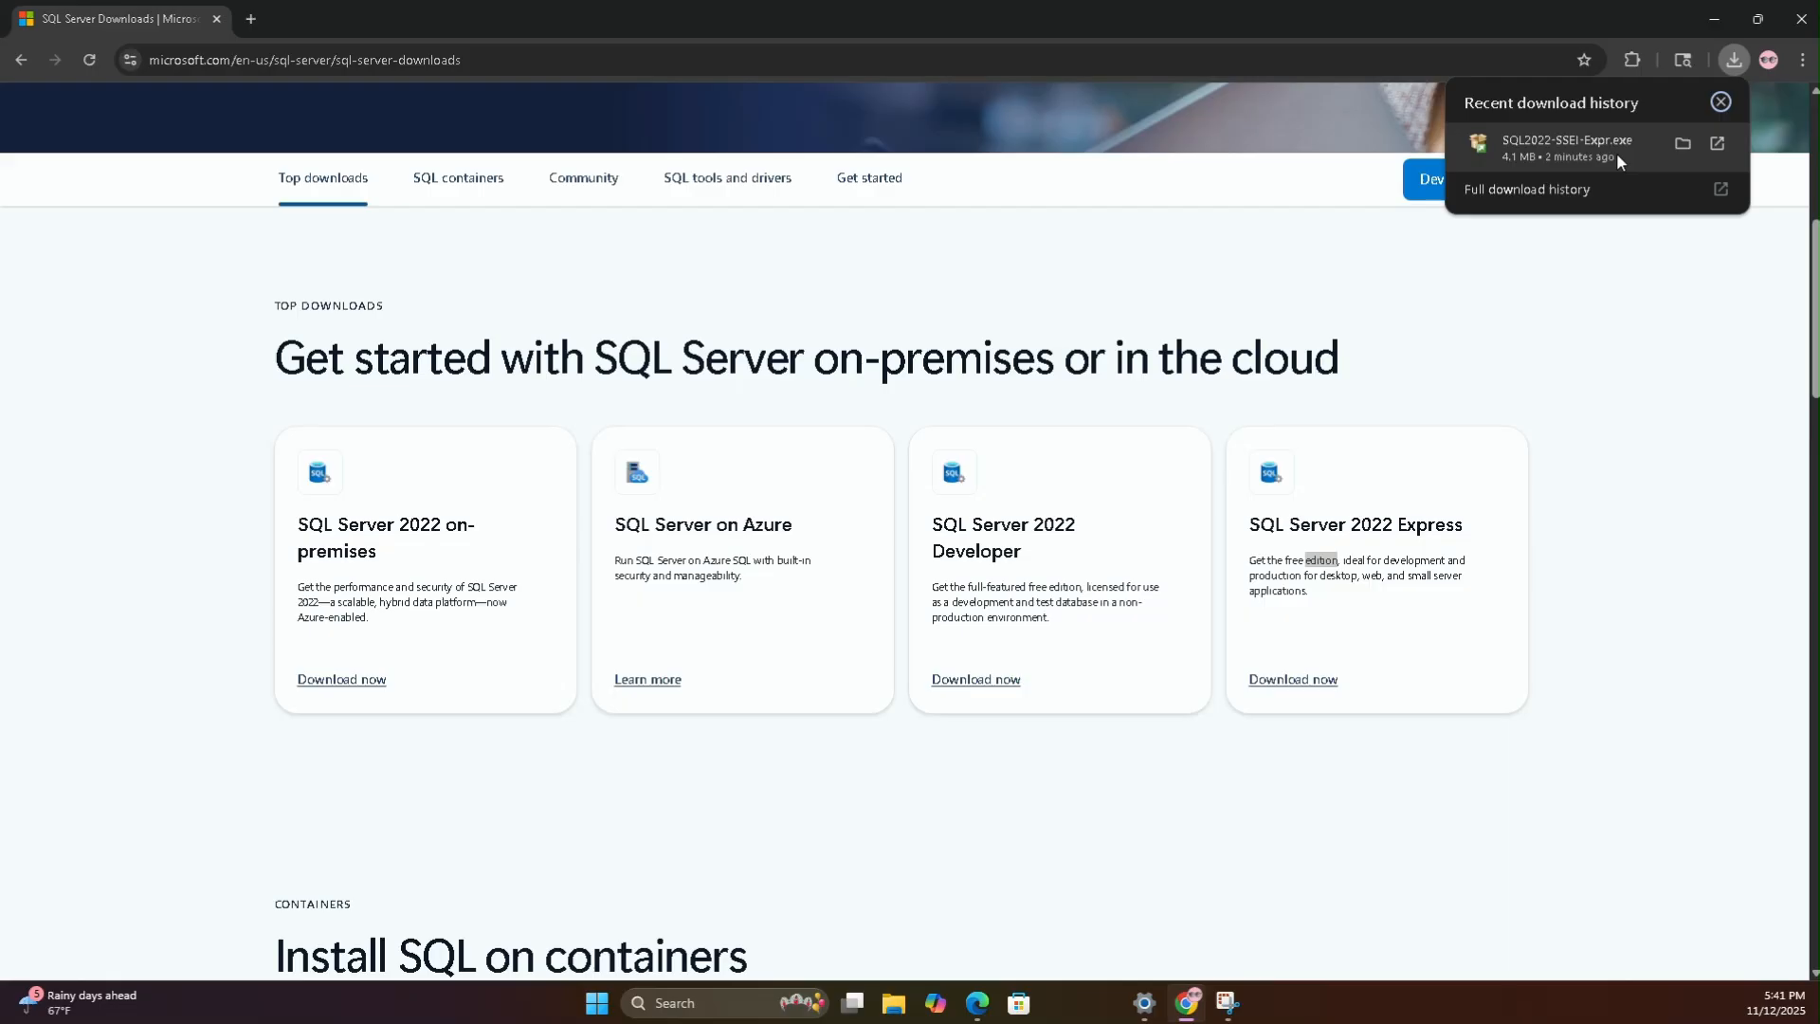
{"action": "left_click", "coordinate": [1681, 143]}
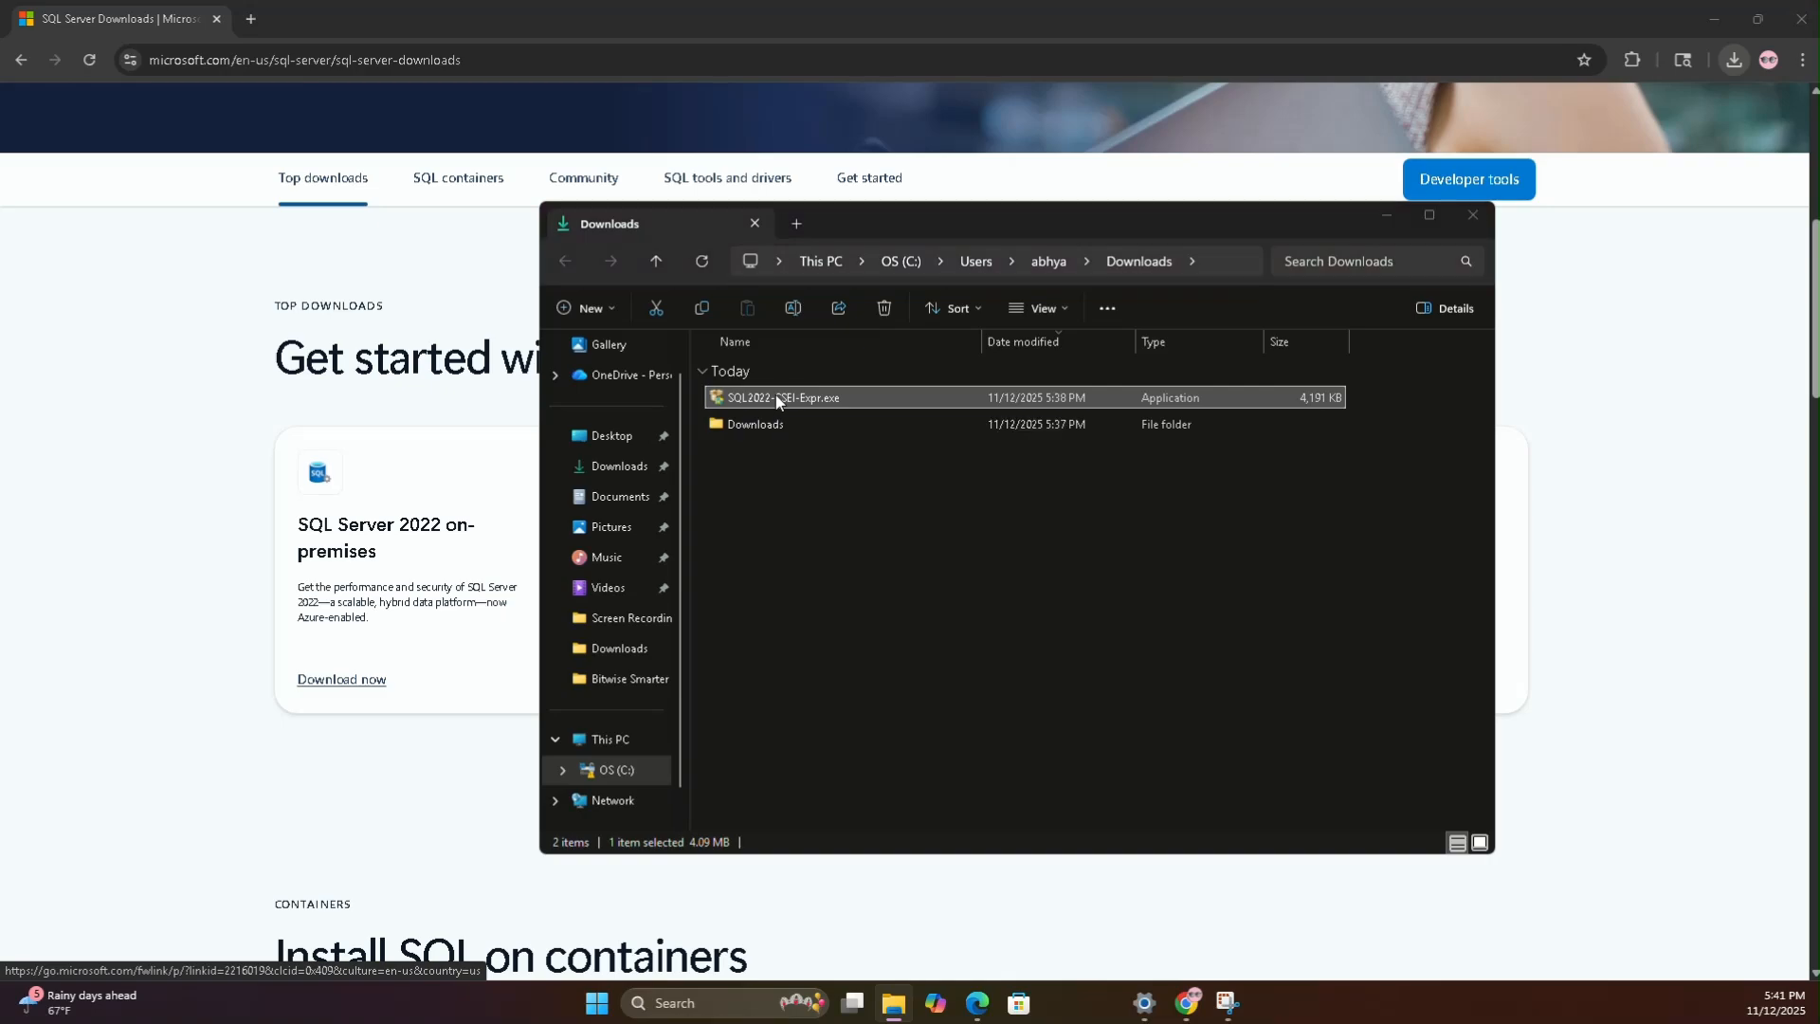
{"action": "double_click", "coordinate": [778, 397]}
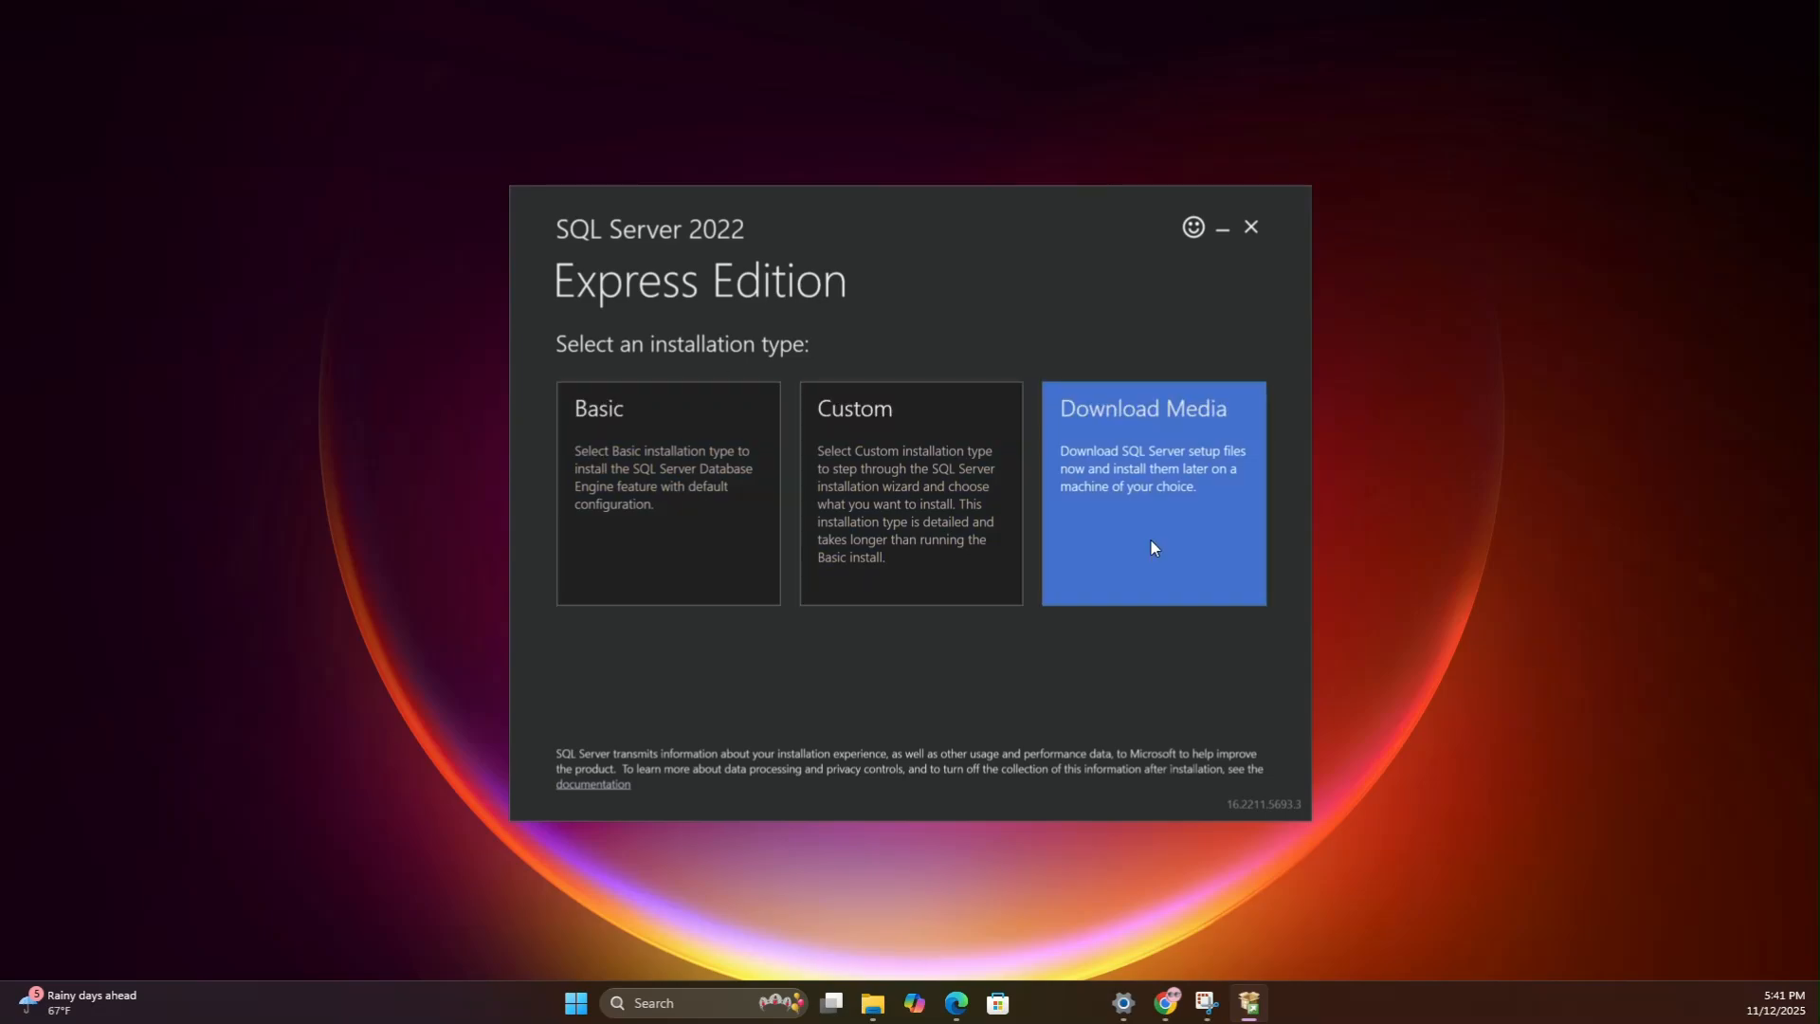
{"action": "mouse_move", "coordinate": [1004, 688]}
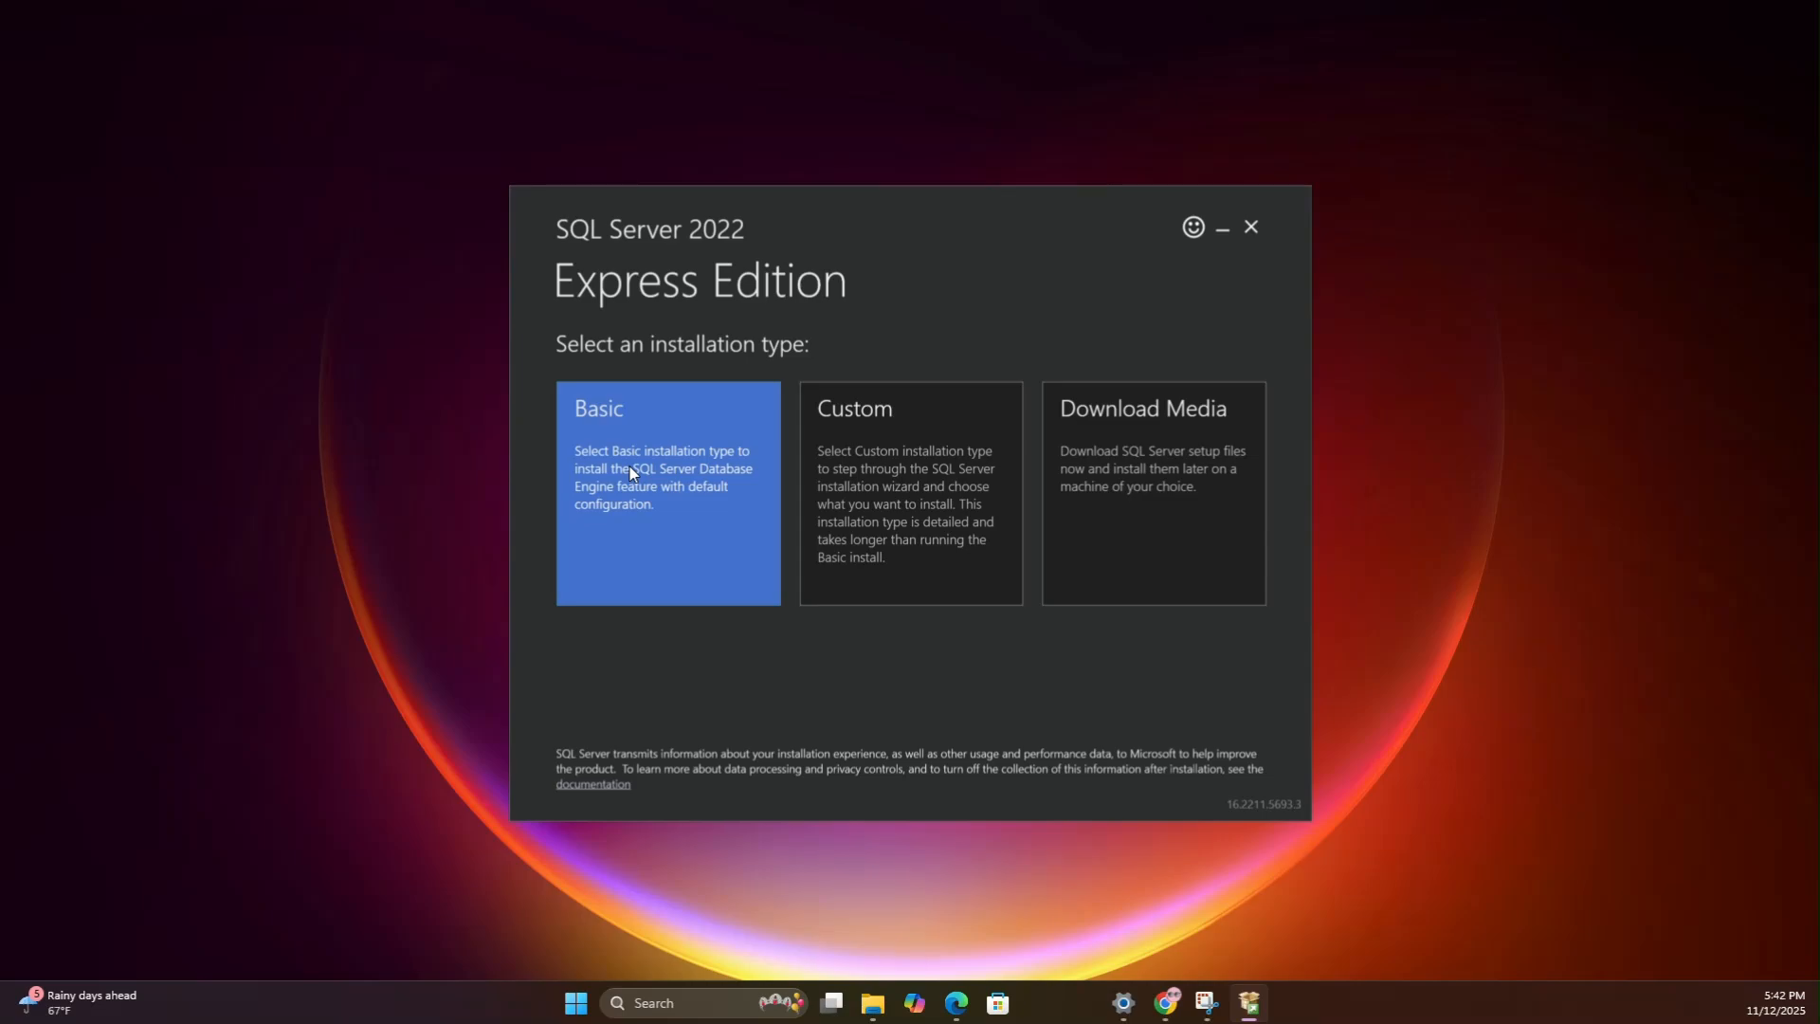
Step: Choose the Basic installation, accept the license terms, and select the default install path
{"action": "left_click", "coordinate": [667, 492]}
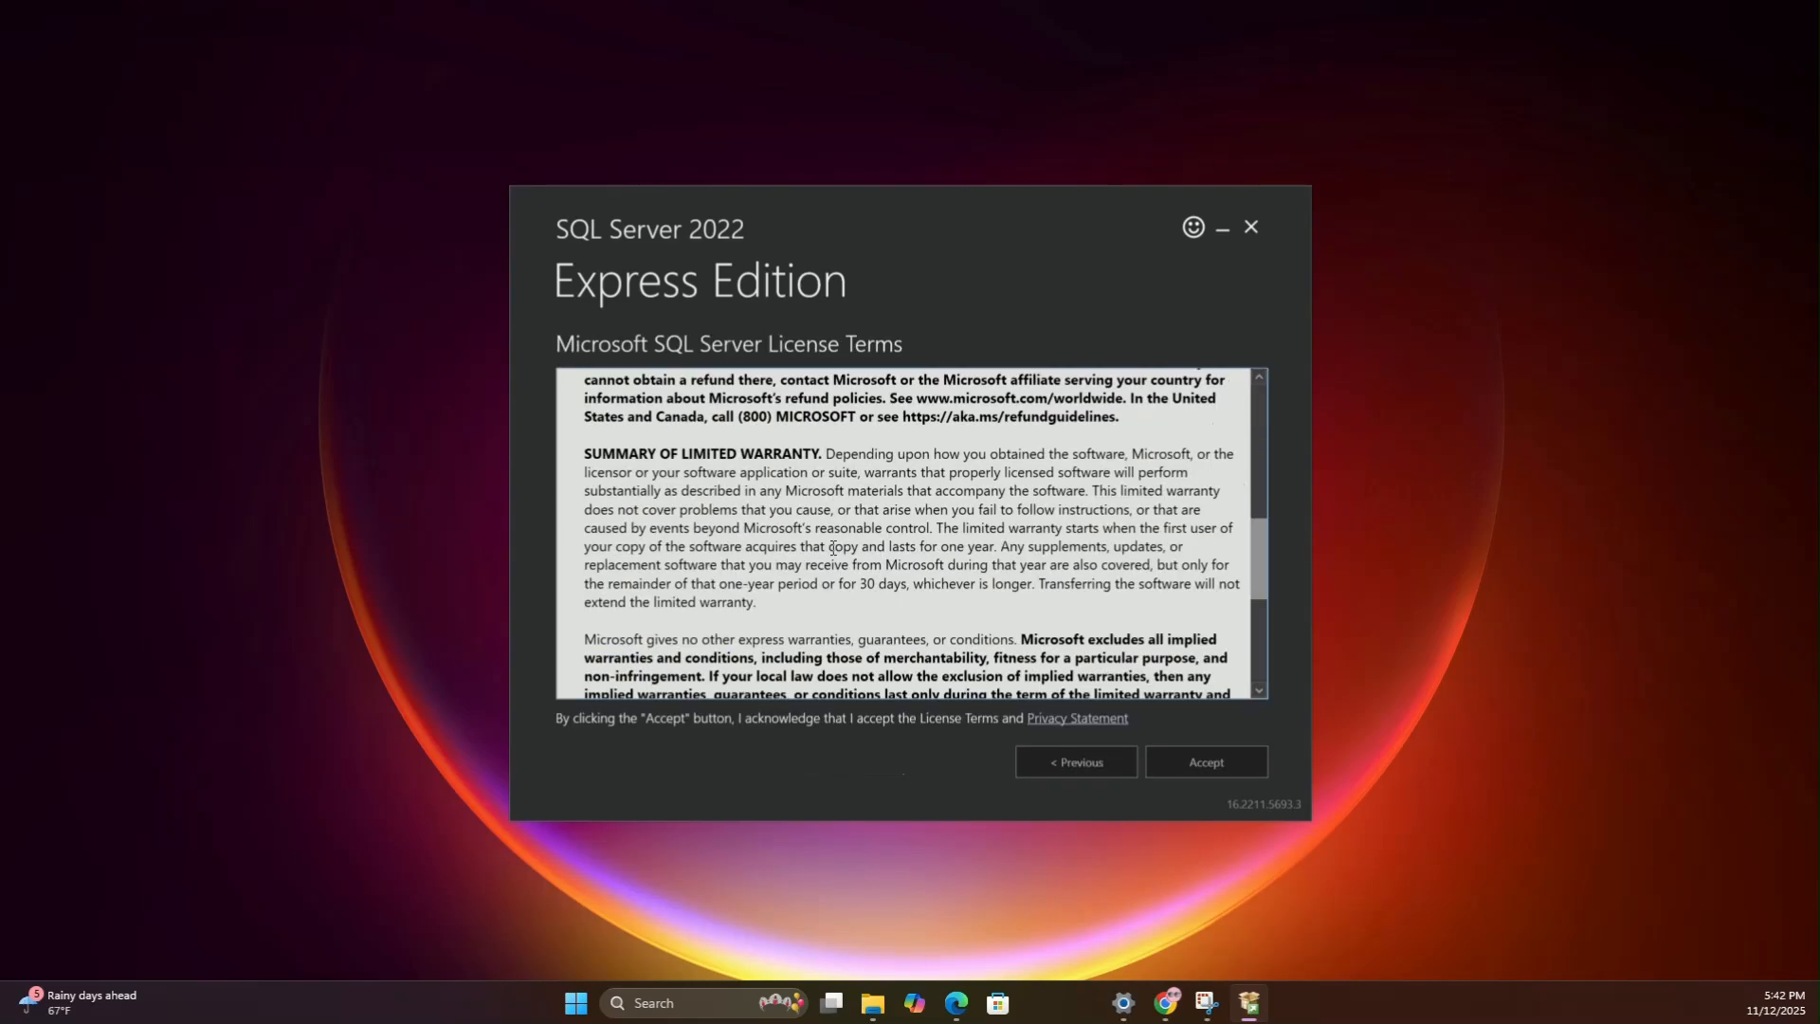
{"action": "scroll", "scroll_direction": "down", "scroll_amount": 3}
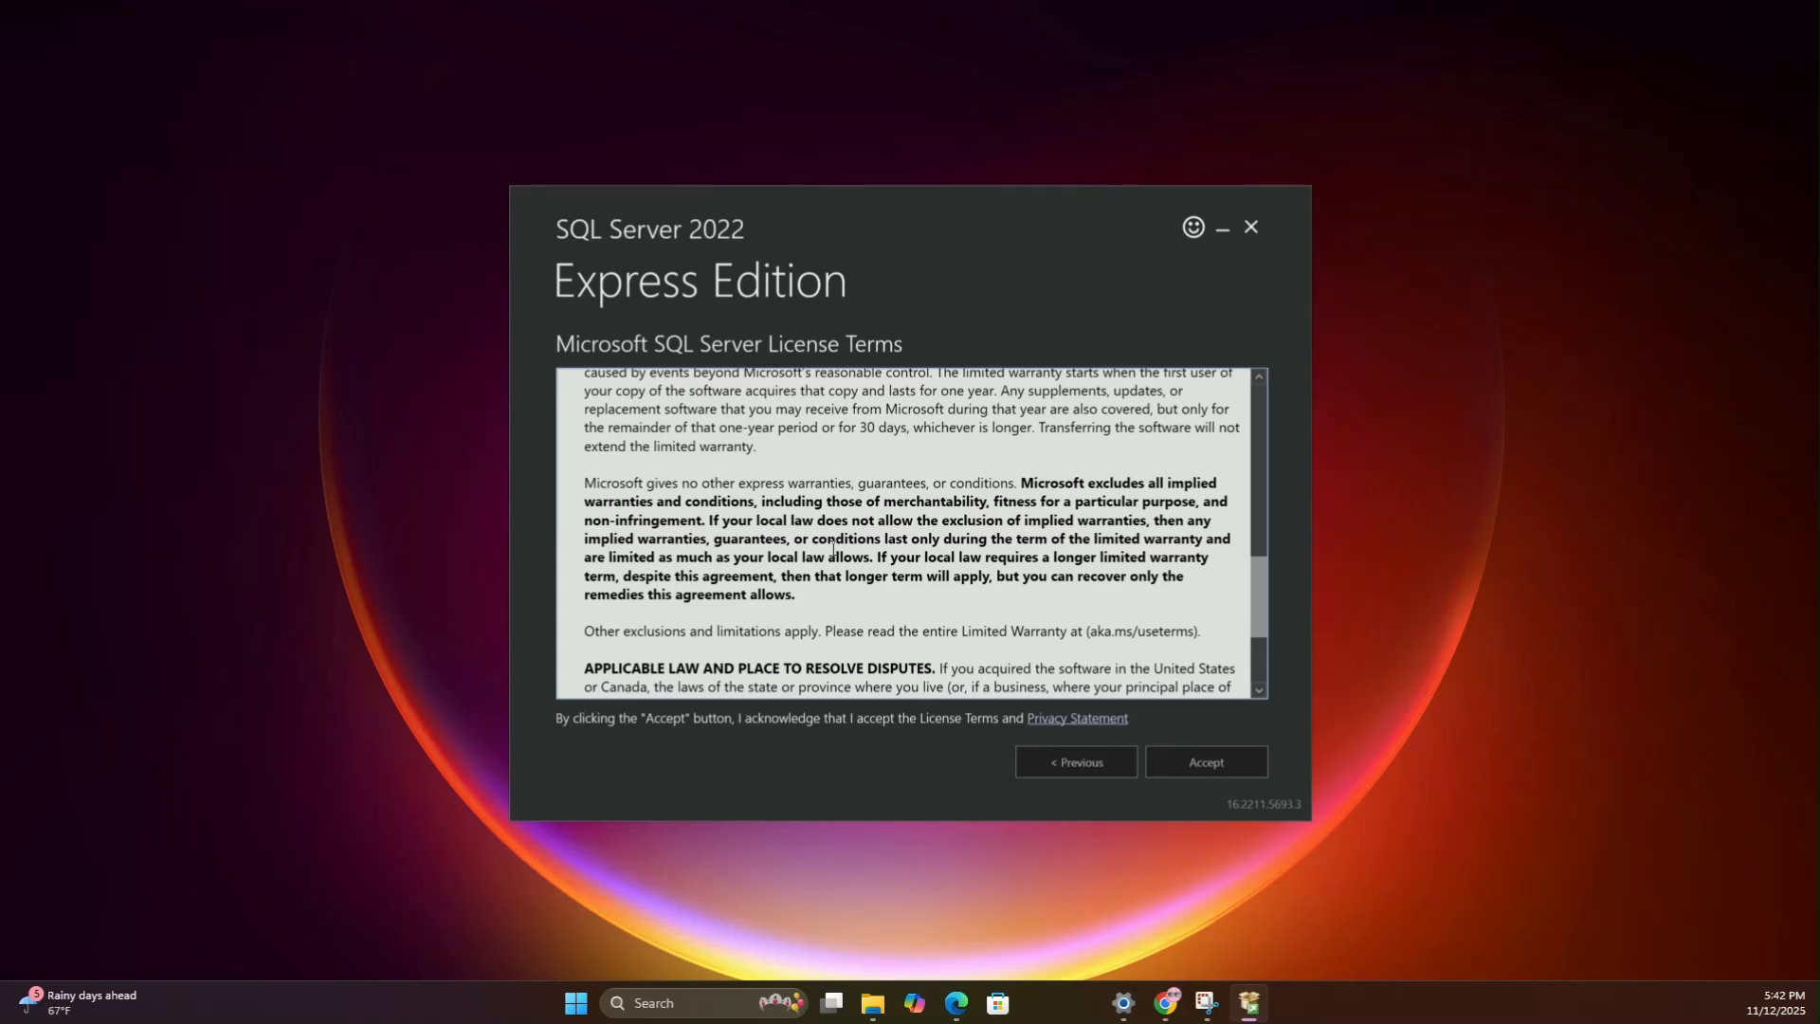
{"action": "left_click", "coordinate": [1204, 761]}
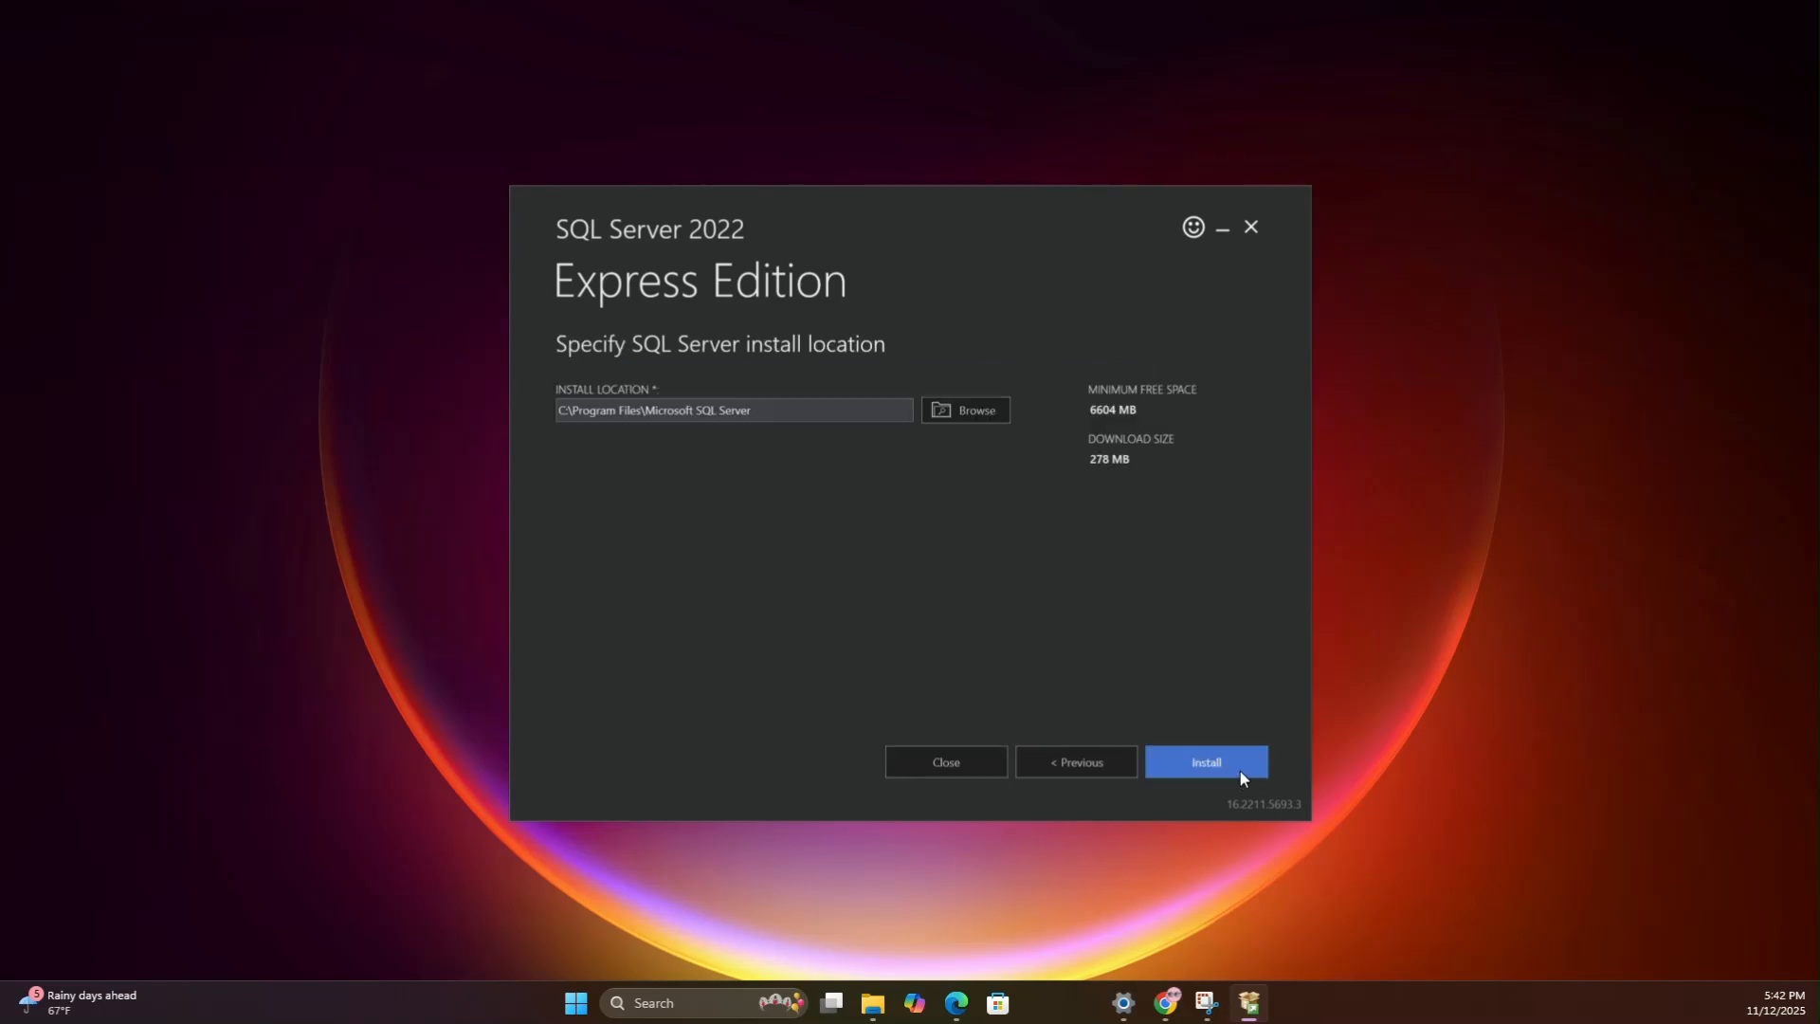
{"action": "mouse_move", "coordinate": [797, 462]}
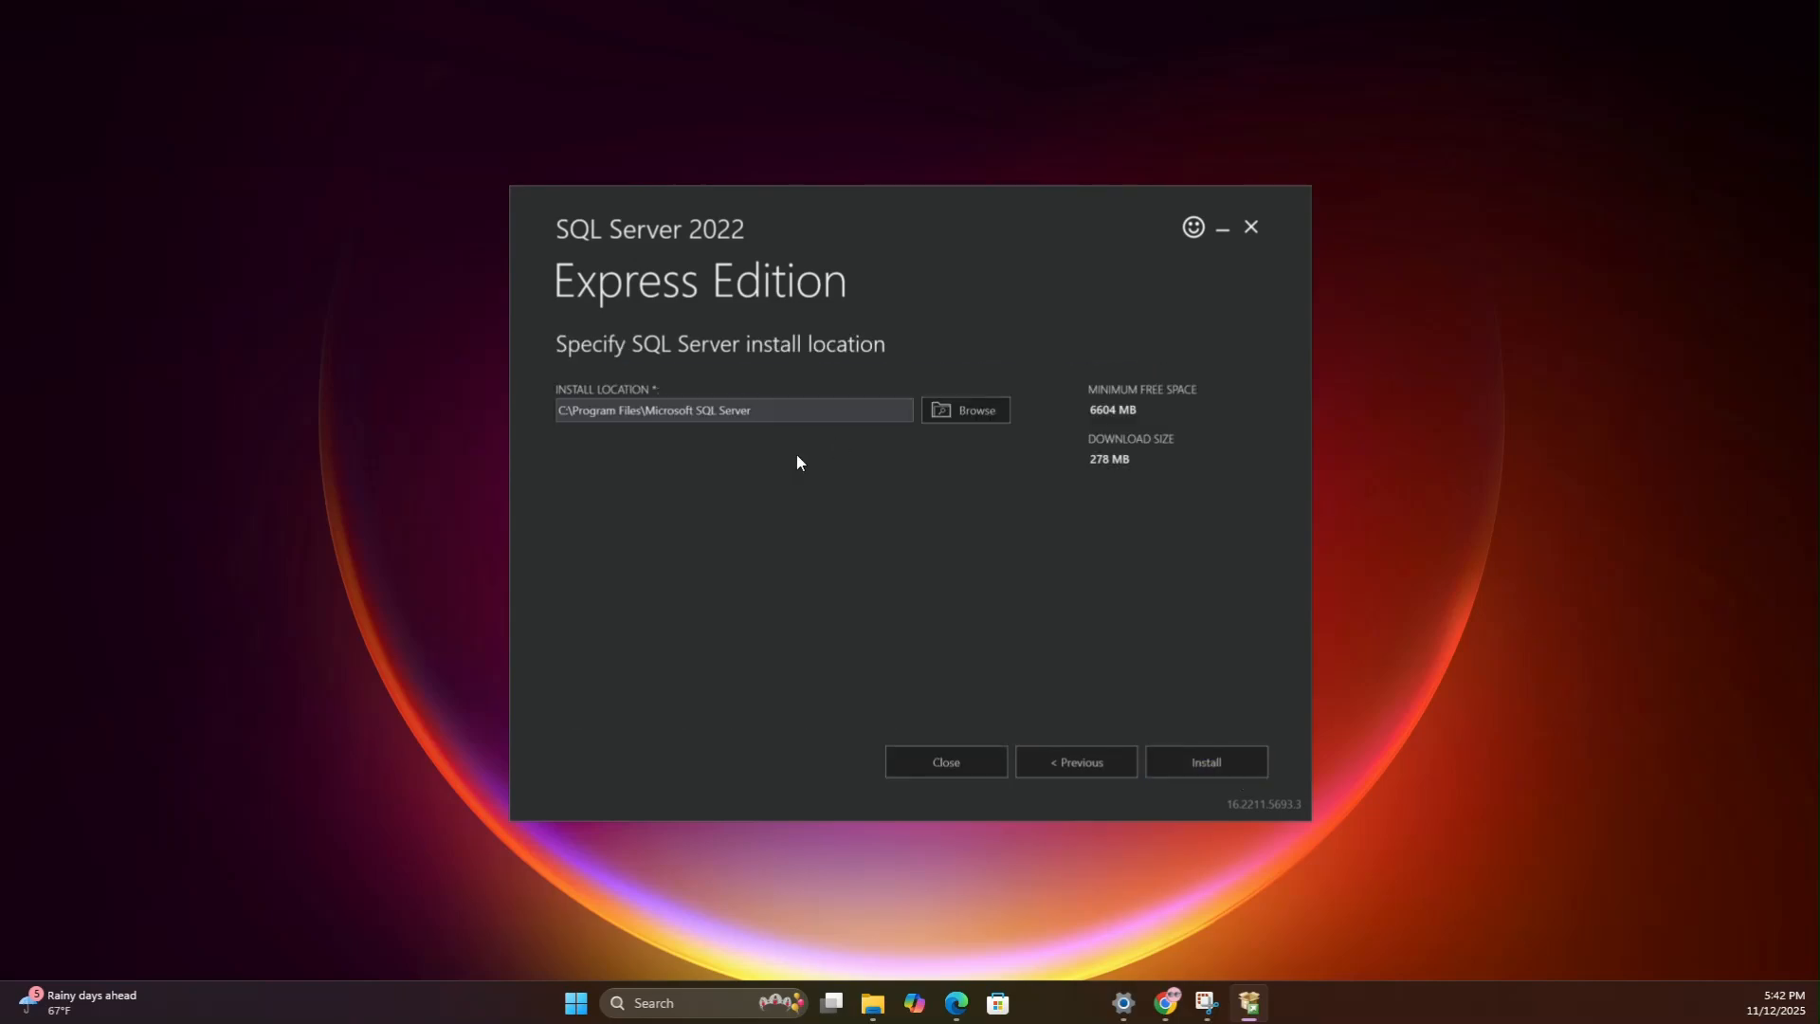
{"action": "triple_click", "coordinate": [734, 410]}
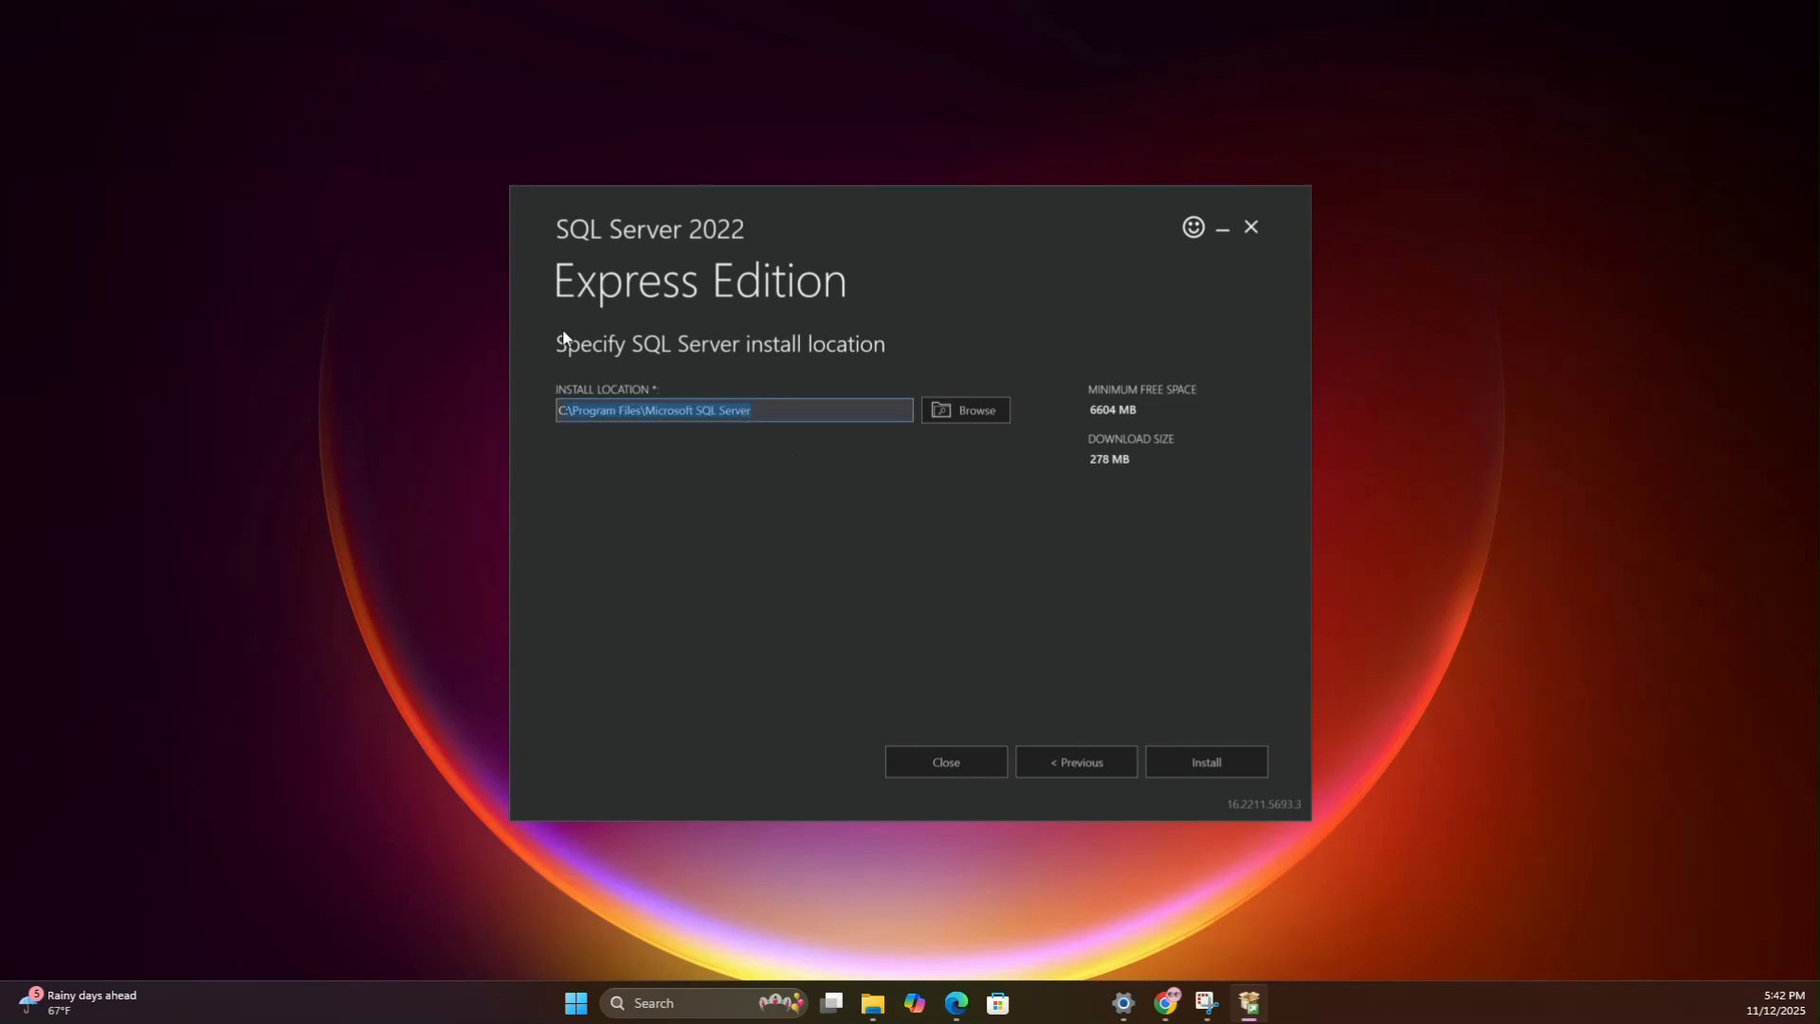
{"action": "mouse_move", "coordinate": [905, 507]}
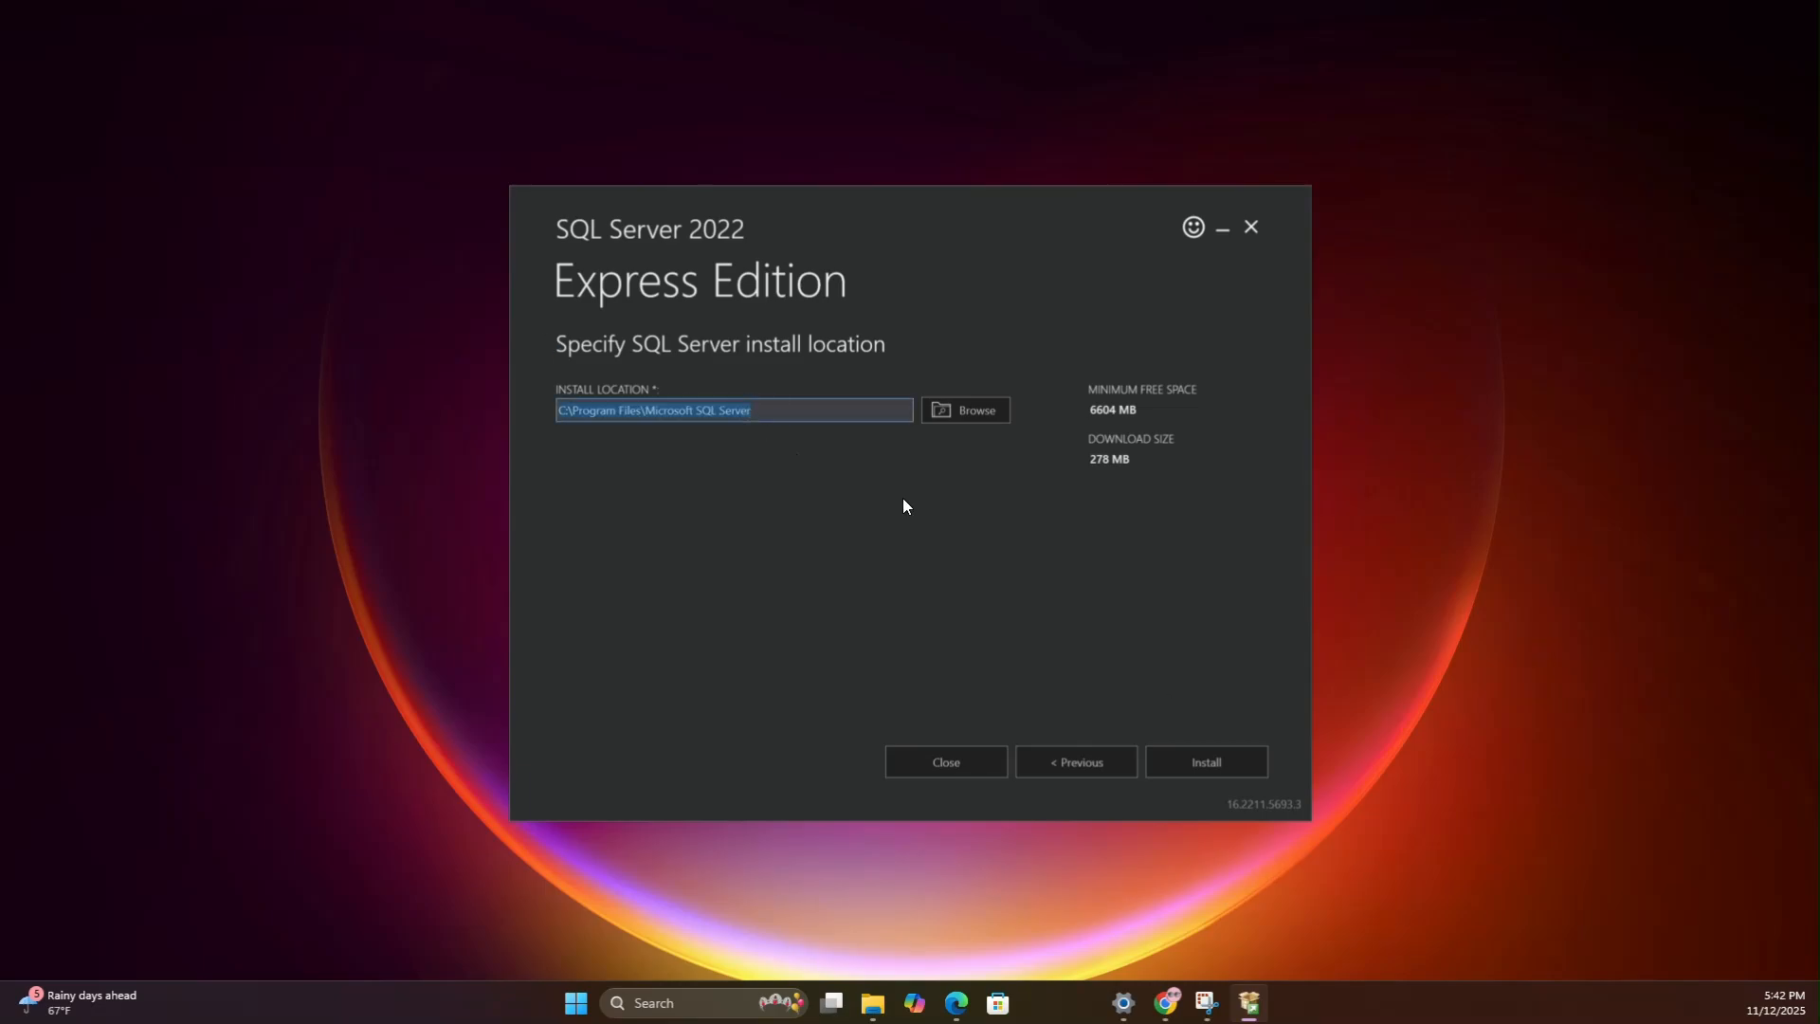
{"action": "mouse_move", "coordinate": [1136, 733]}
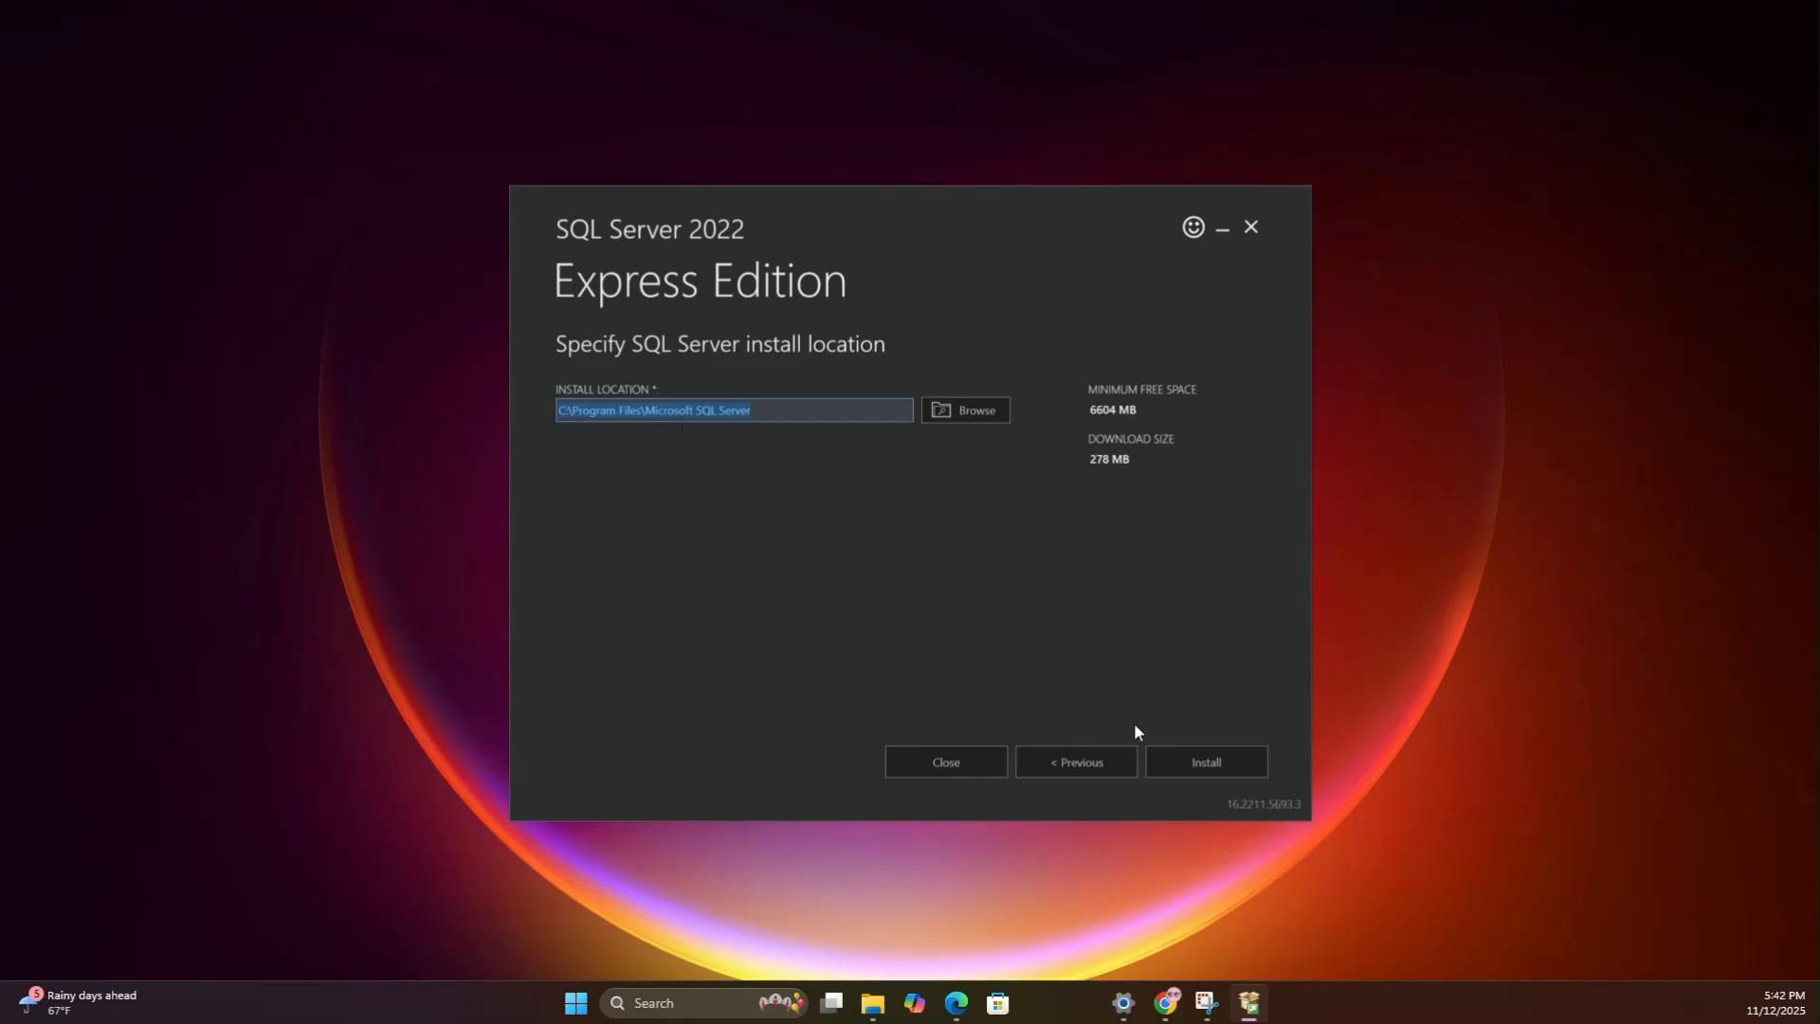
Step: Install SQL Server 2022 Express to C:\Program Files\Microsoft SQL Server, then choose Connect Now
{"action": "left_click", "coordinate": [1205, 761]}
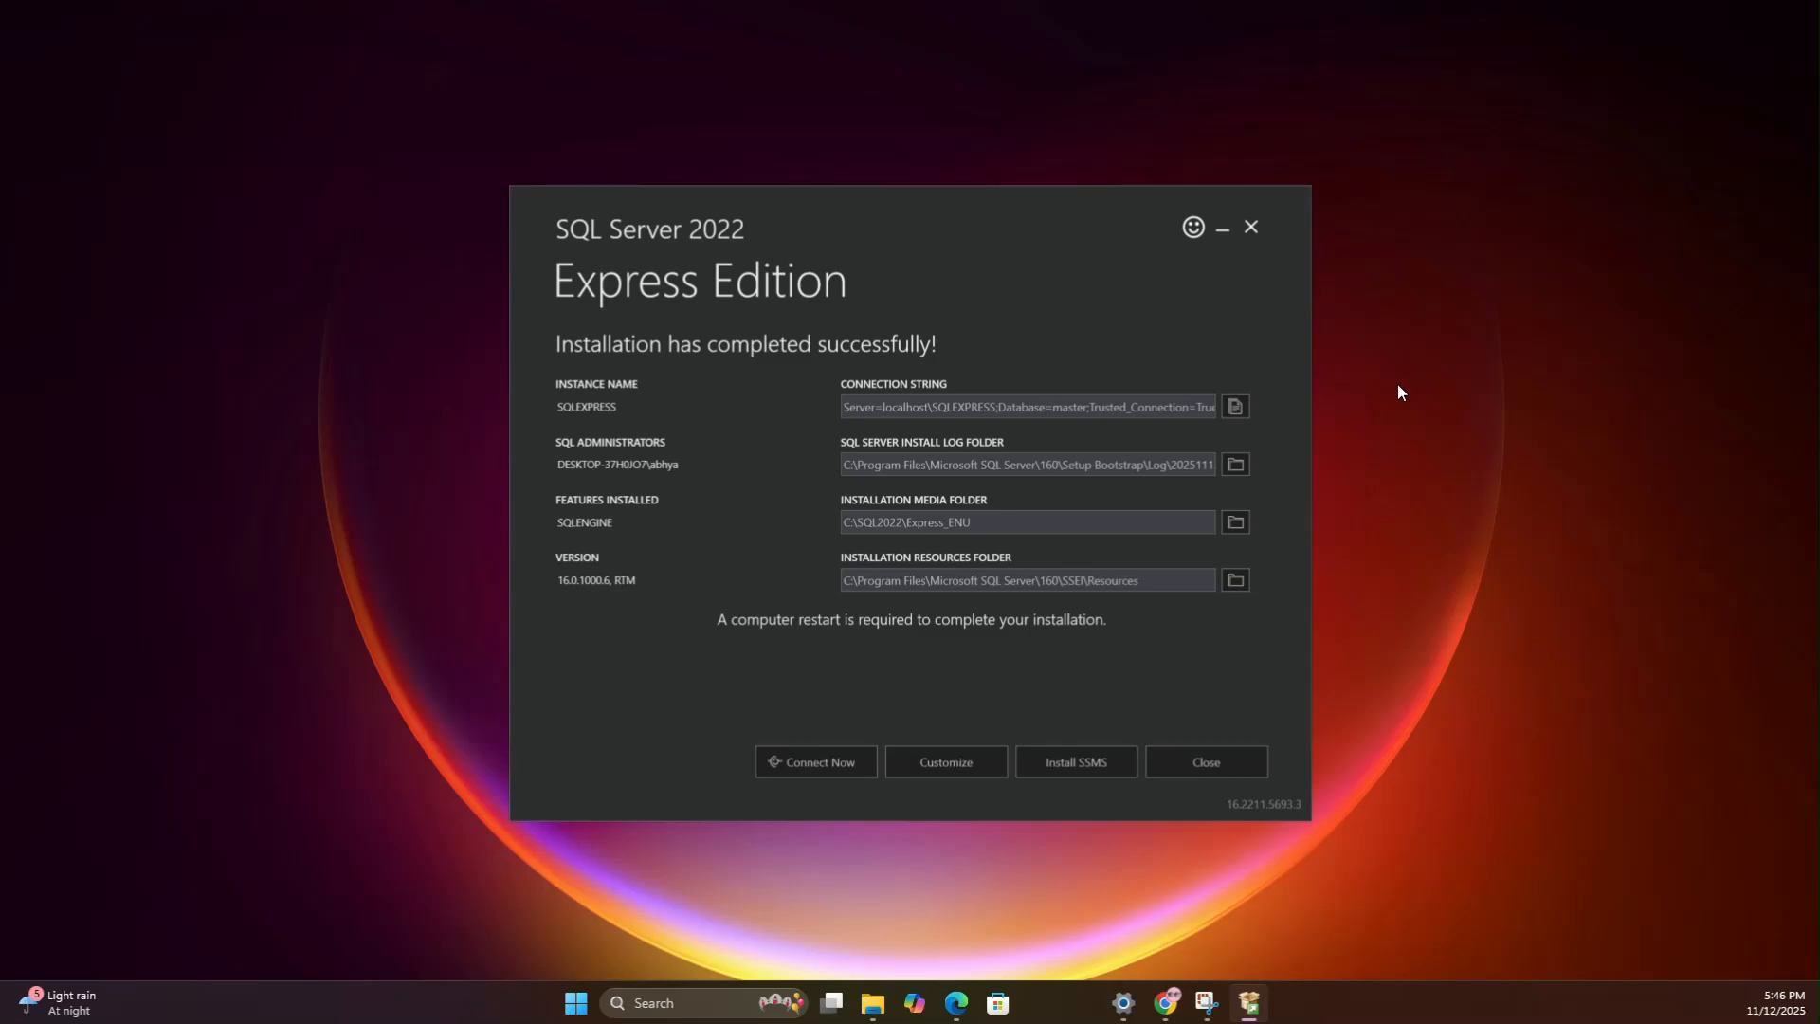
{"action": "mouse_move", "coordinate": [911, 363]}
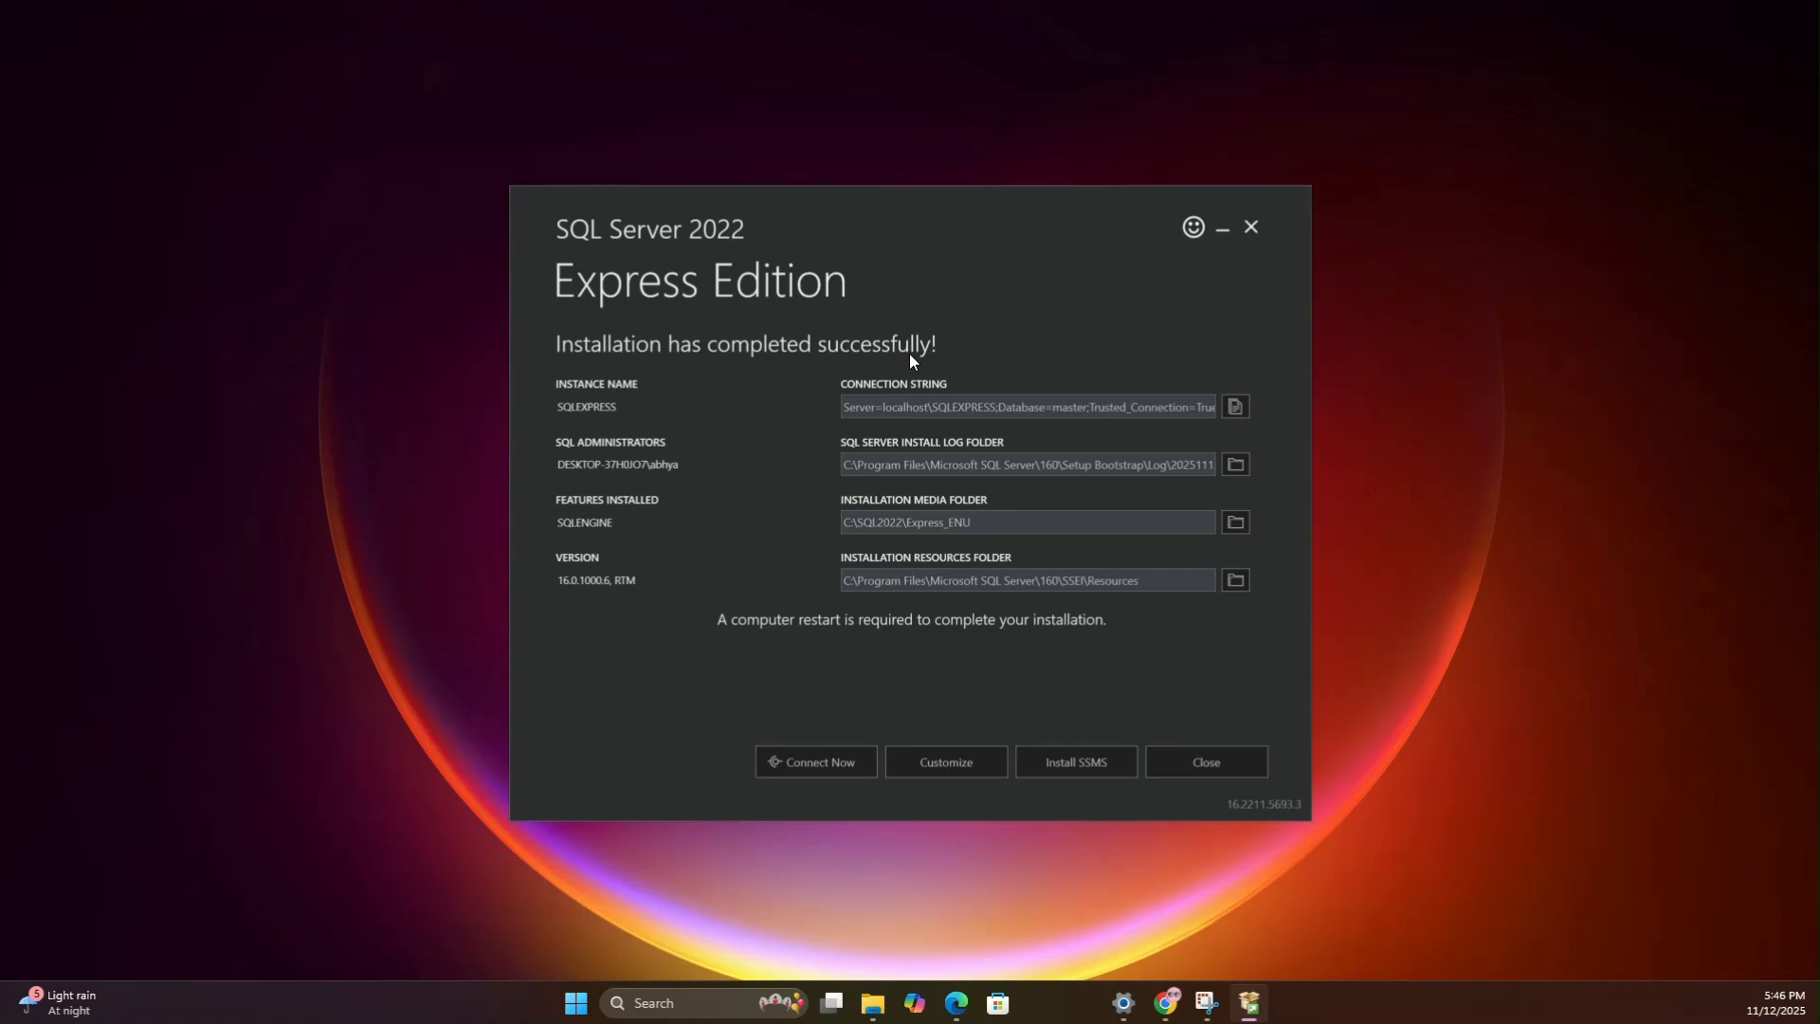
{"action": "mouse_move", "coordinate": [836, 574]}
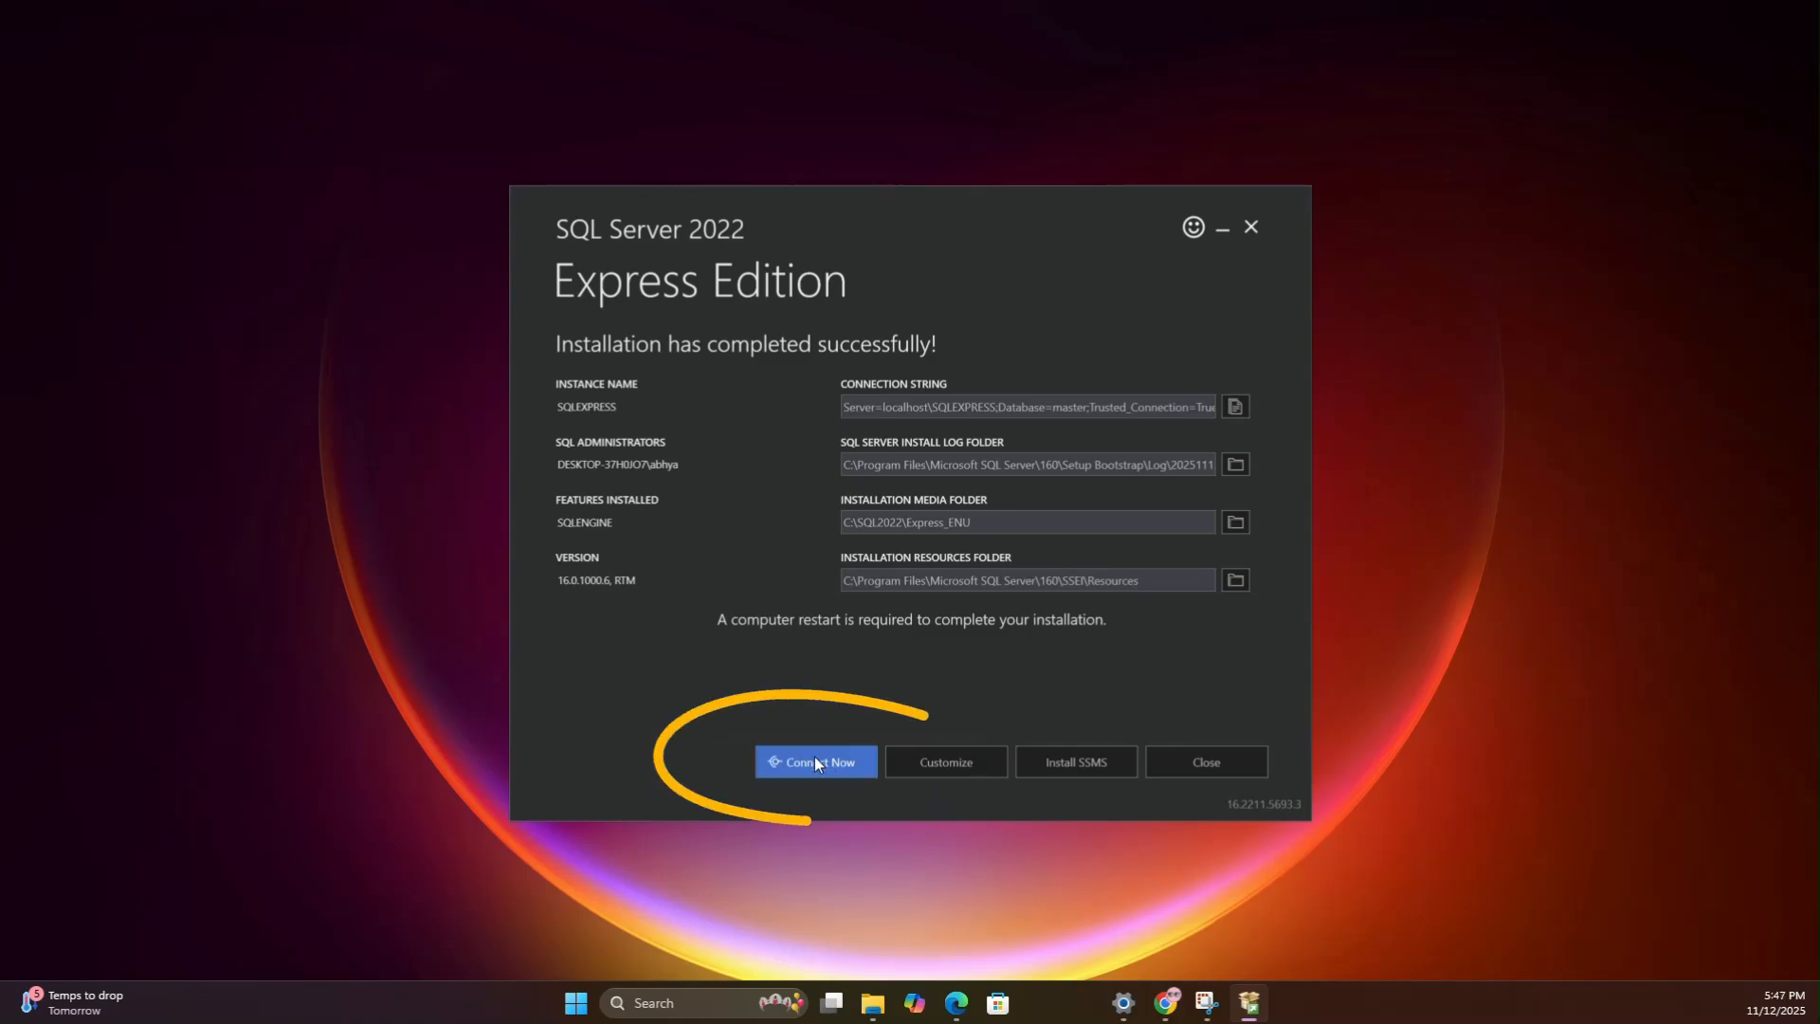
{"action": "left_click", "coordinate": [816, 761]}
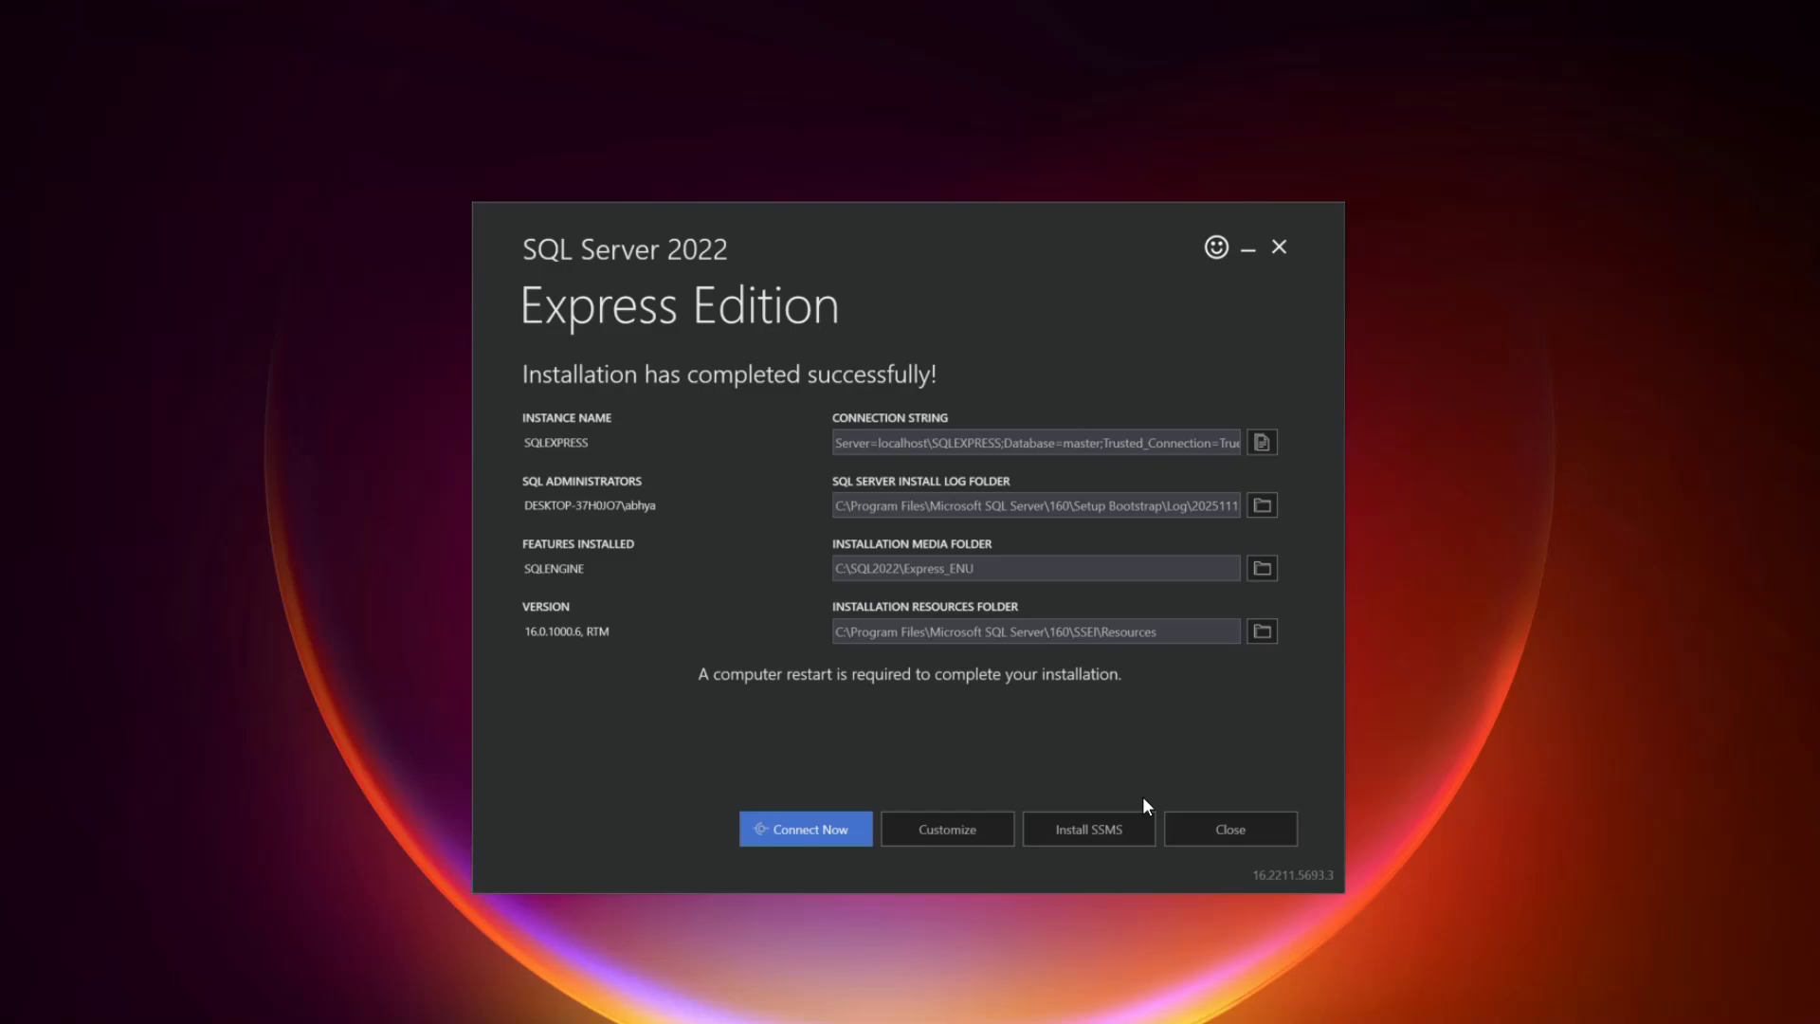
{"action": "mouse_move", "coordinate": [1087, 828]}
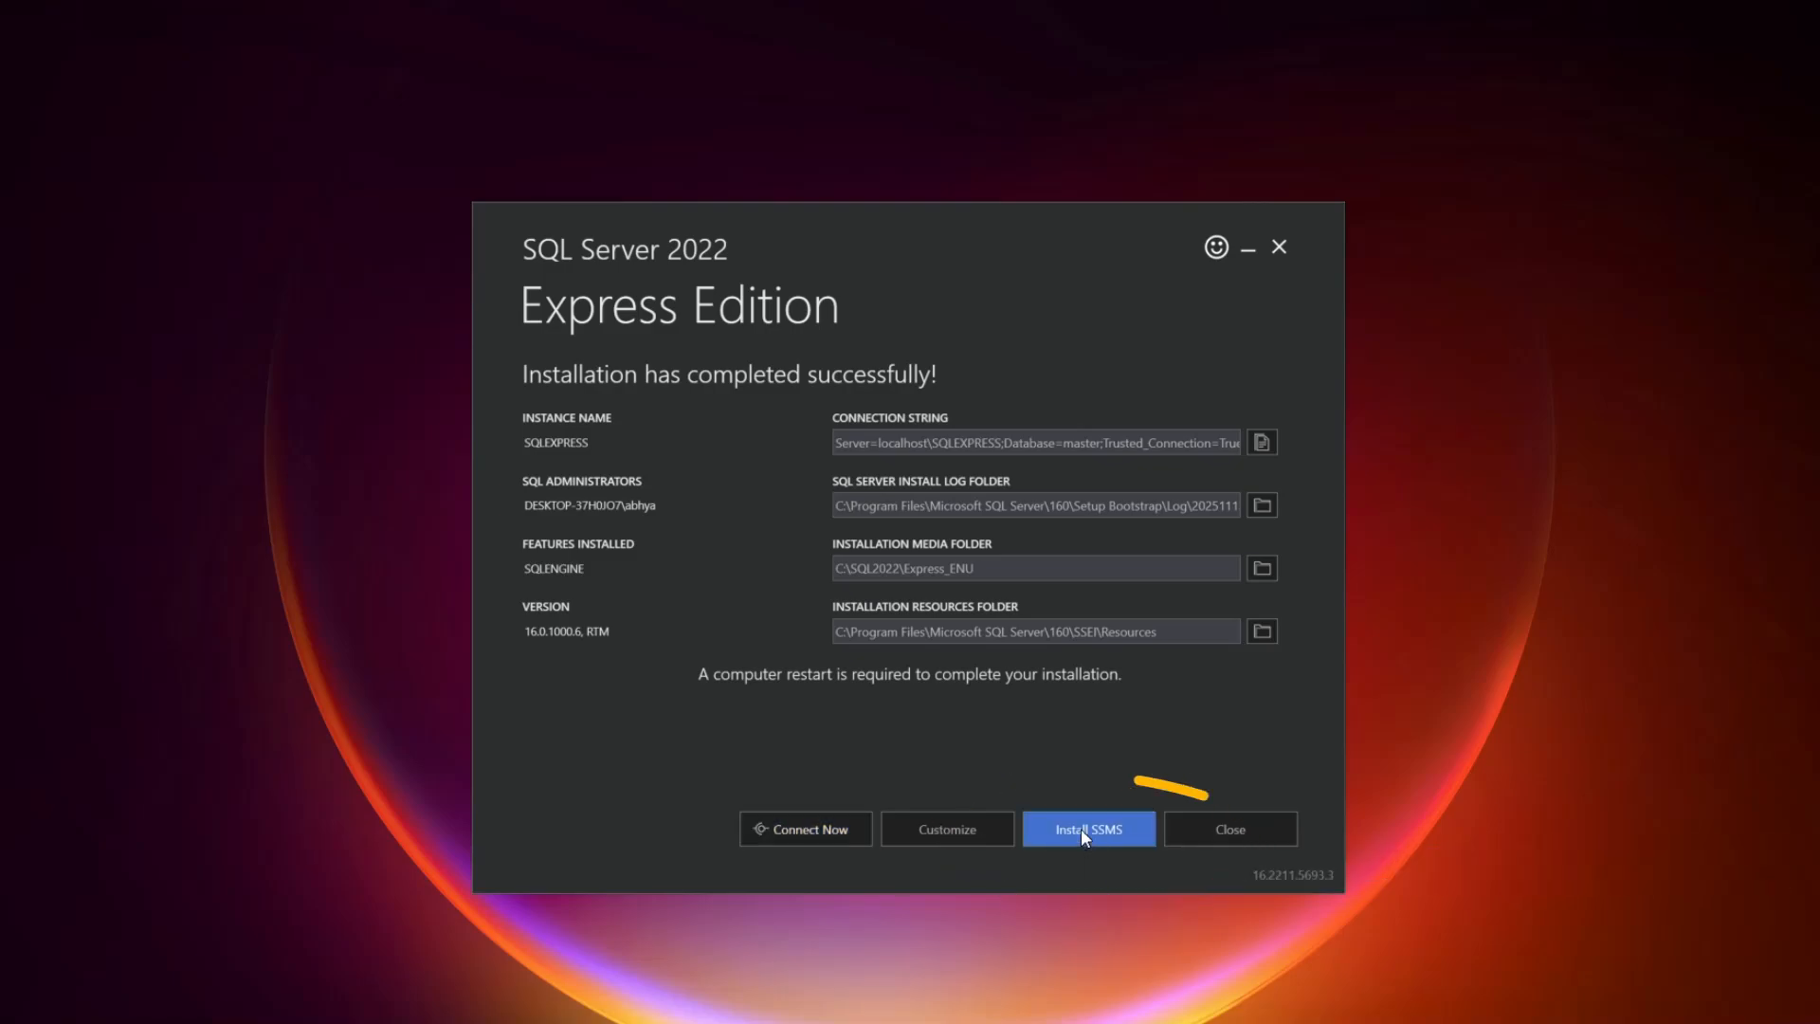
Step: Download the SSMS 22 installer vs_SSMS.exe from Microsoft Learn and launch it
{"action": "left_click", "coordinate": [1087, 828]}
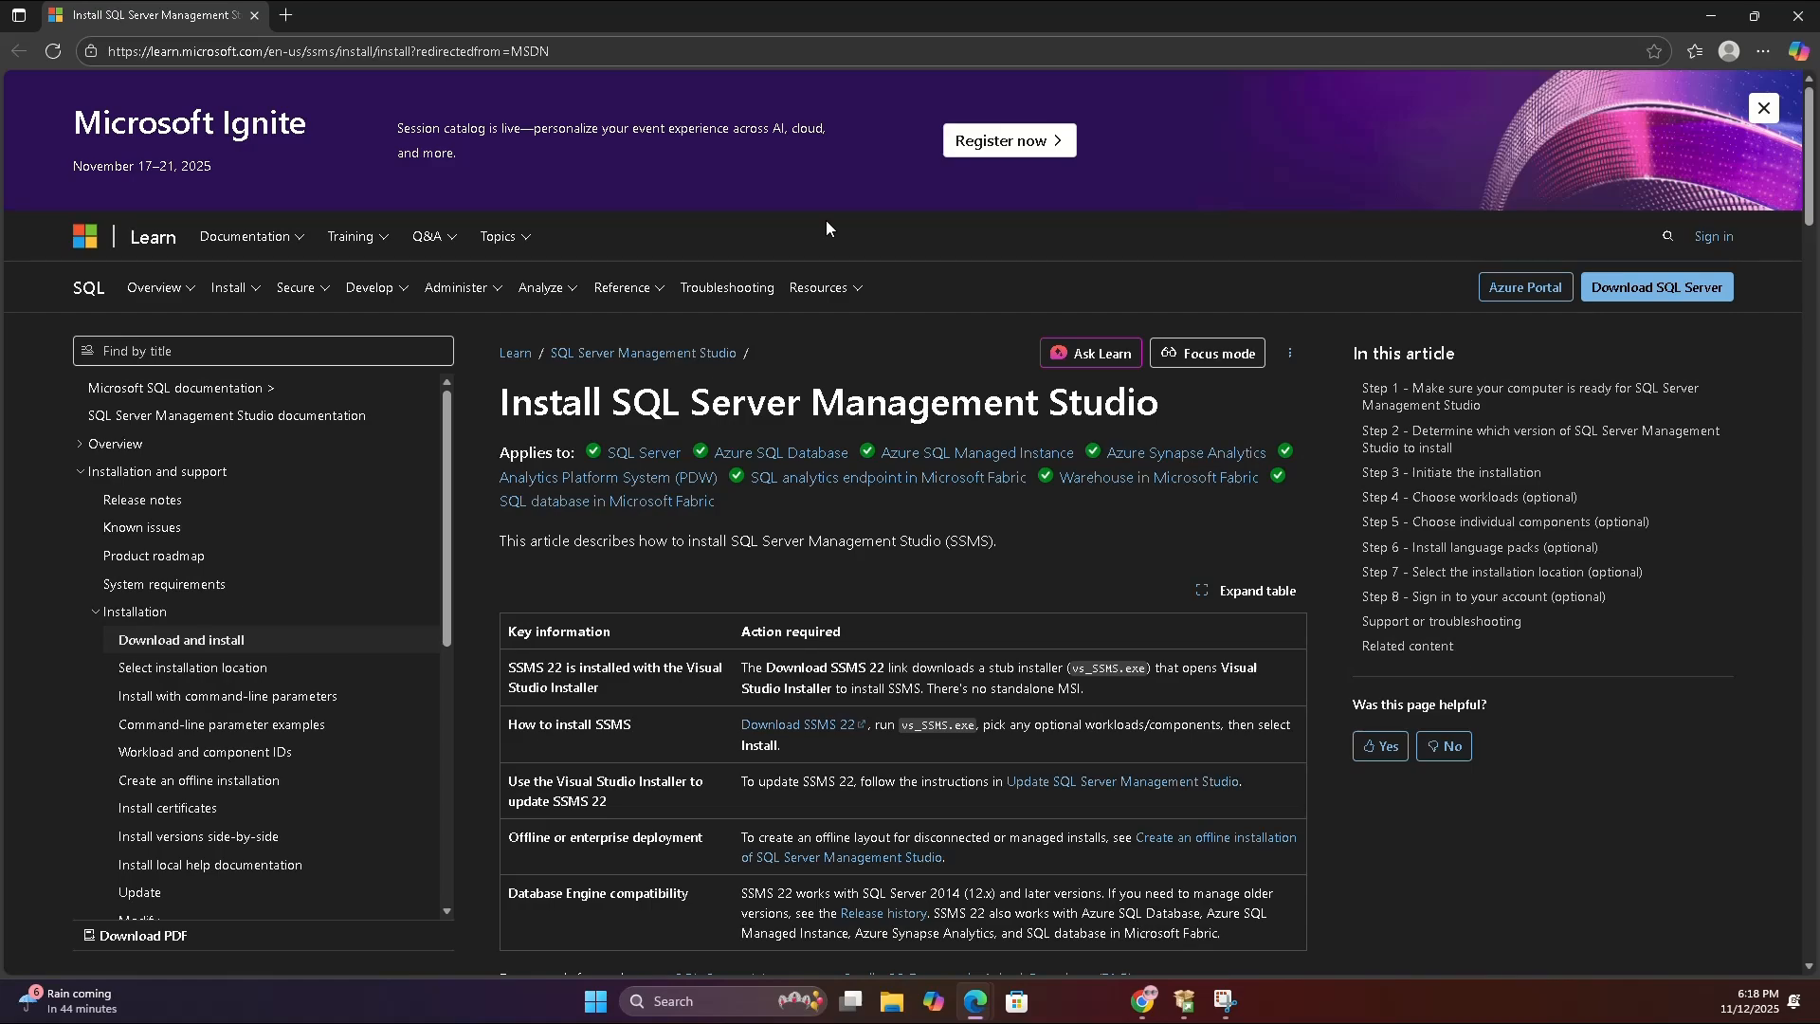
{"action": "mouse_move", "coordinate": [827, 294]}
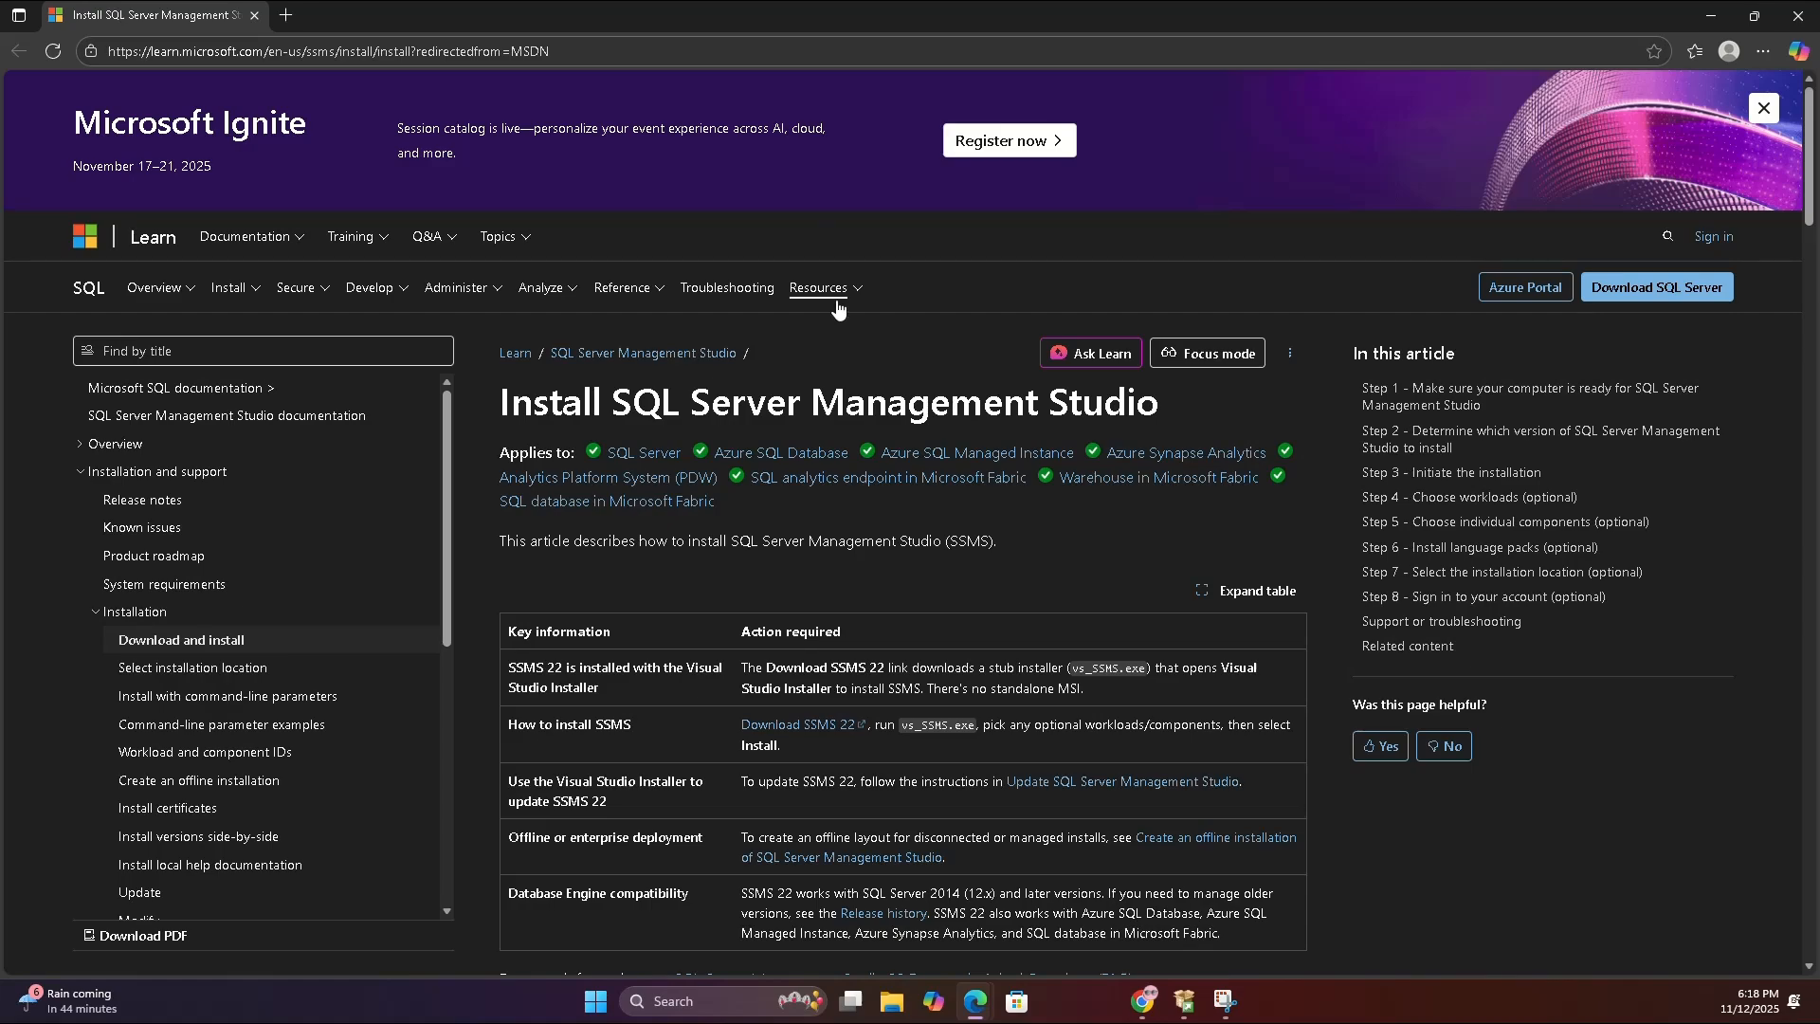
{"action": "mouse_move", "coordinate": [803, 724]}
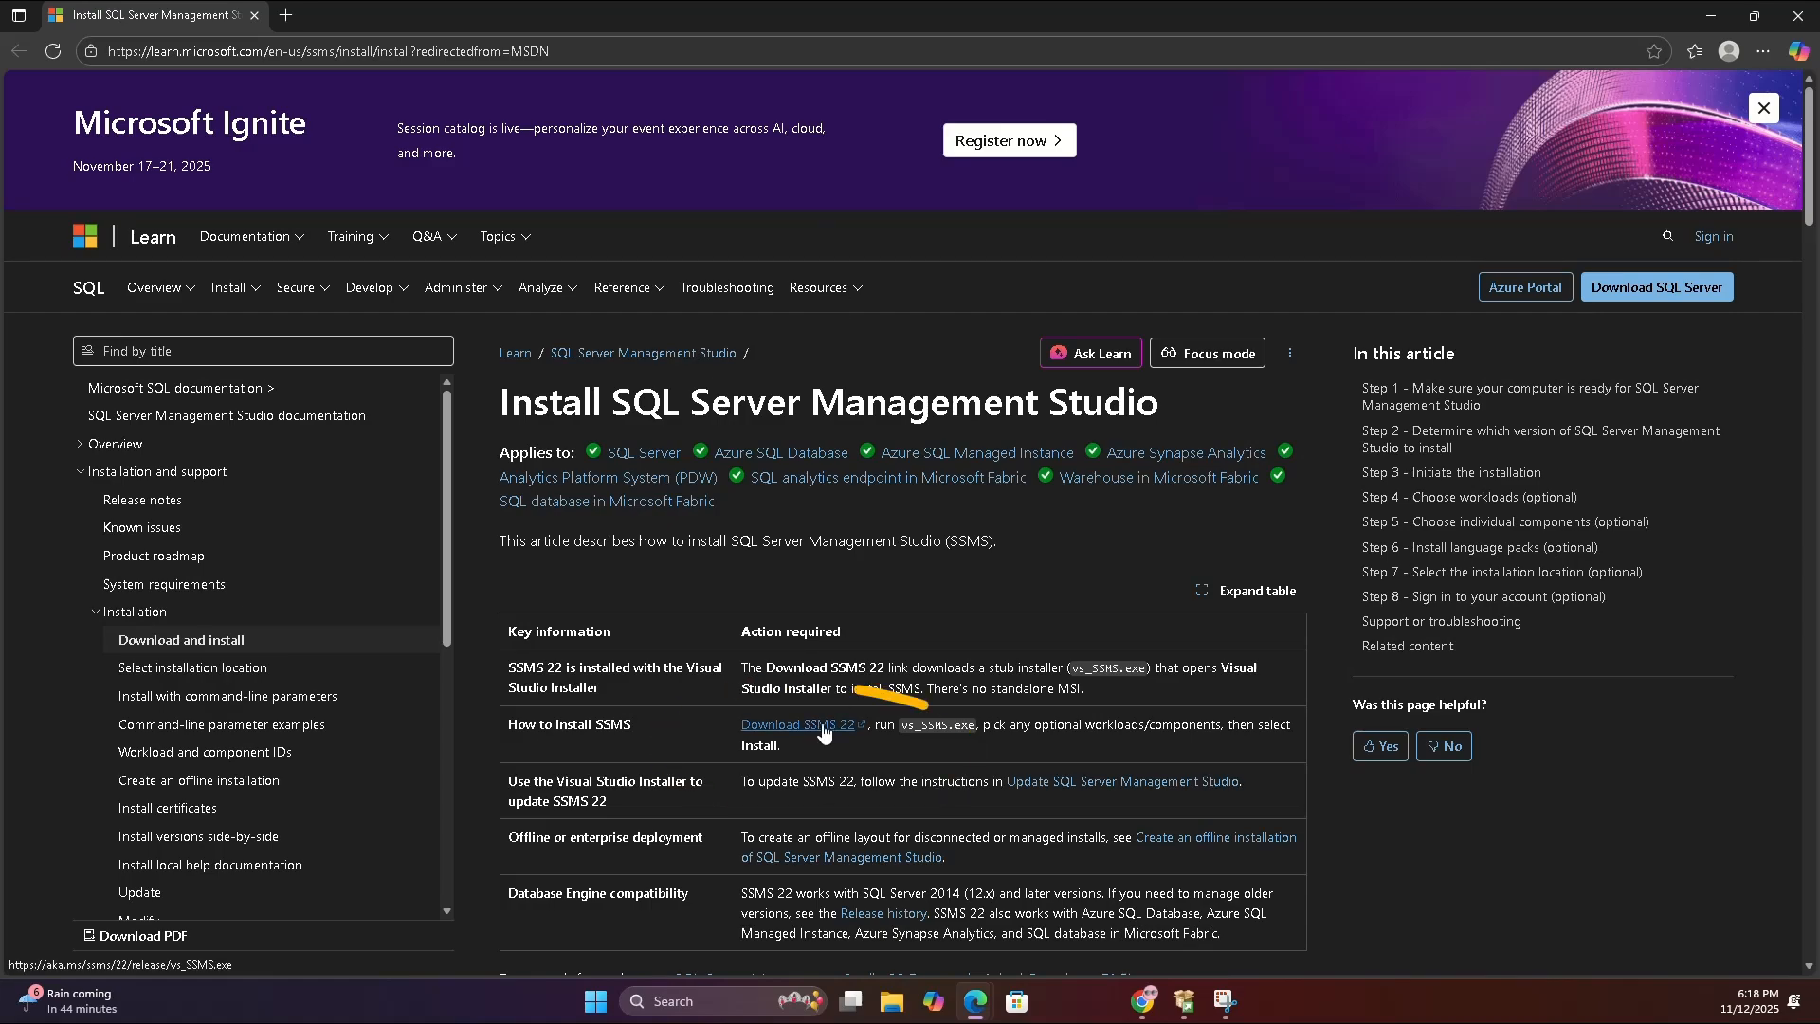
{"action": "left_click", "coordinate": [795, 725]}
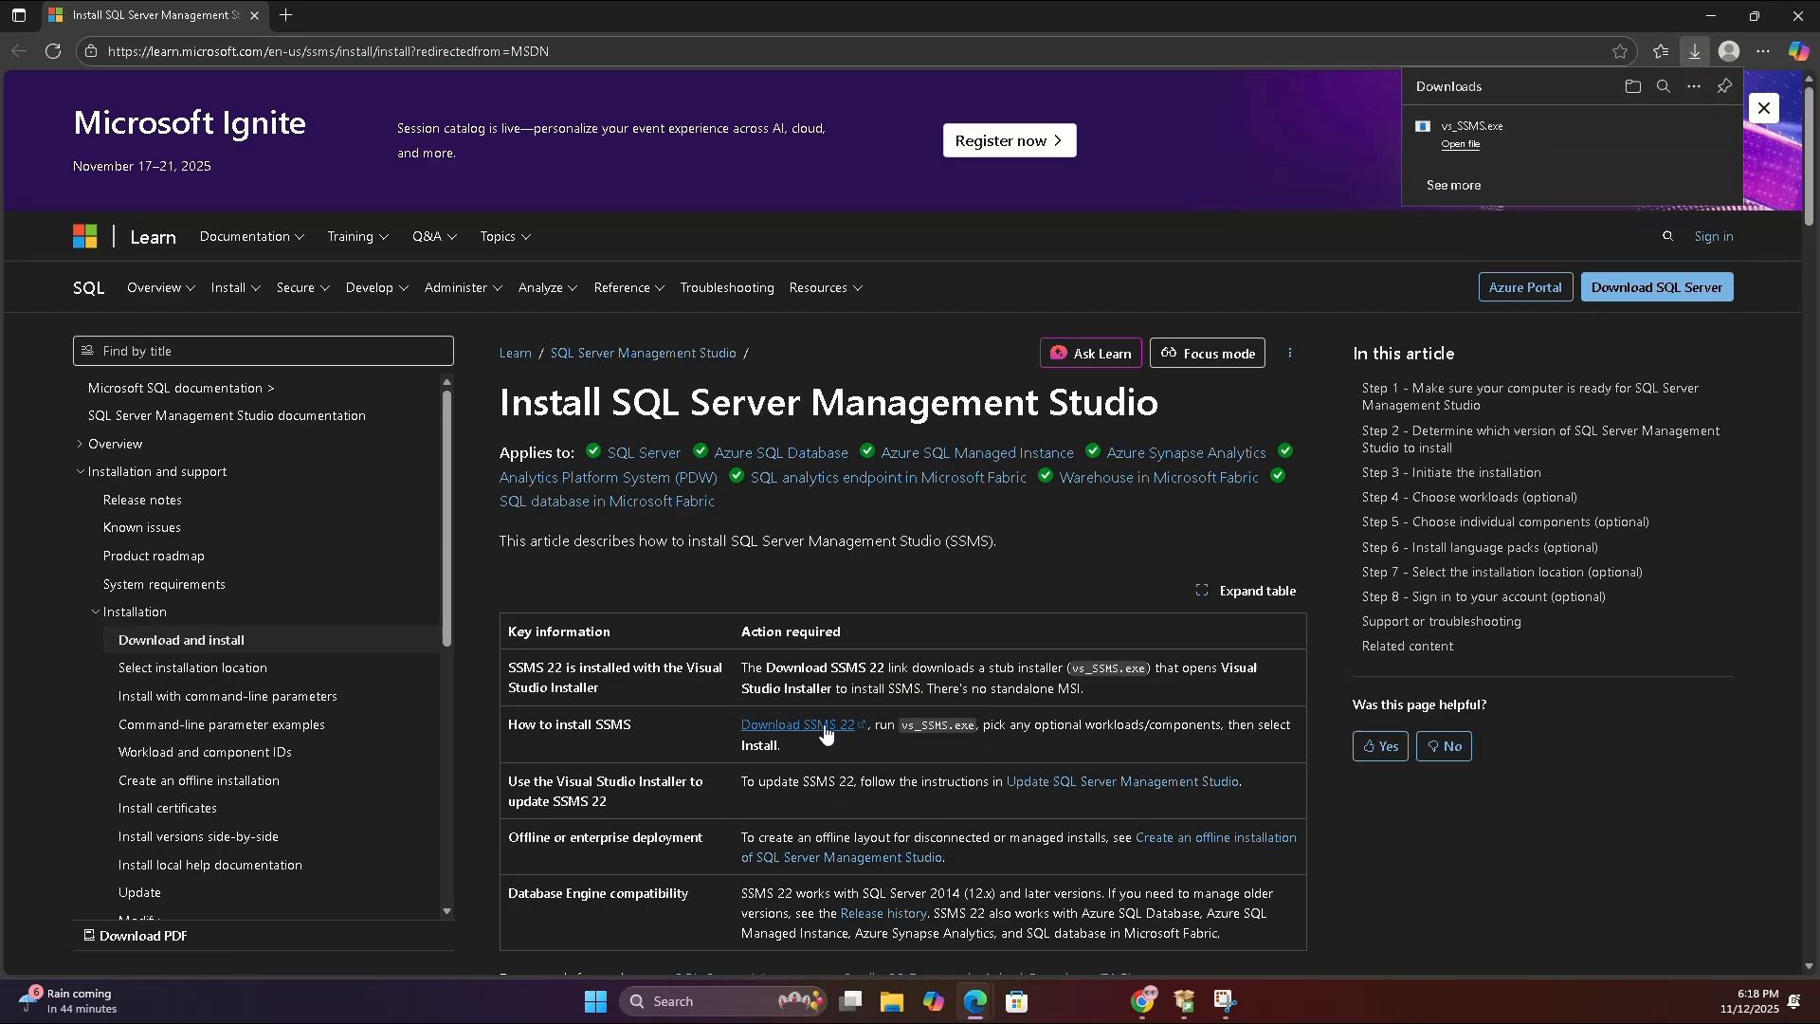
{"action": "mouse_move", "coordinate": [1664, 146]}
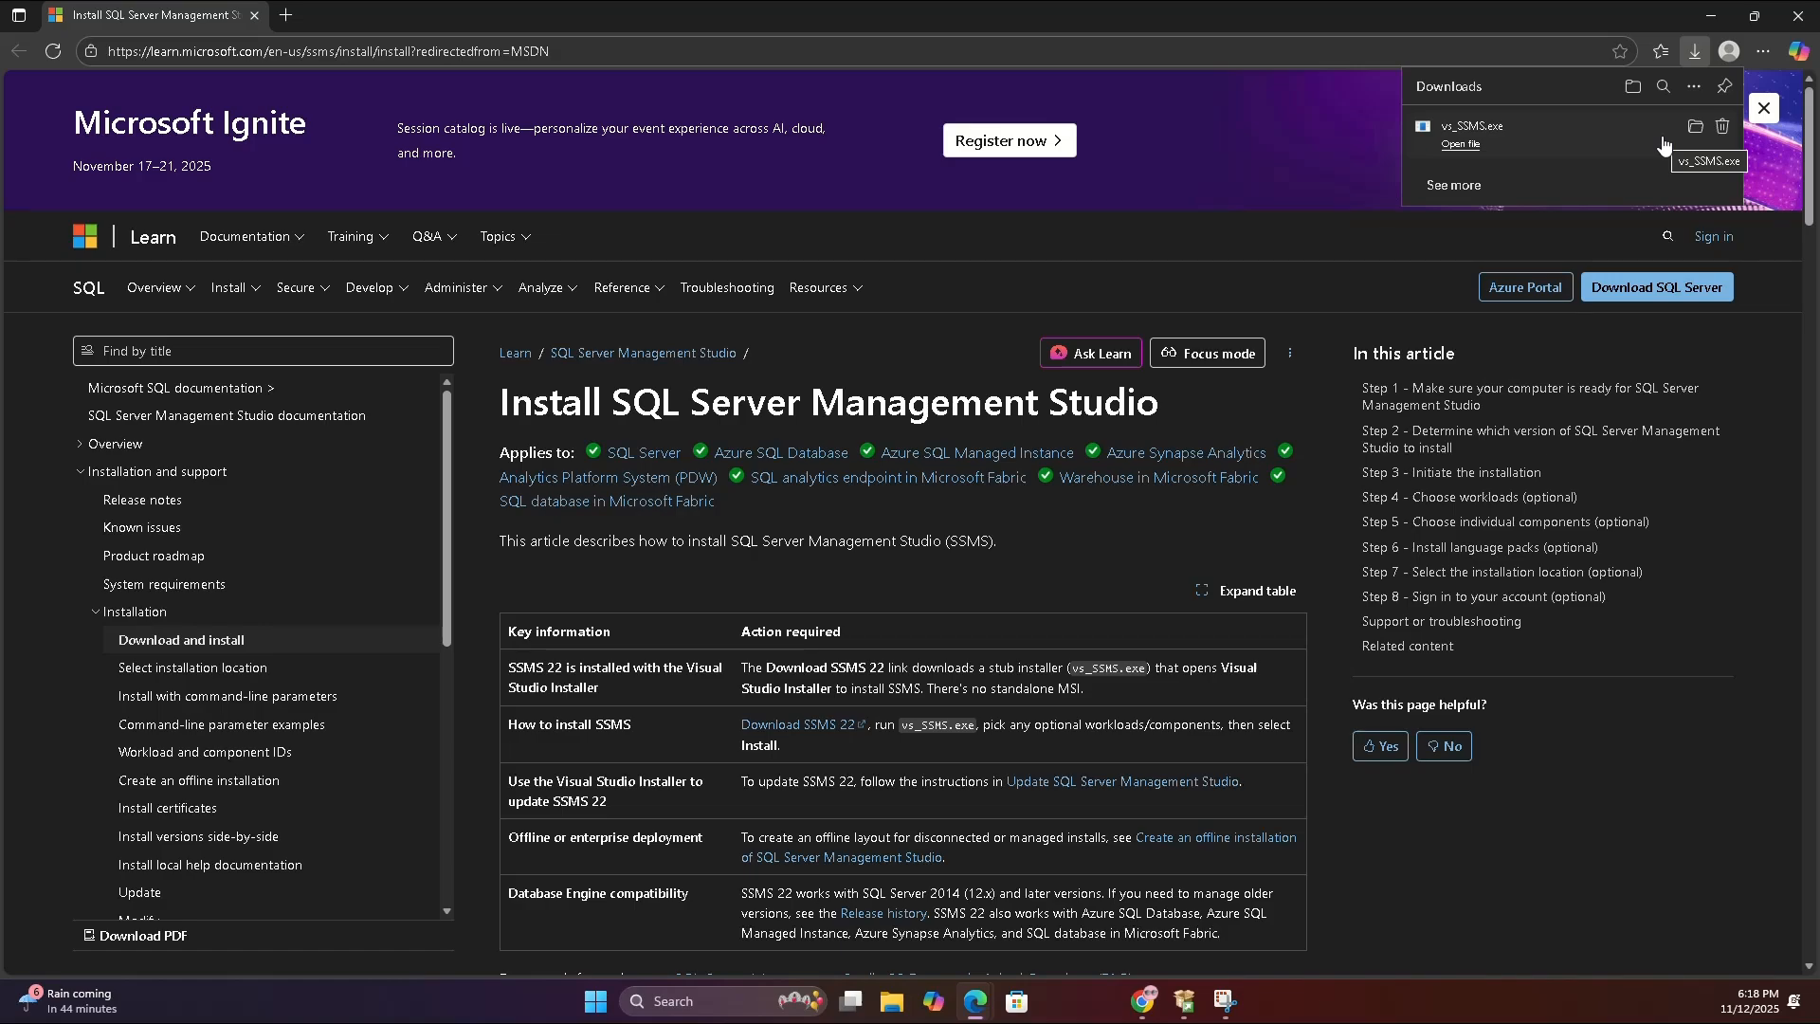
{"action": "left_click", "coordinate": [1459, 144]}
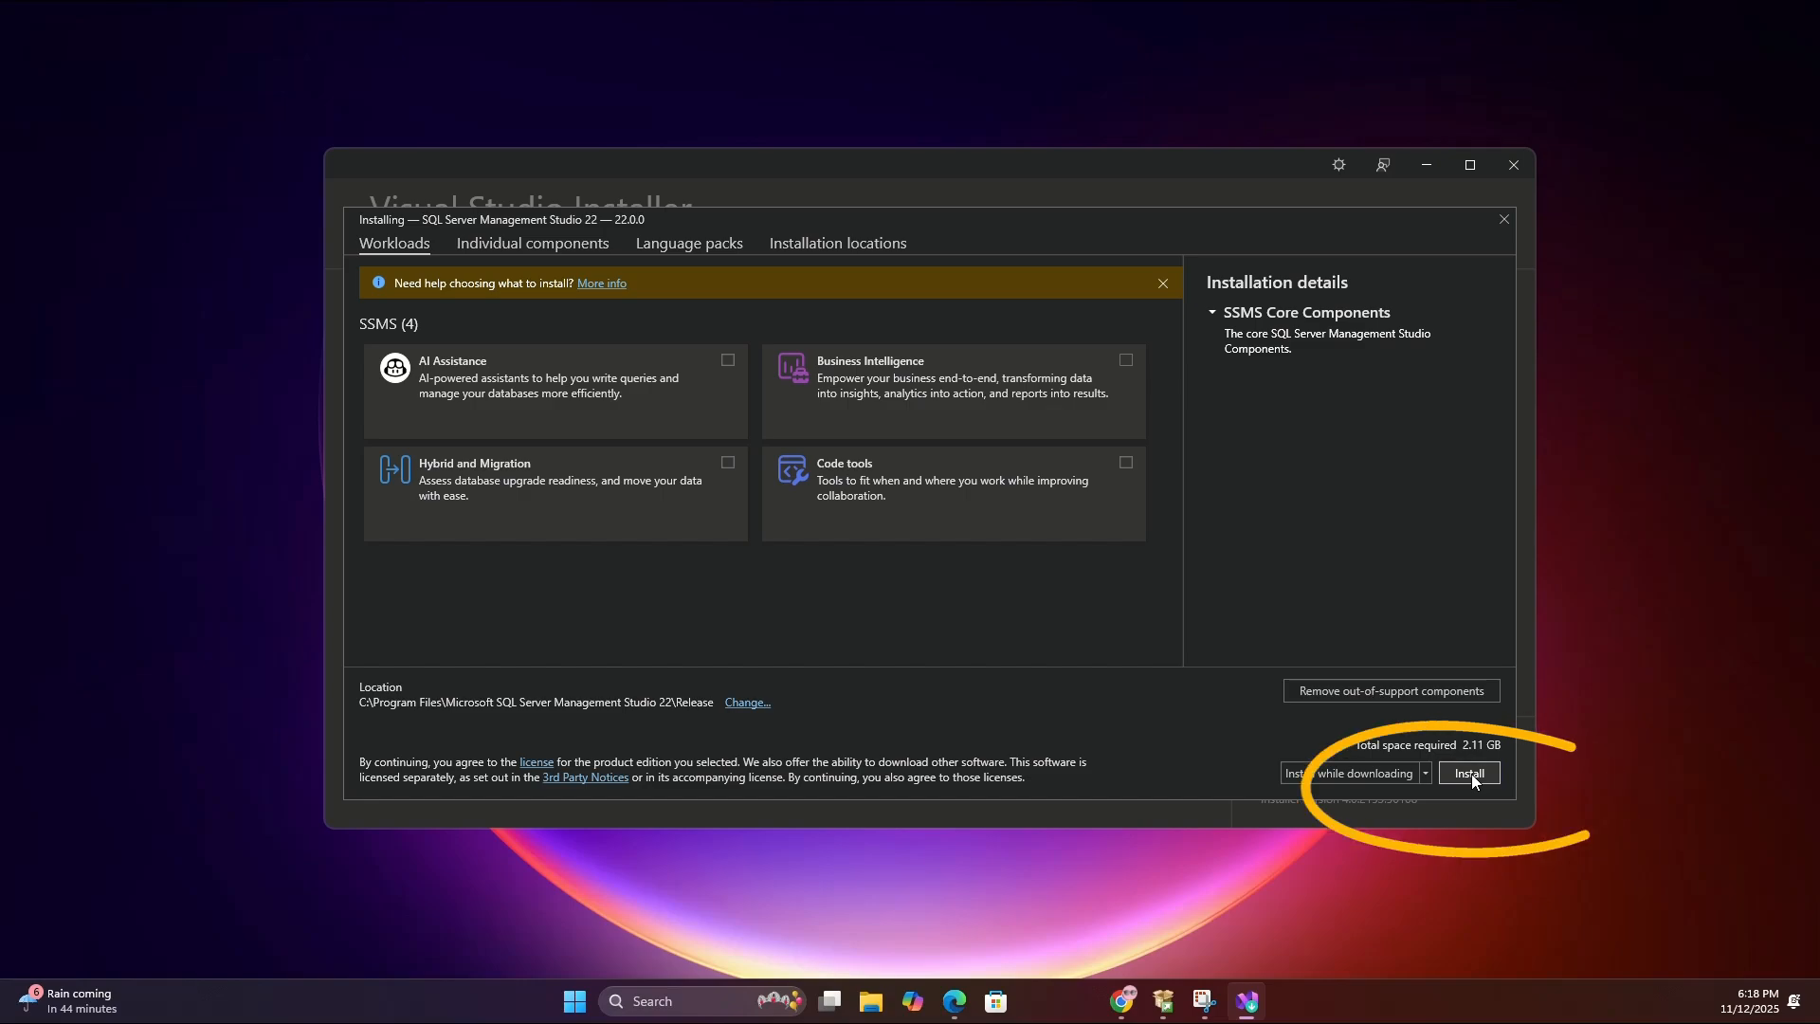
Step: Install SSMS 22 with its default core components
{"action": "left_click", "coordinate": [1467, 771]}
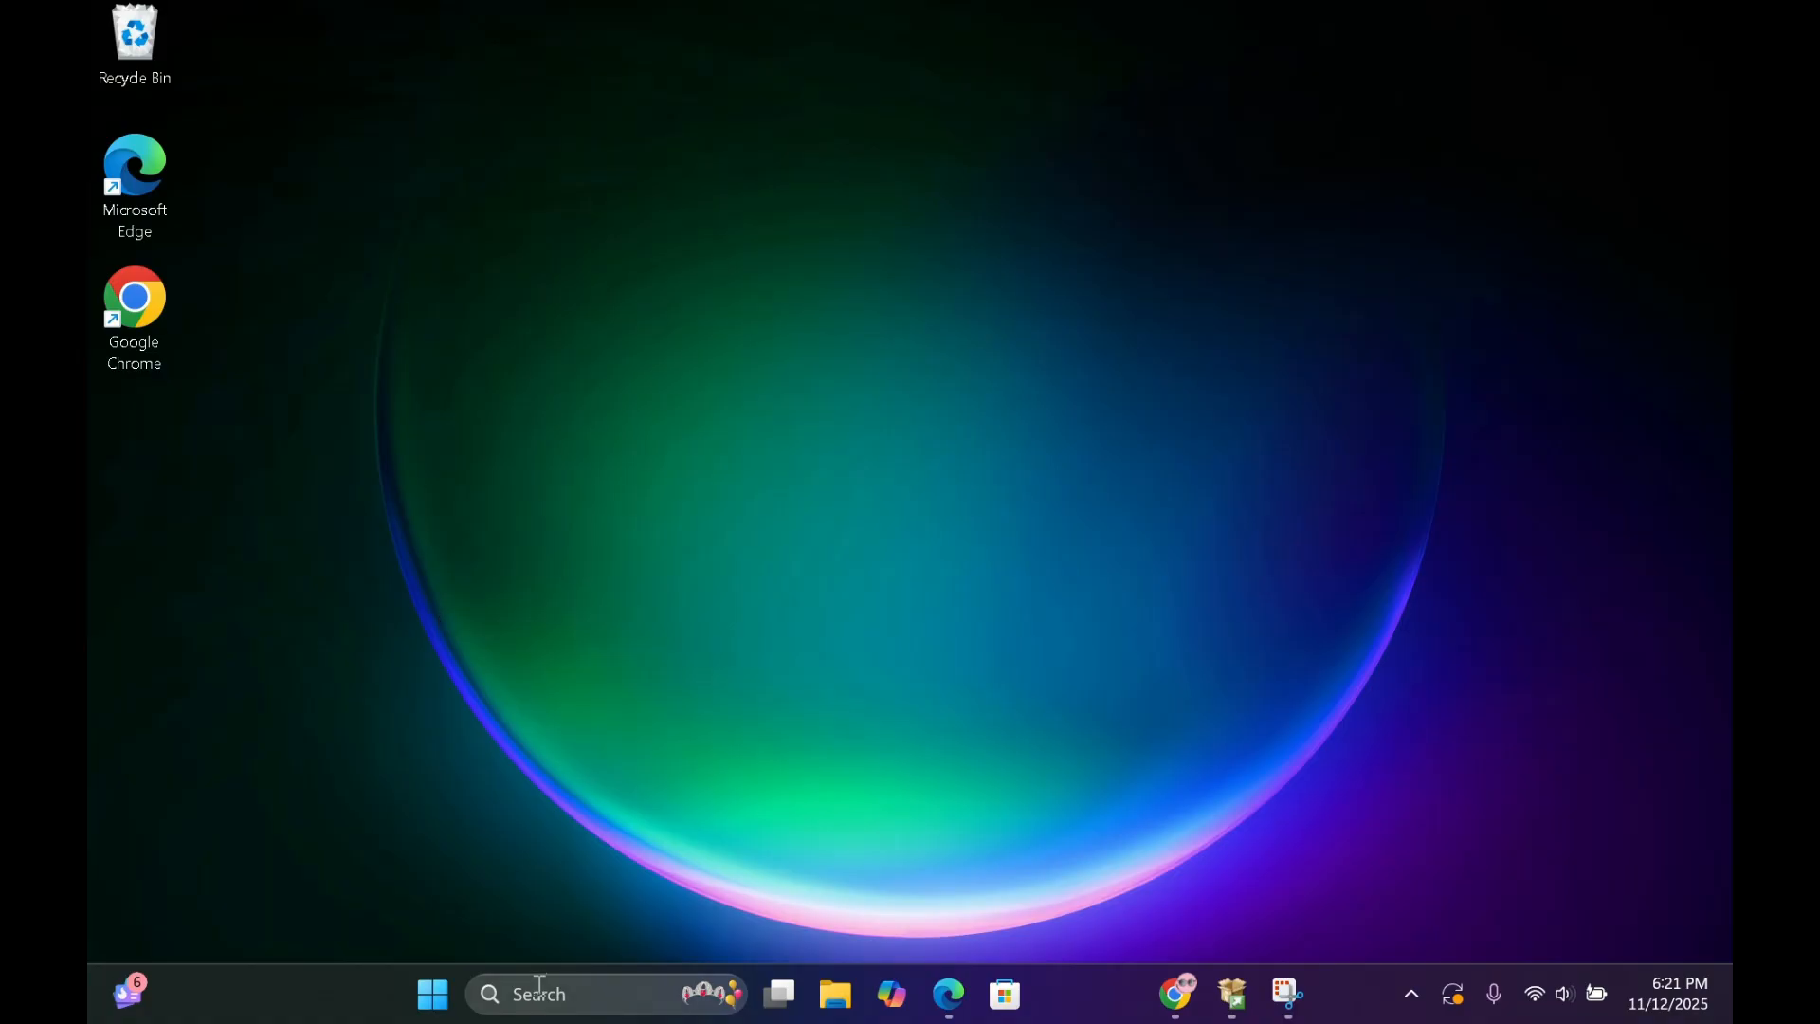
Step: Search Windows for 'sql server mana' to launch SQL Server Management Studio 22
{"action": "left_click", "coordinate": [537, 993]}
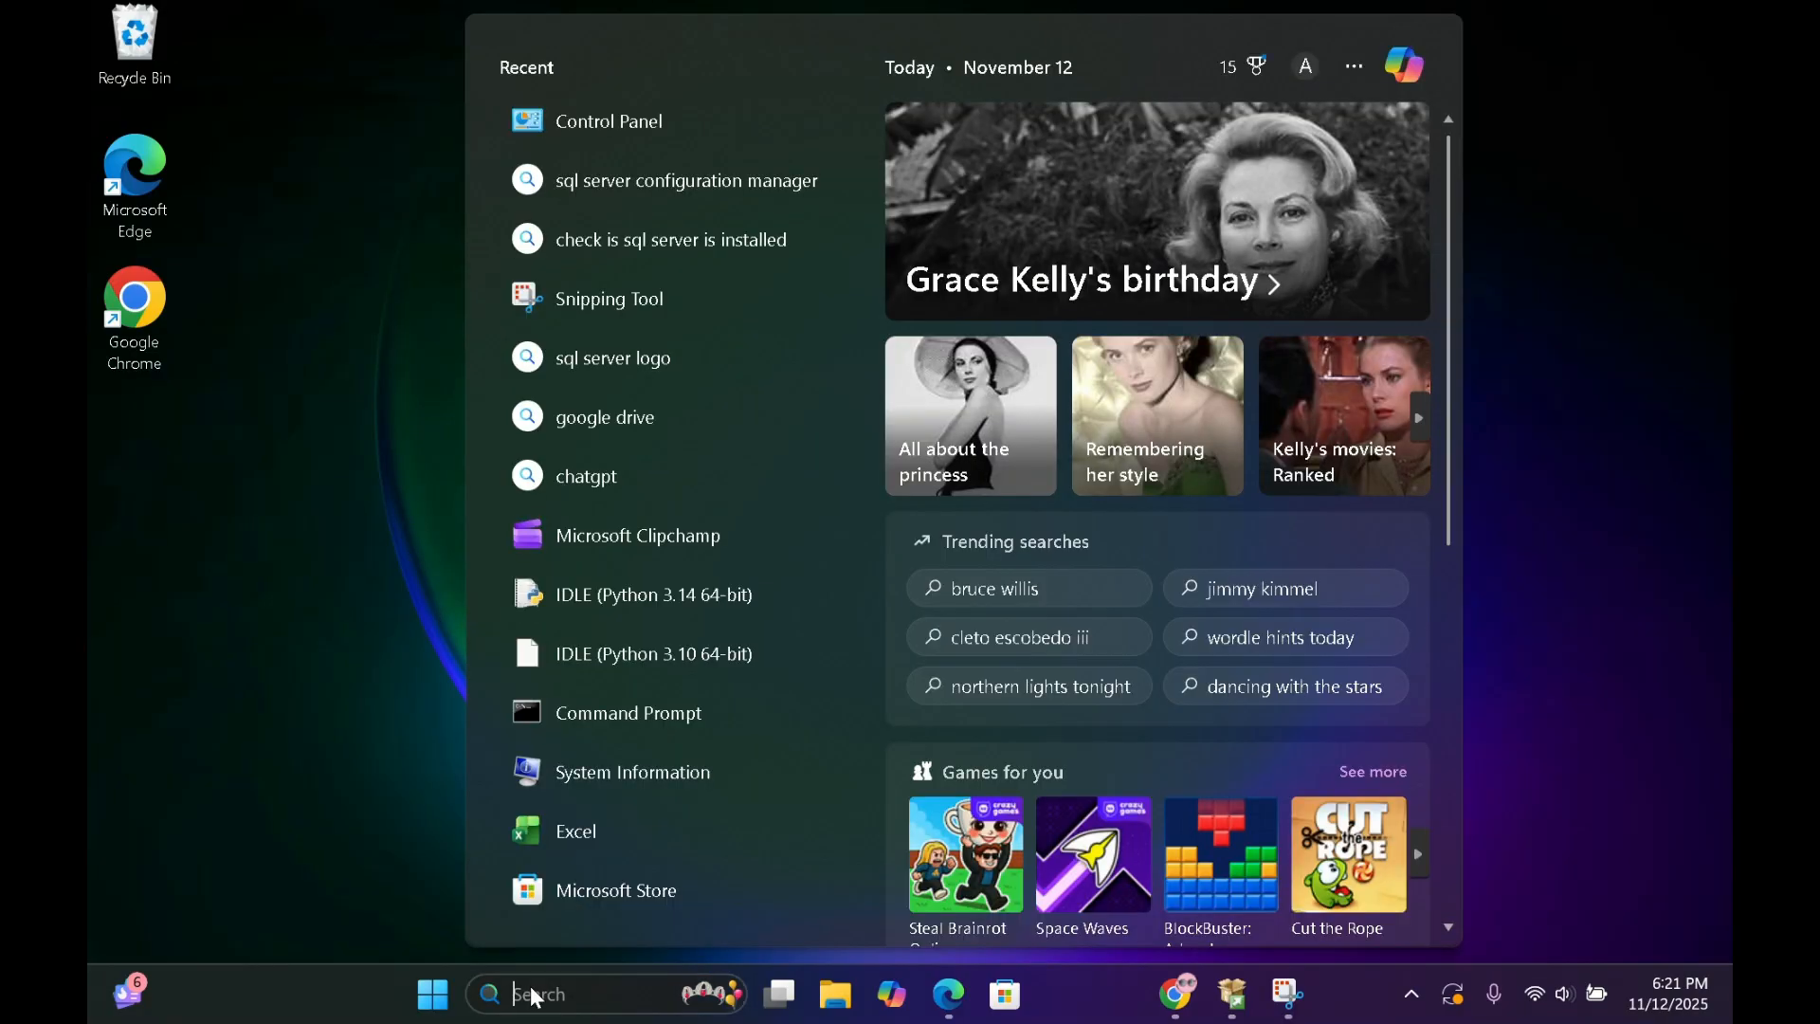
{"action": "type", "text": "sql server Profiler 22"}
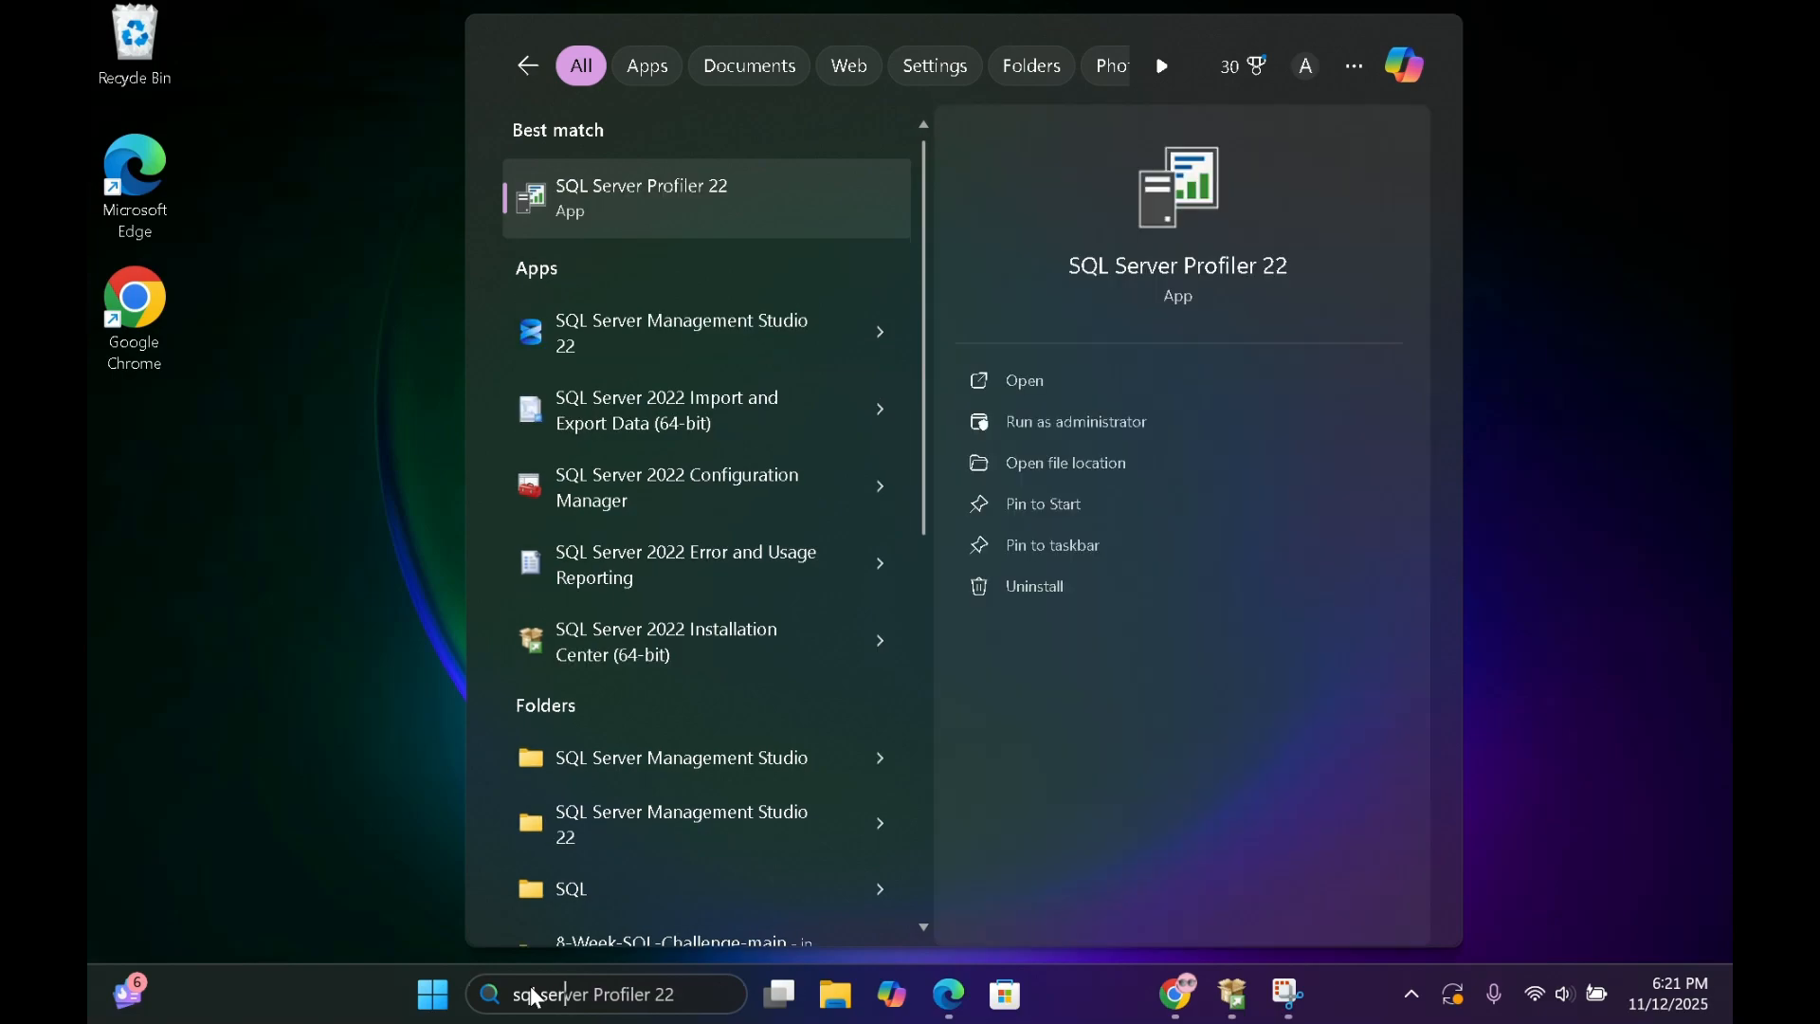
{"action": "type", "text": "sql server mana"}
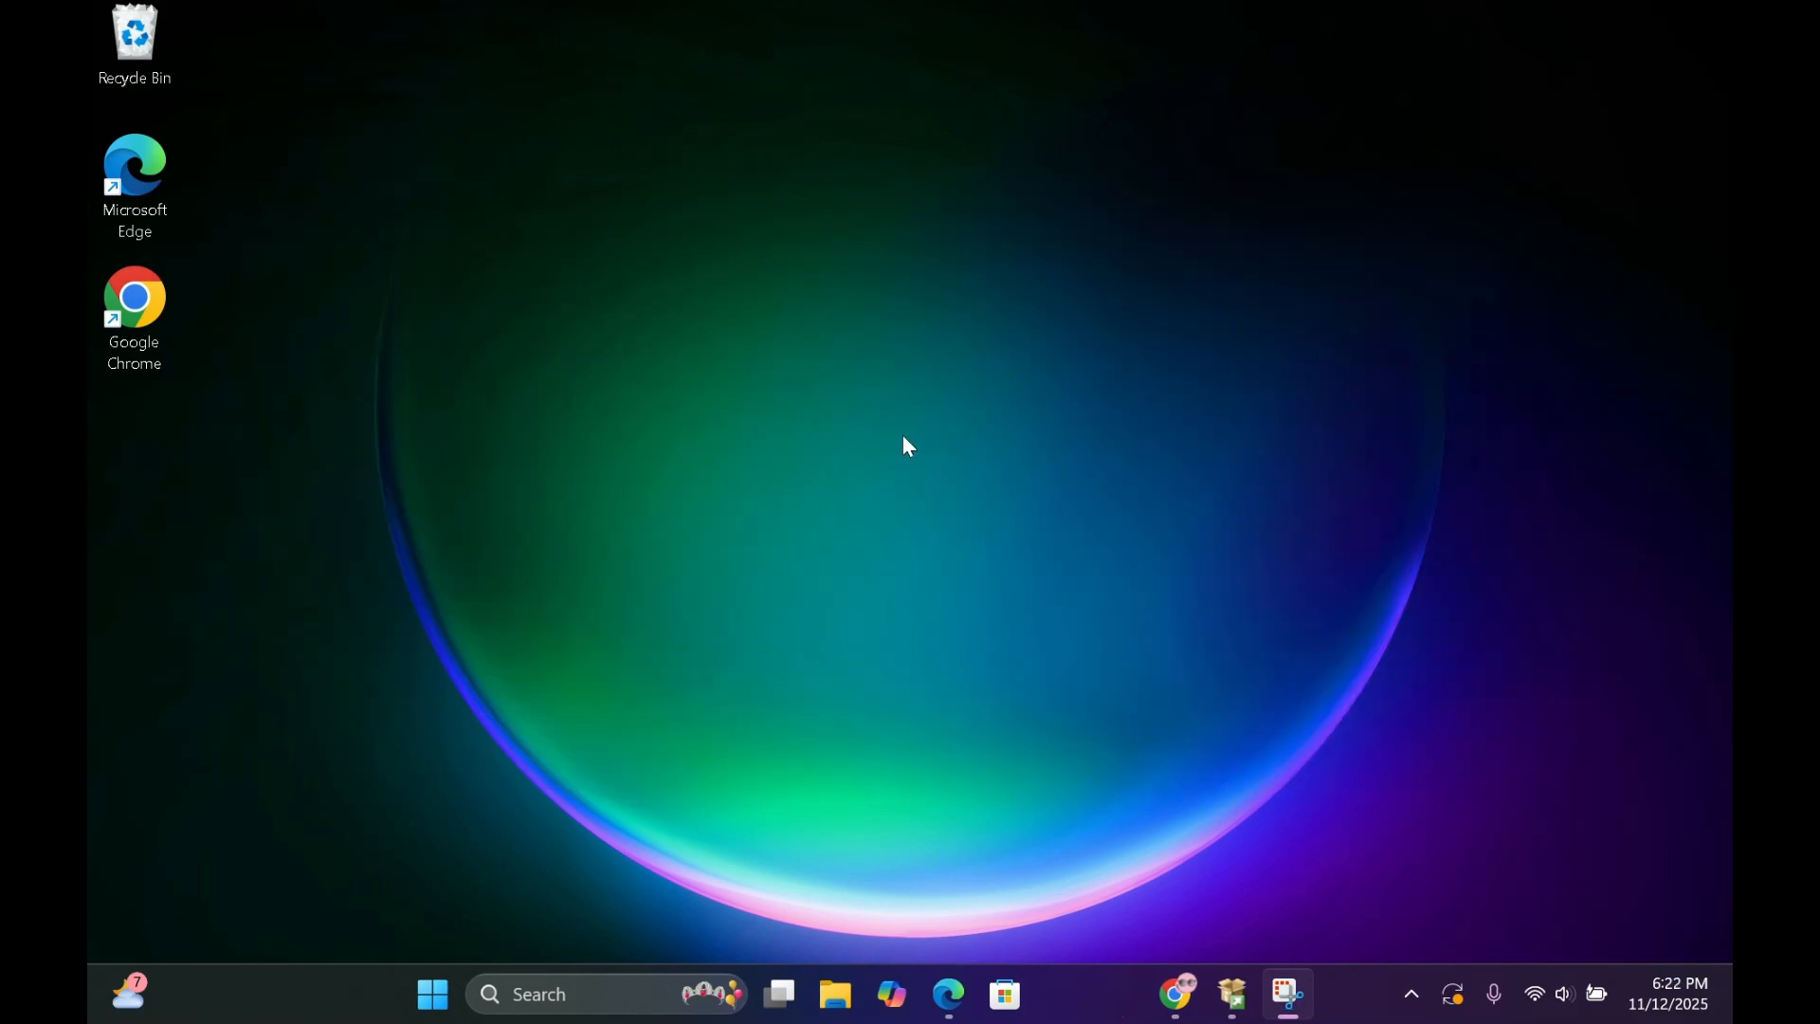
Step: Connect to the local SQLEXPRESS instance found under Browse > Local, trusting the server certificate
{"action": "left_click", "coordinate": [1286, 993]}
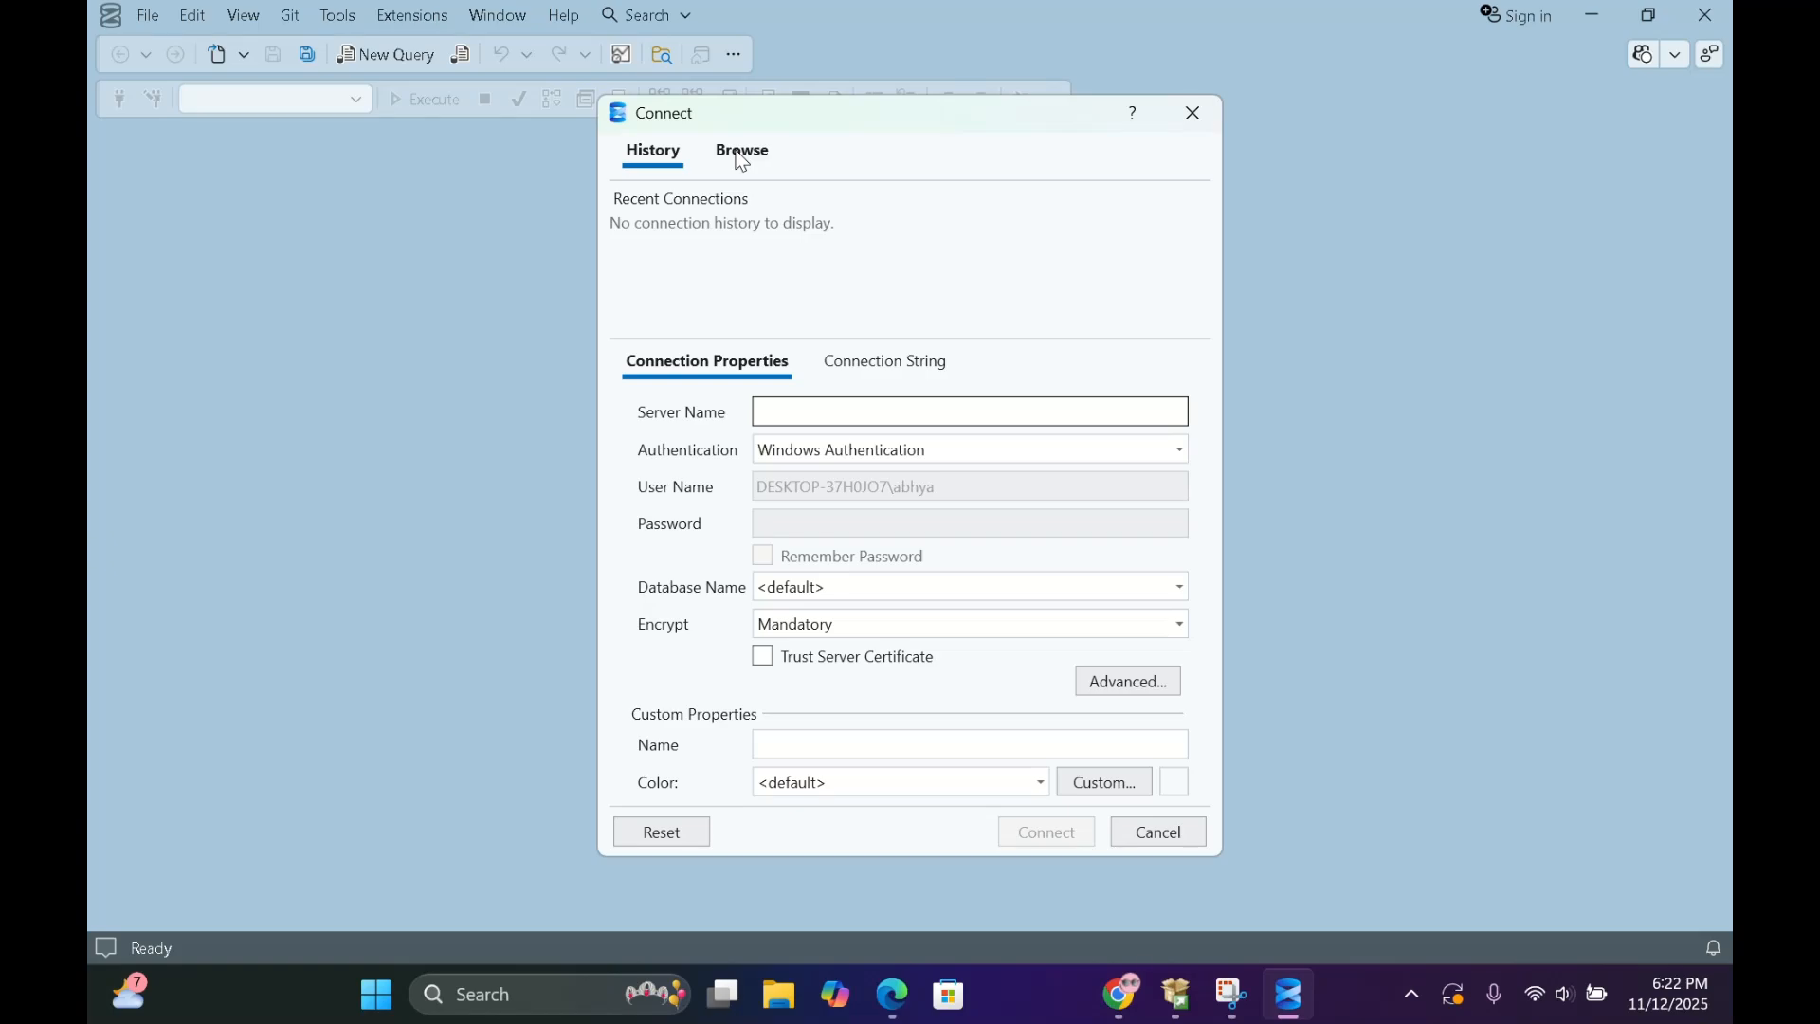
{"action": "mouse_move", "coordinate": [724, 290]}
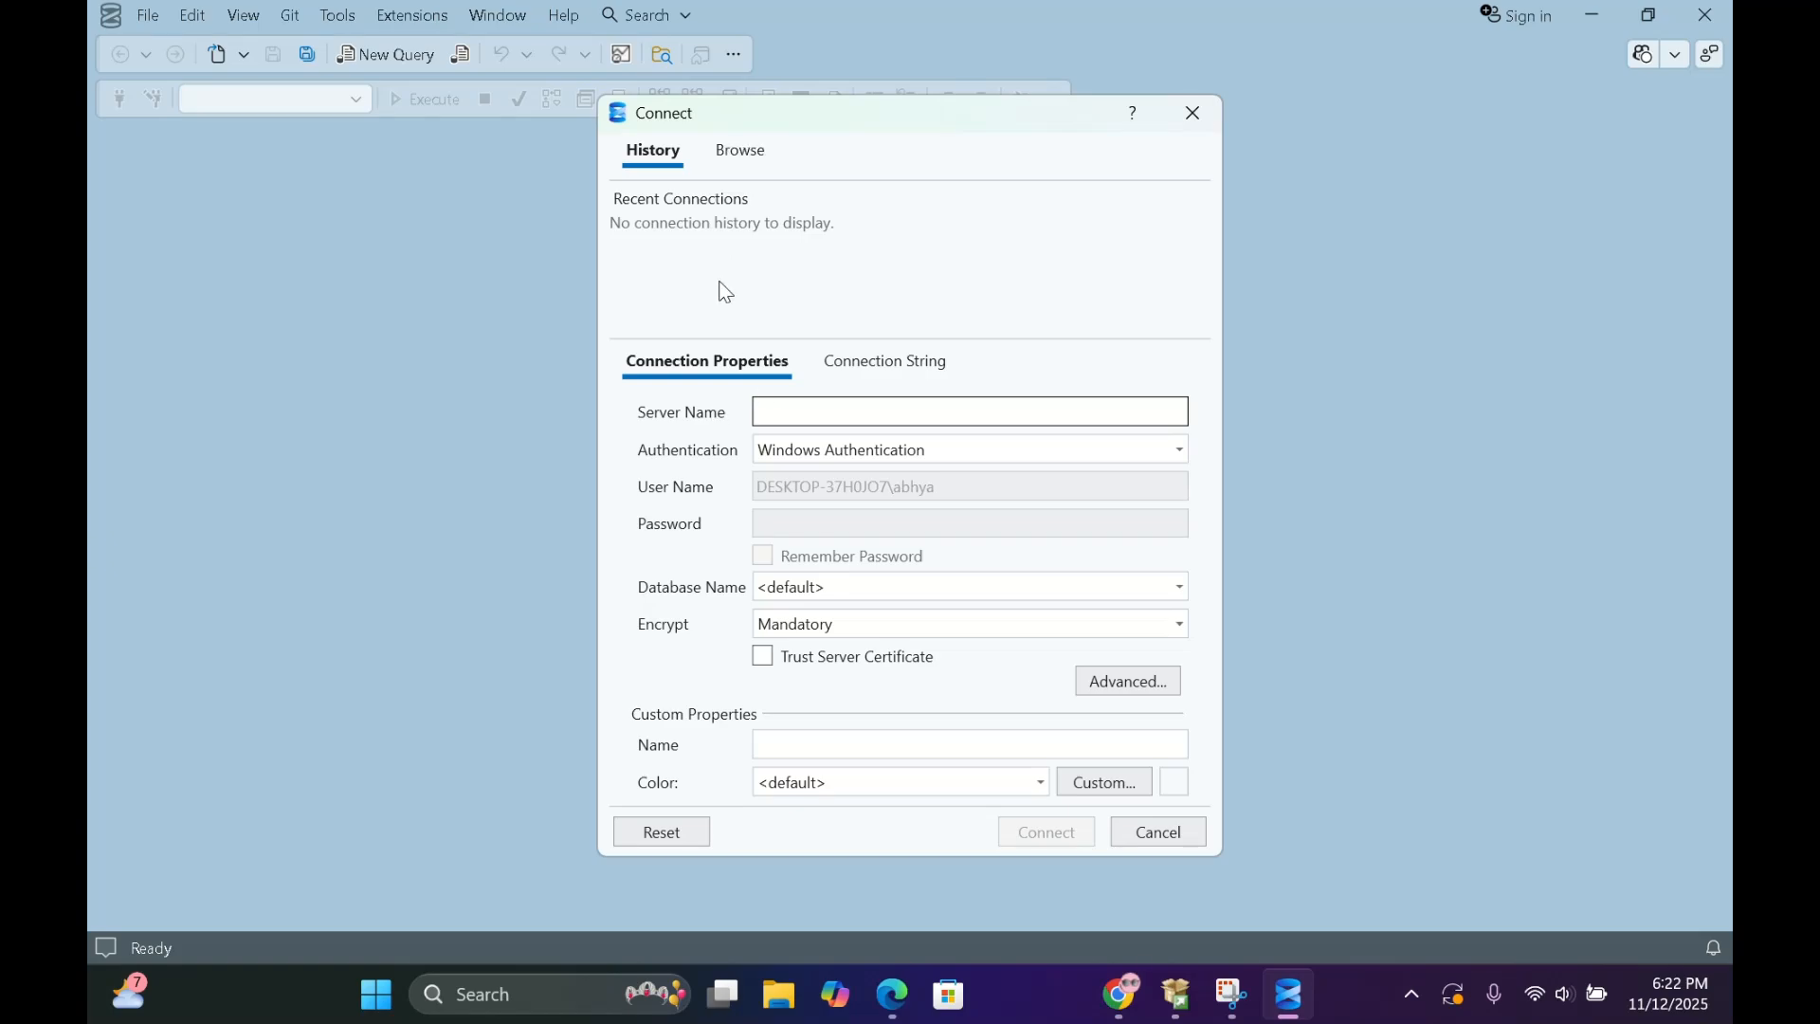
{"action": "left_click", "coordinate": [737, 149]}
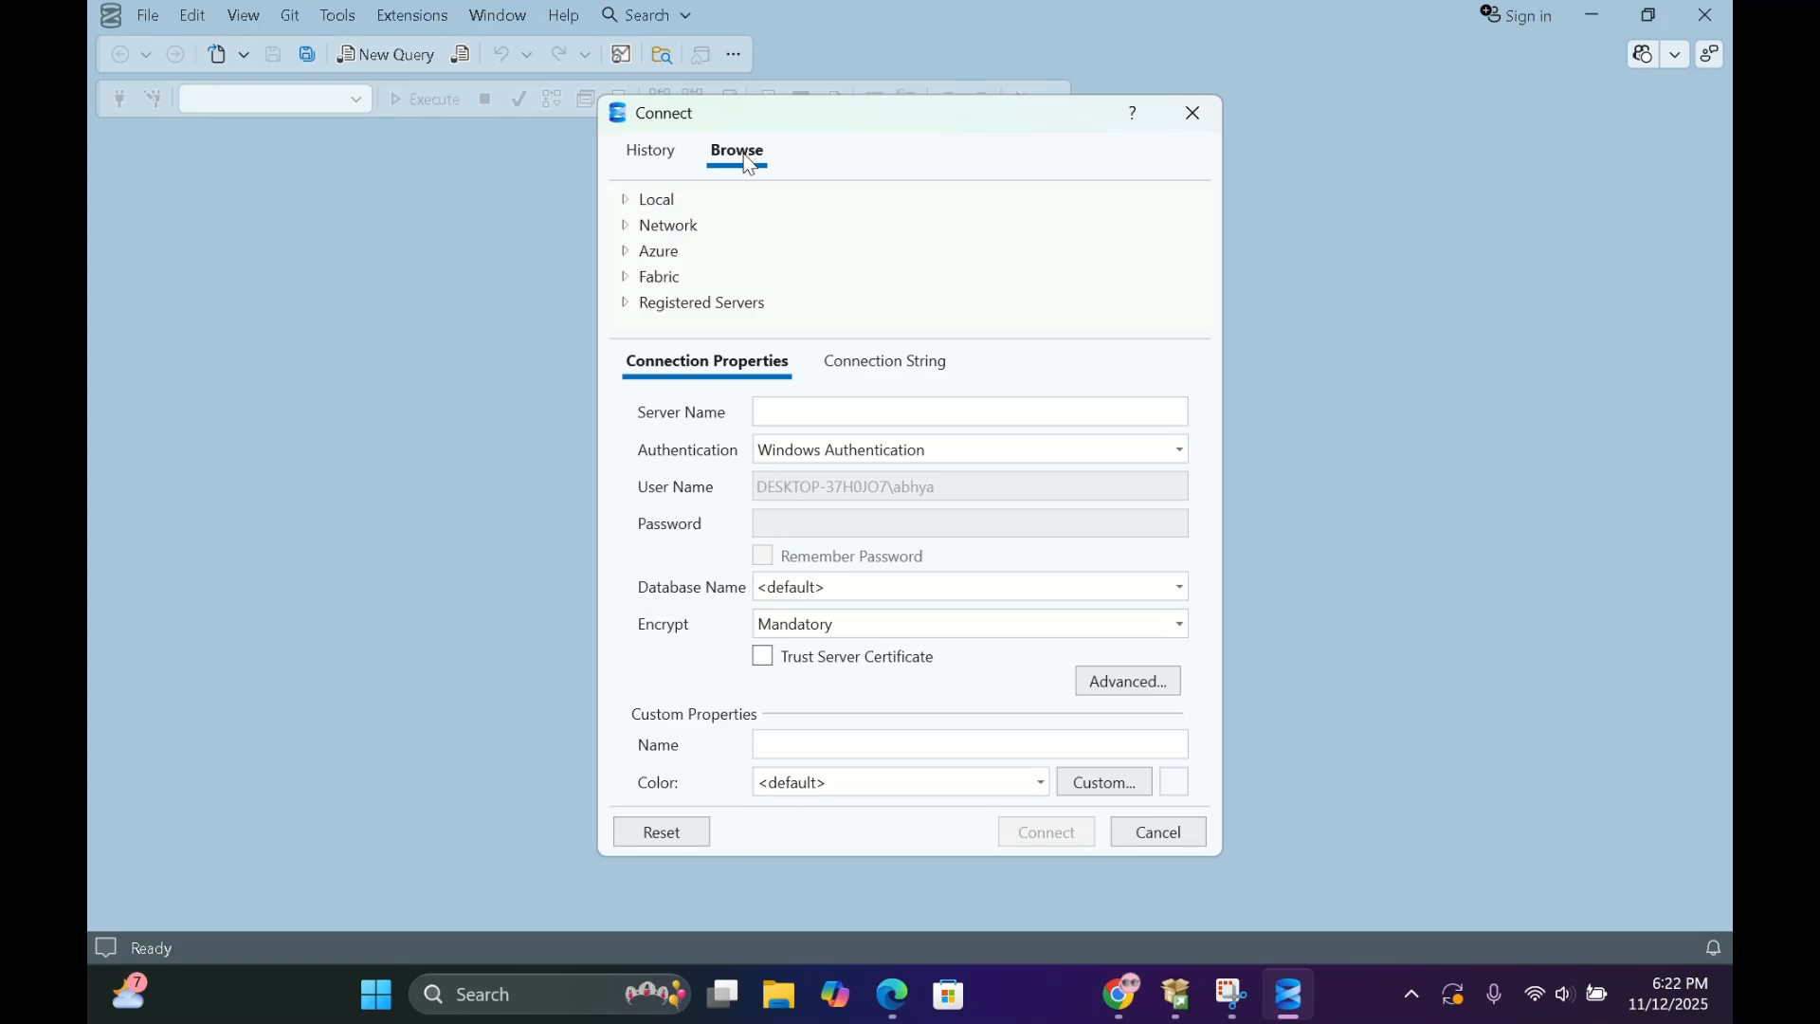
{"action": "left_click", "coordinate": [625, 198]}
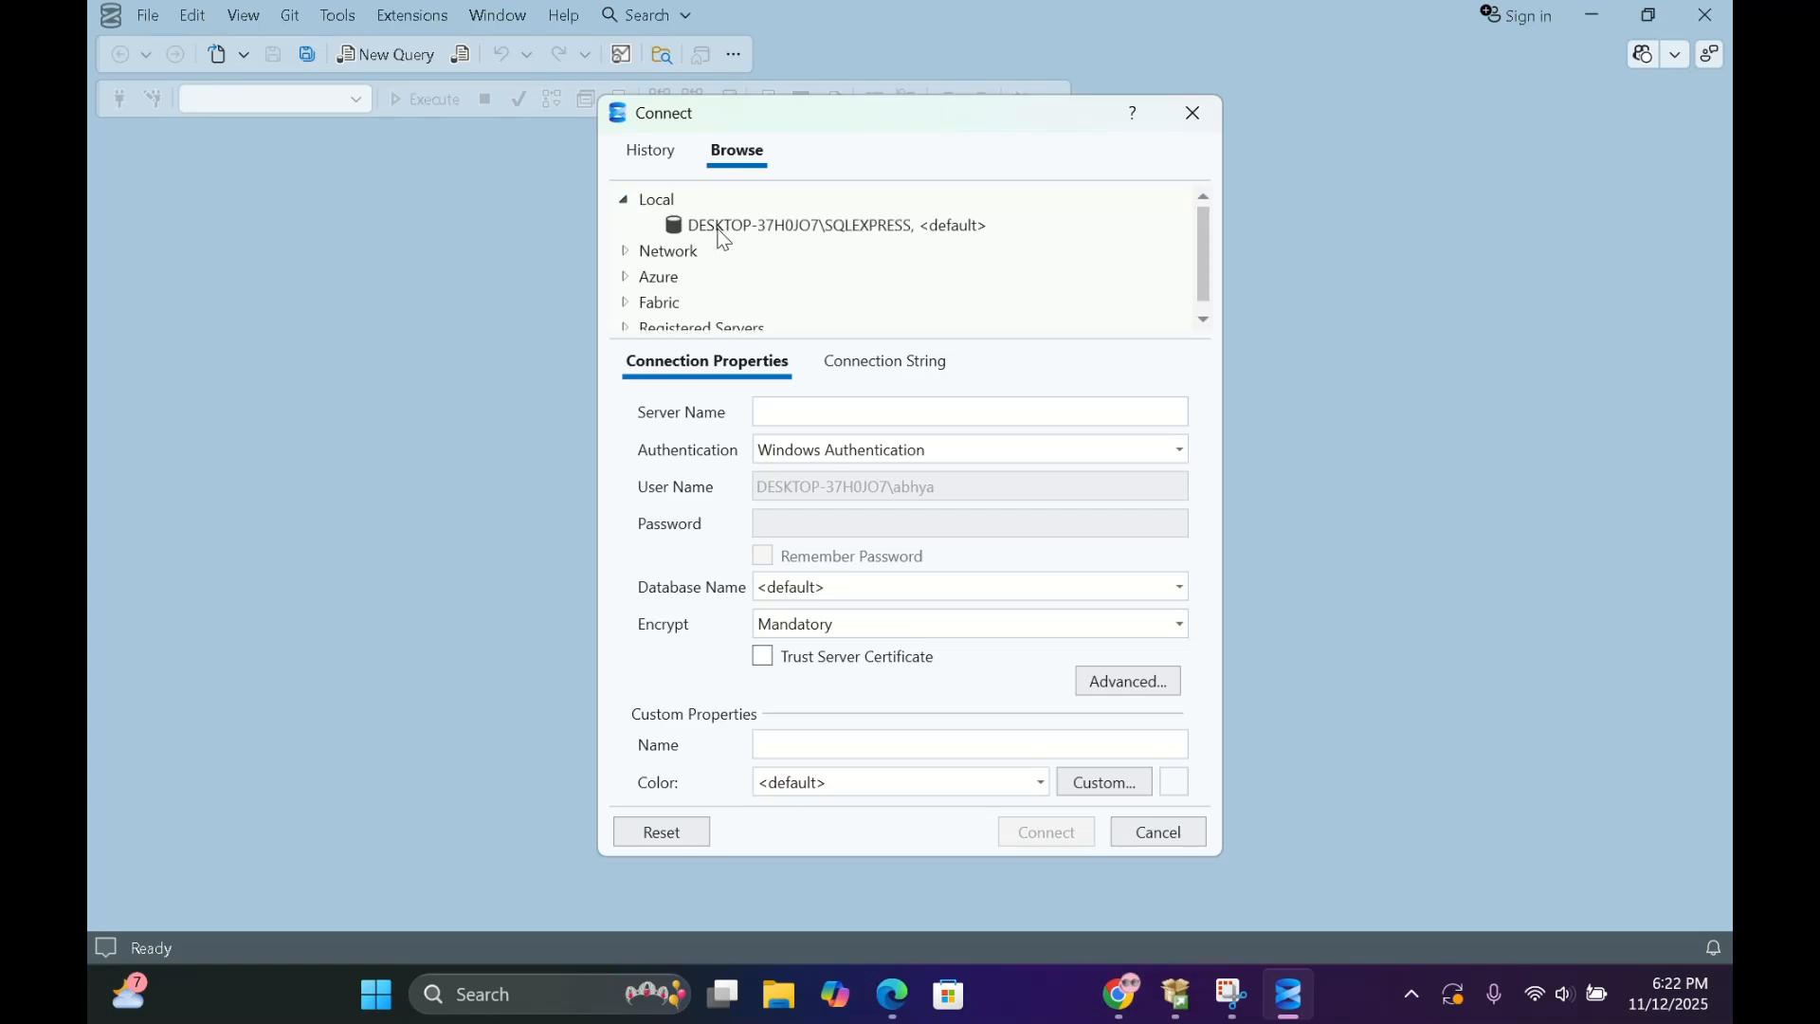
{"action": "left_click", "coordinate": [801, 225]}
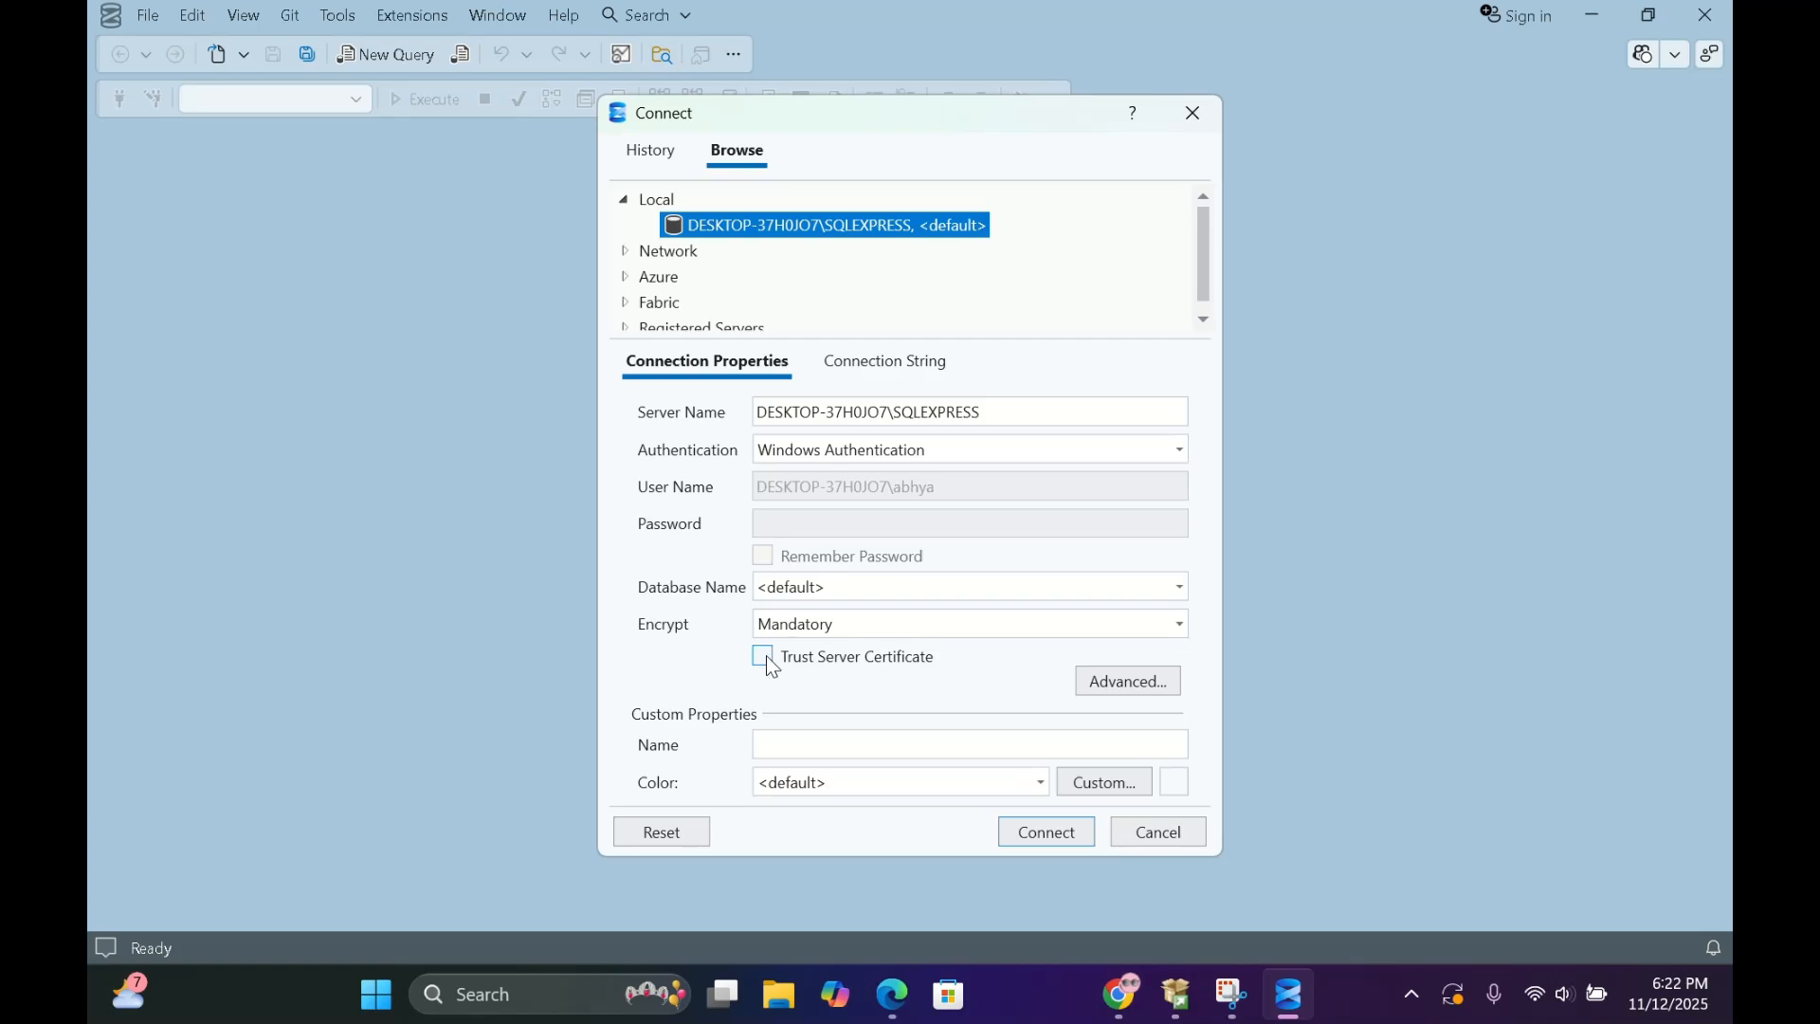
{"action": "left_click", "coordinate": [762, 656]}
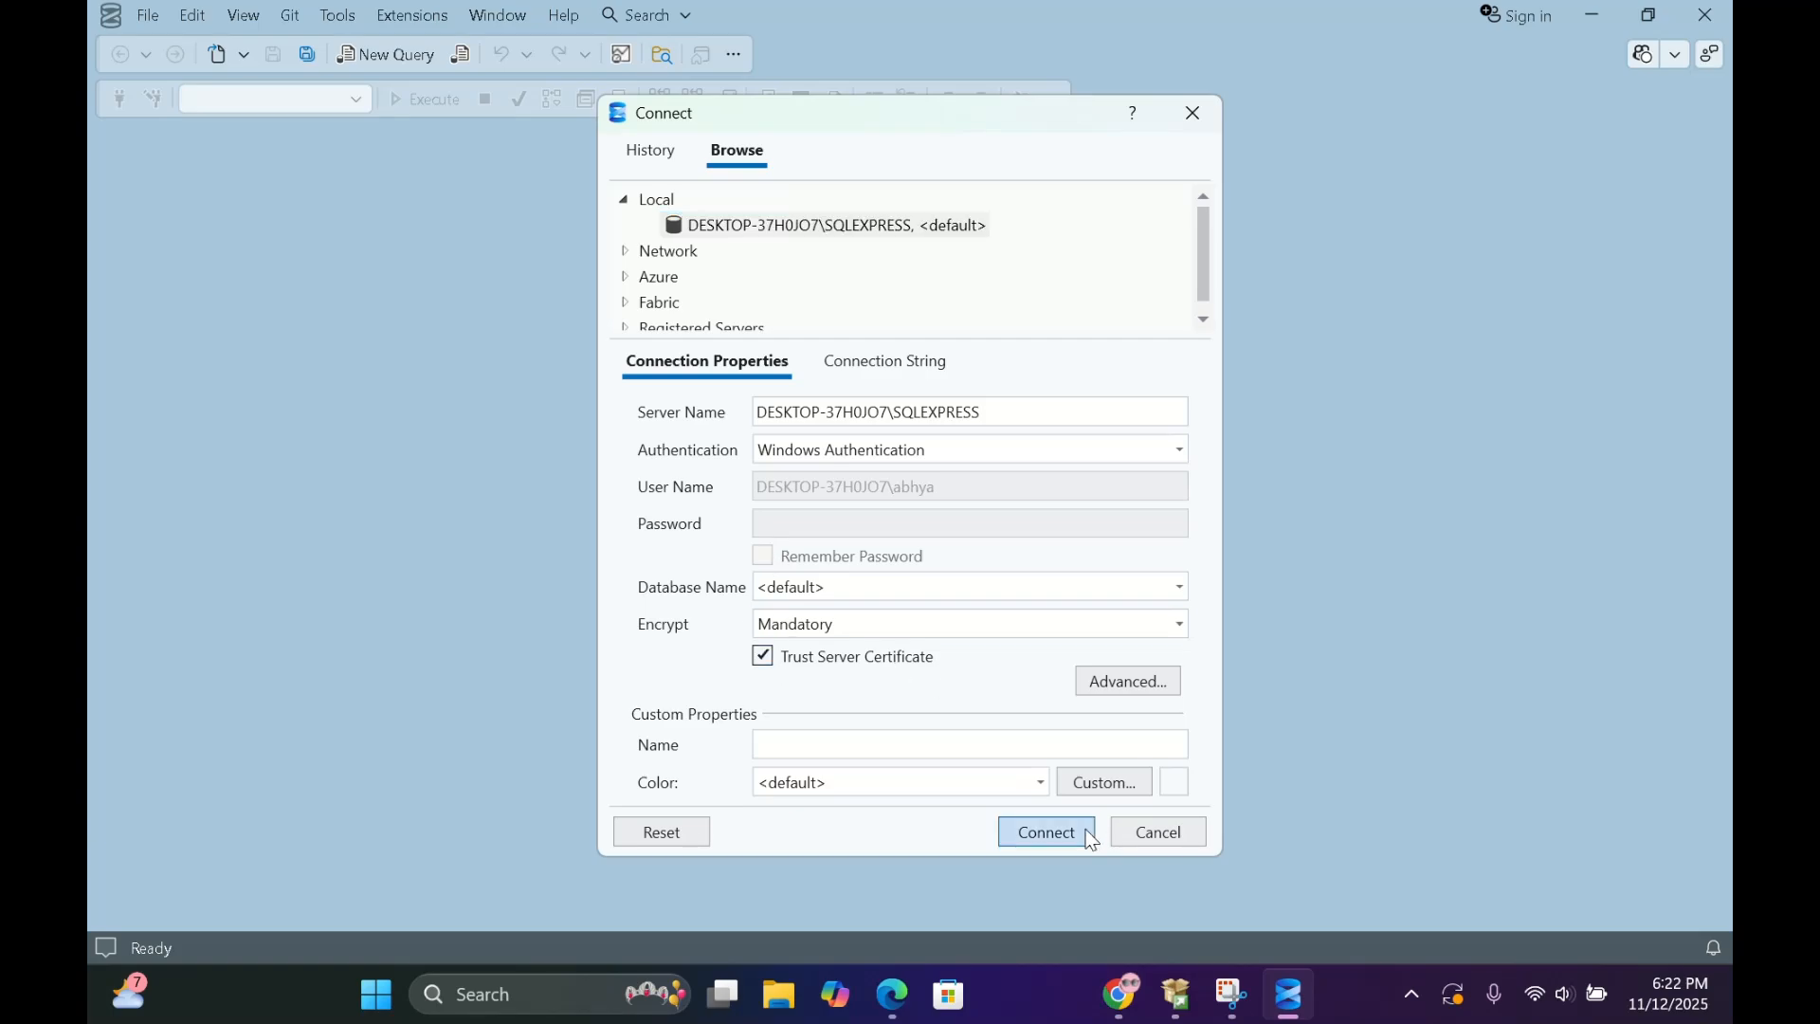
{"action": "left_click", "coordinate": [1044, 832]}
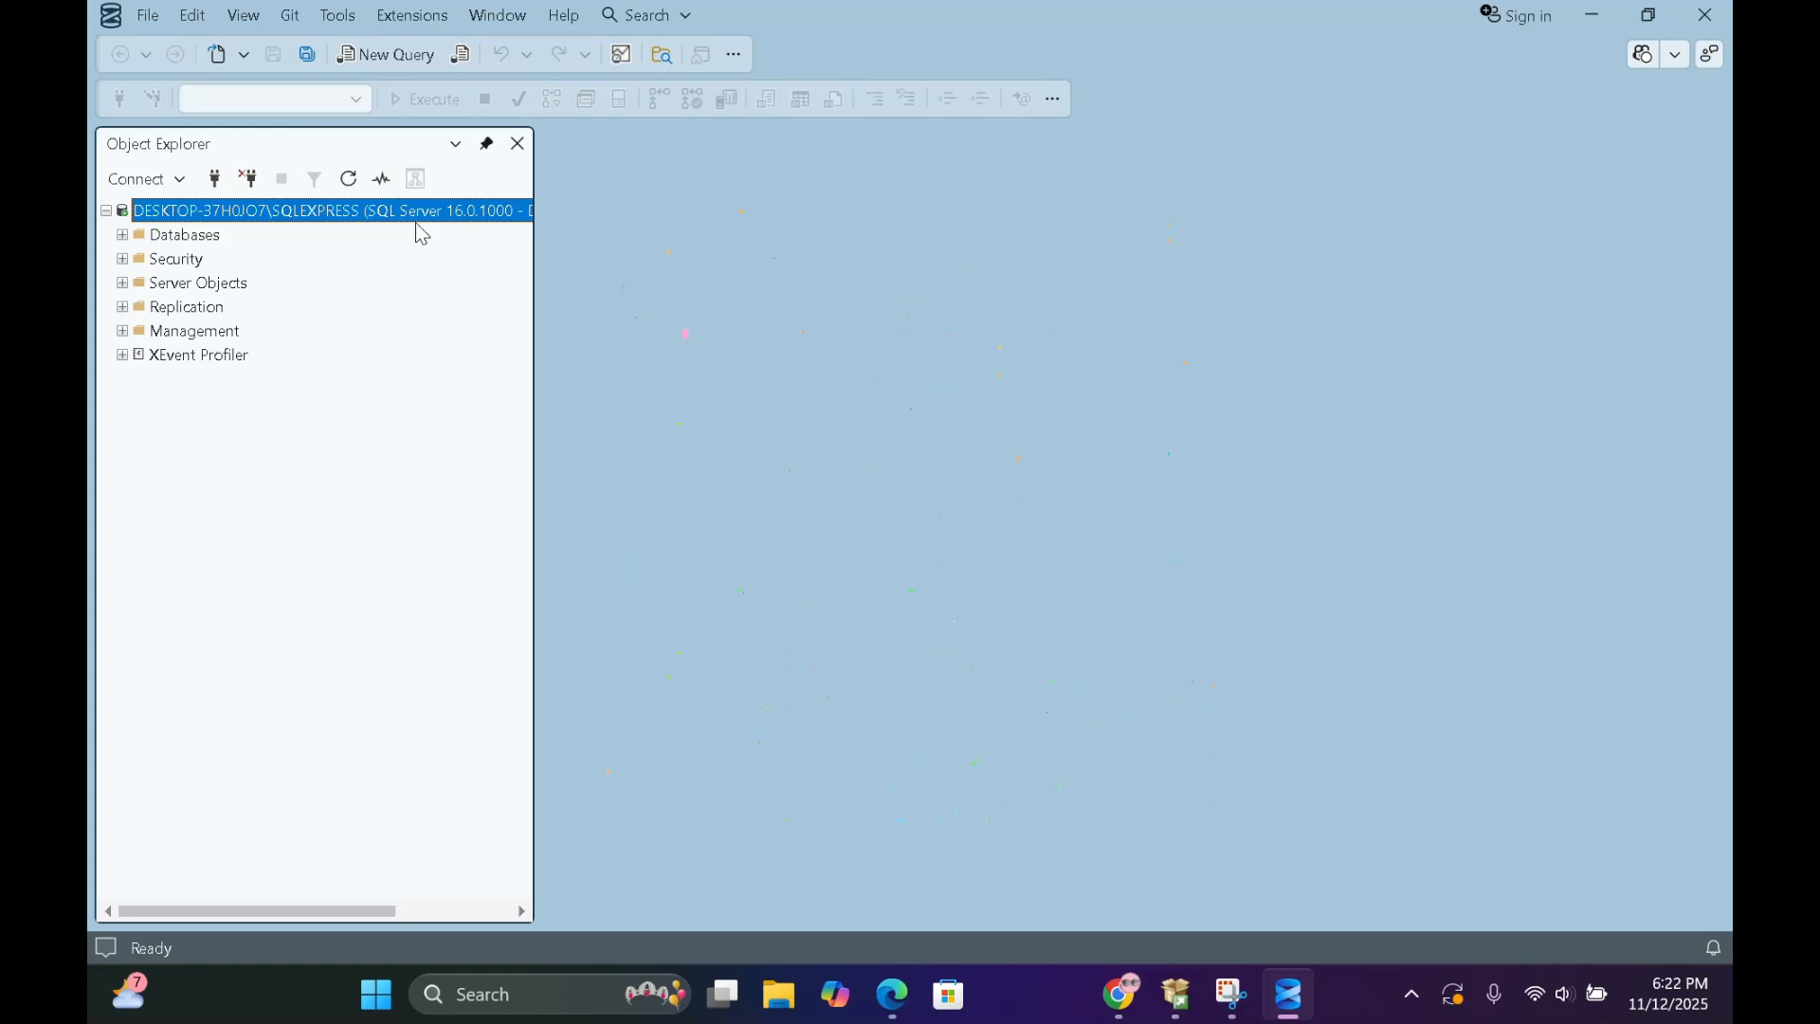
{"action": "mouse_move", "coordinate": [413, 15]}
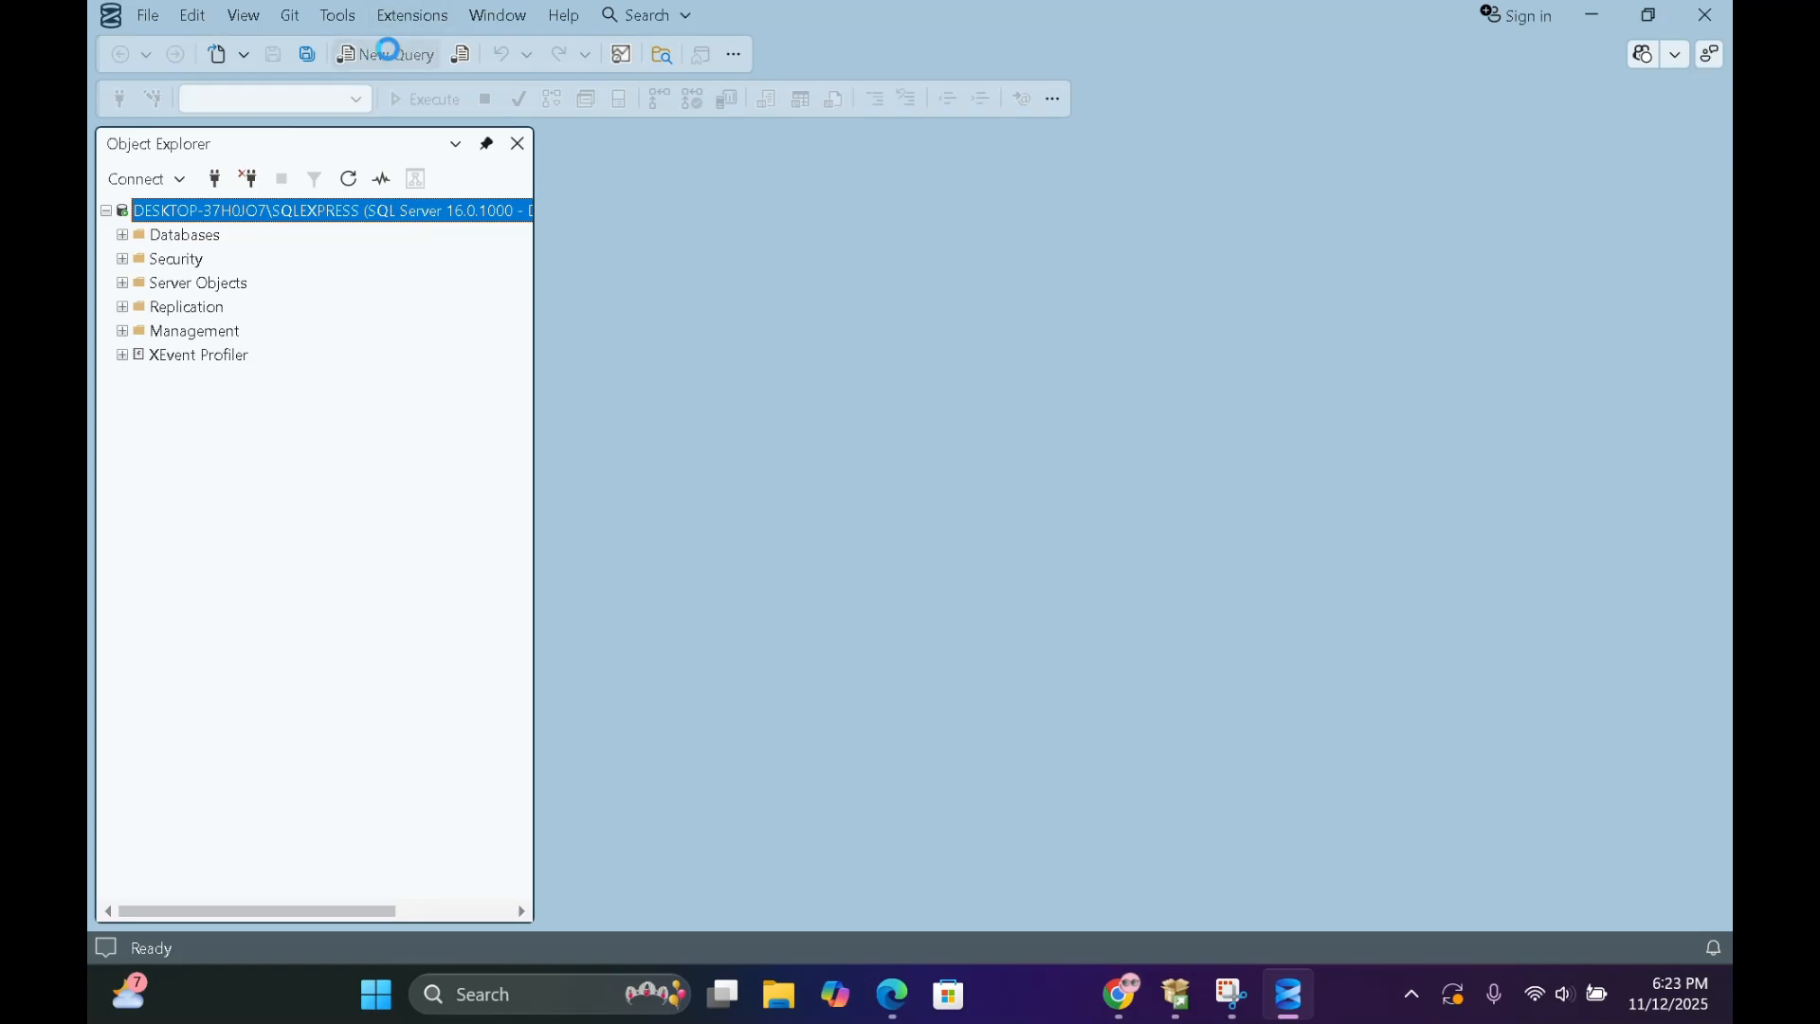
Step: Run 'create database BitwiseDB' in a new query window
{"action": "left_click", "coordinate": [396, 53]}
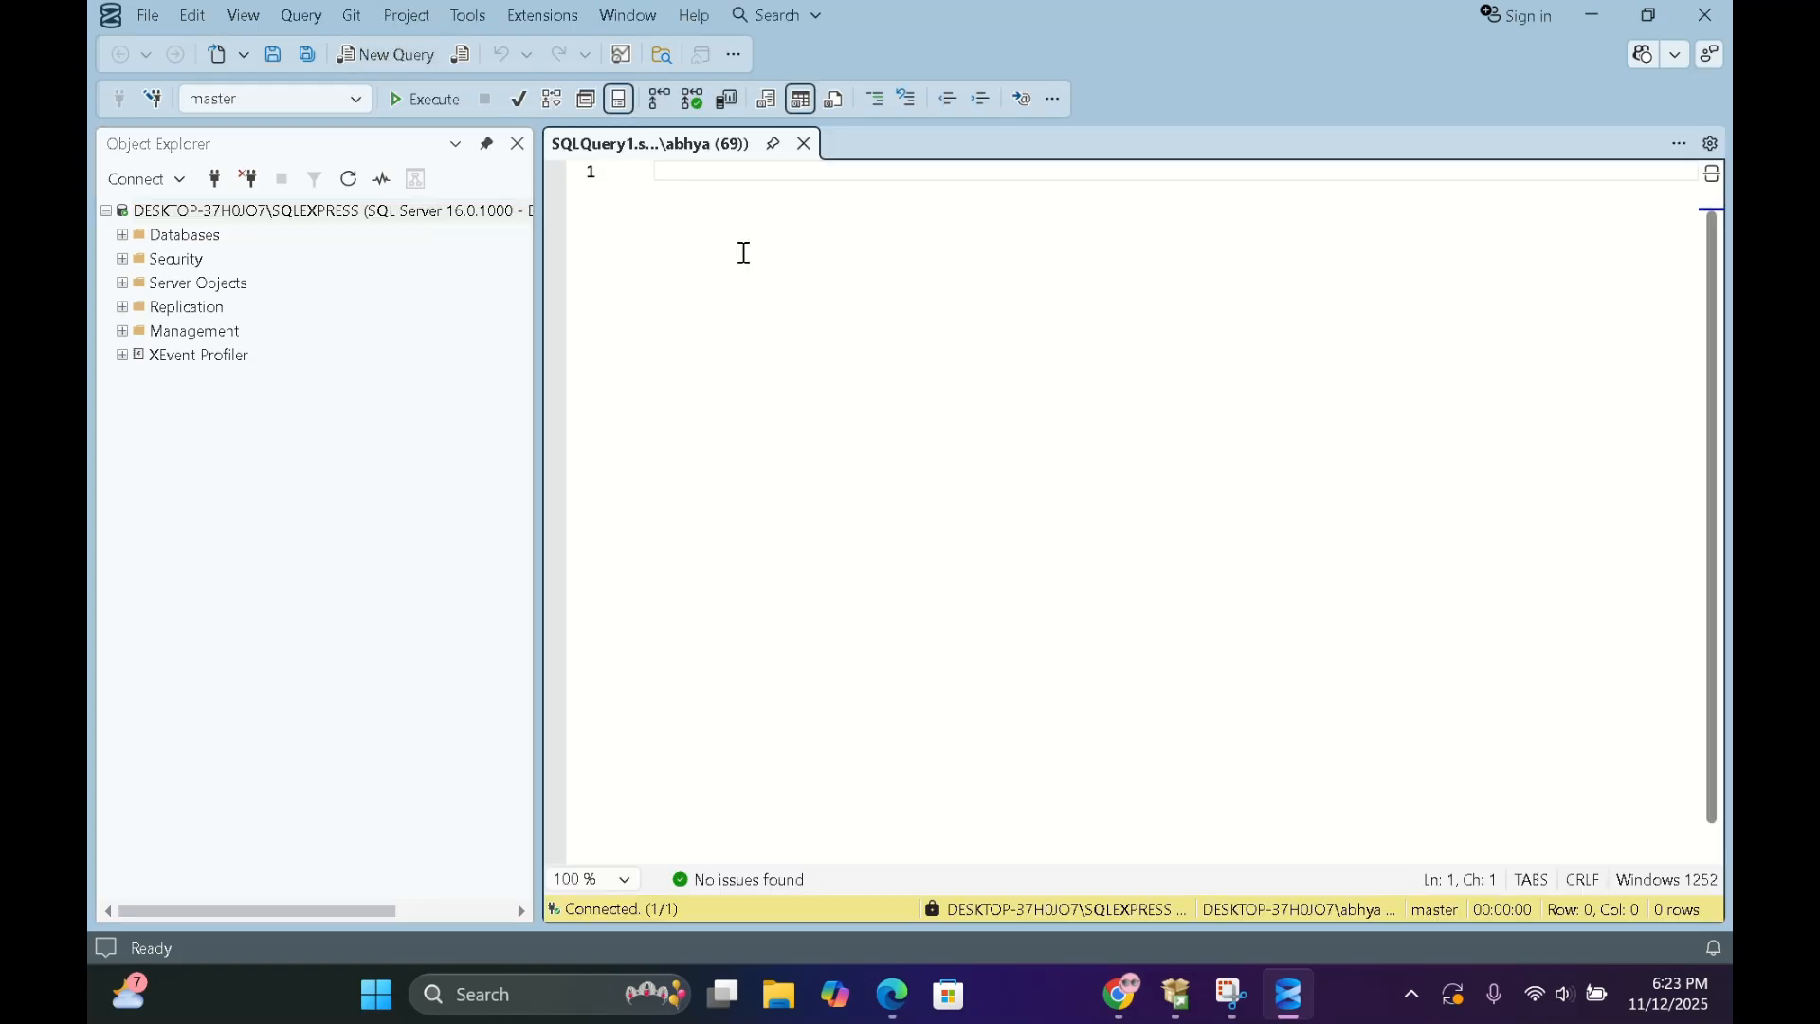
{"action": "type", "text": "crea"}
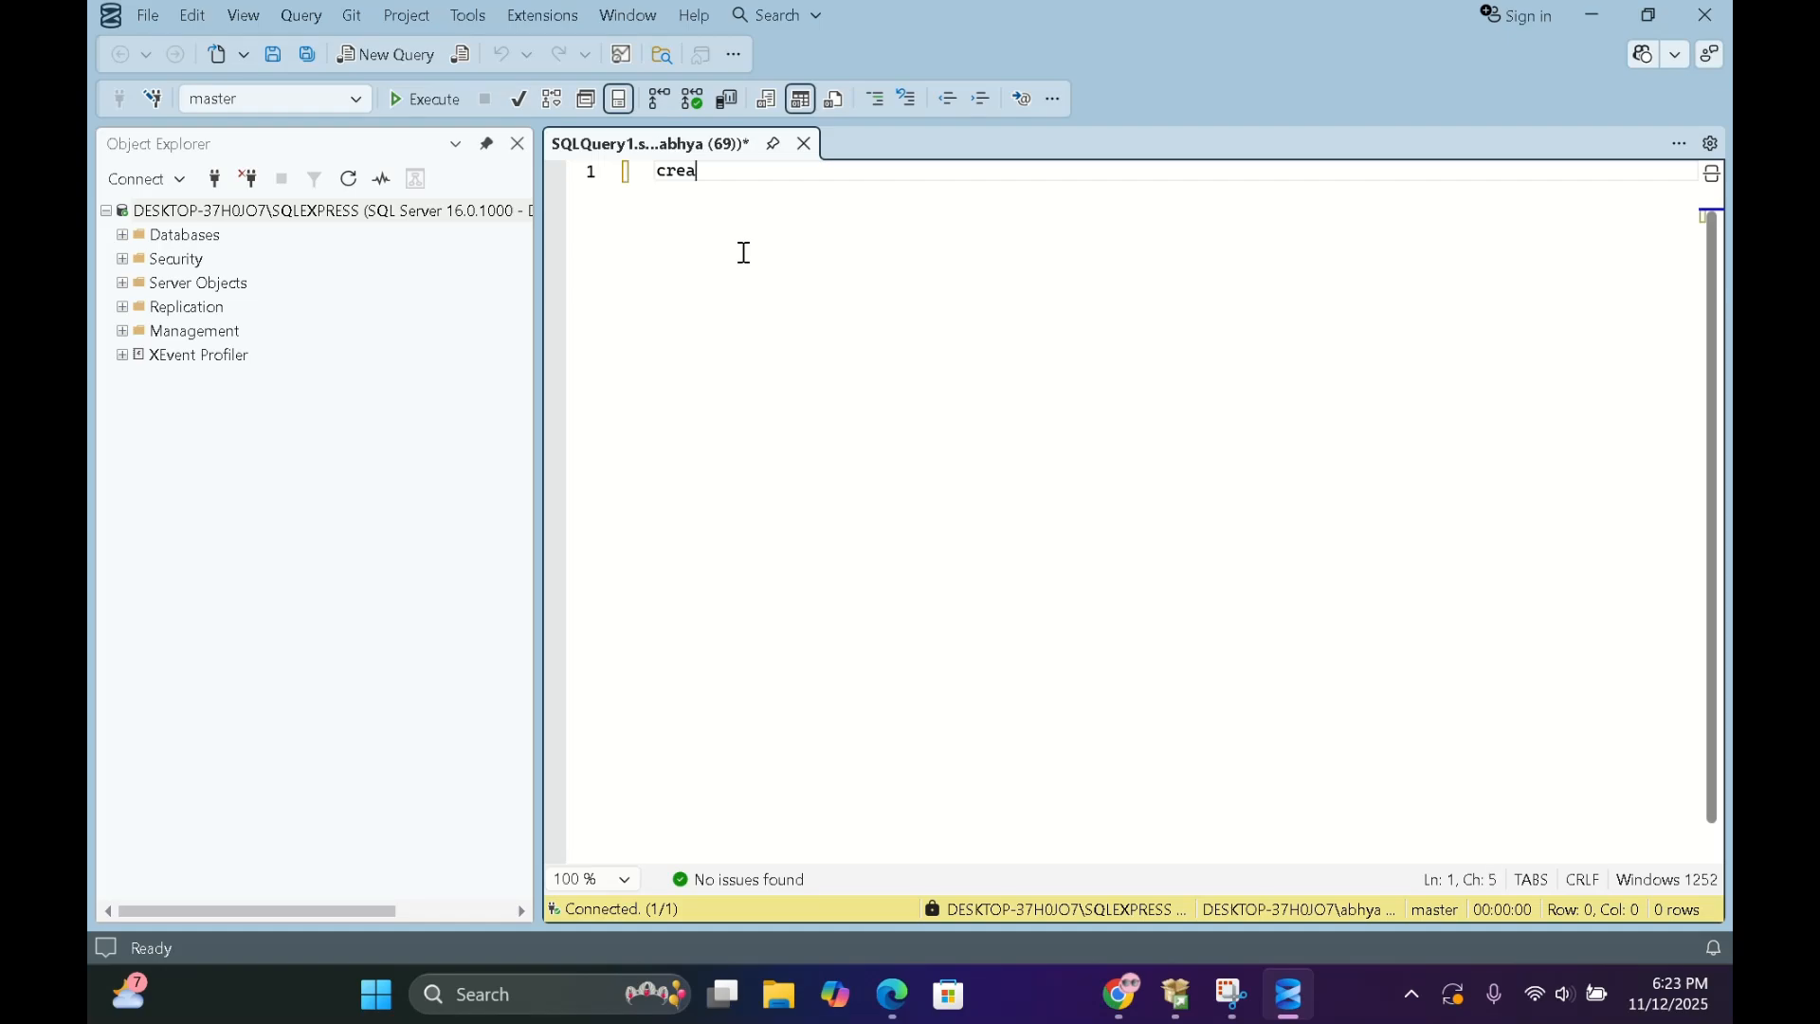
{"action": "type", "text": "te databa"}
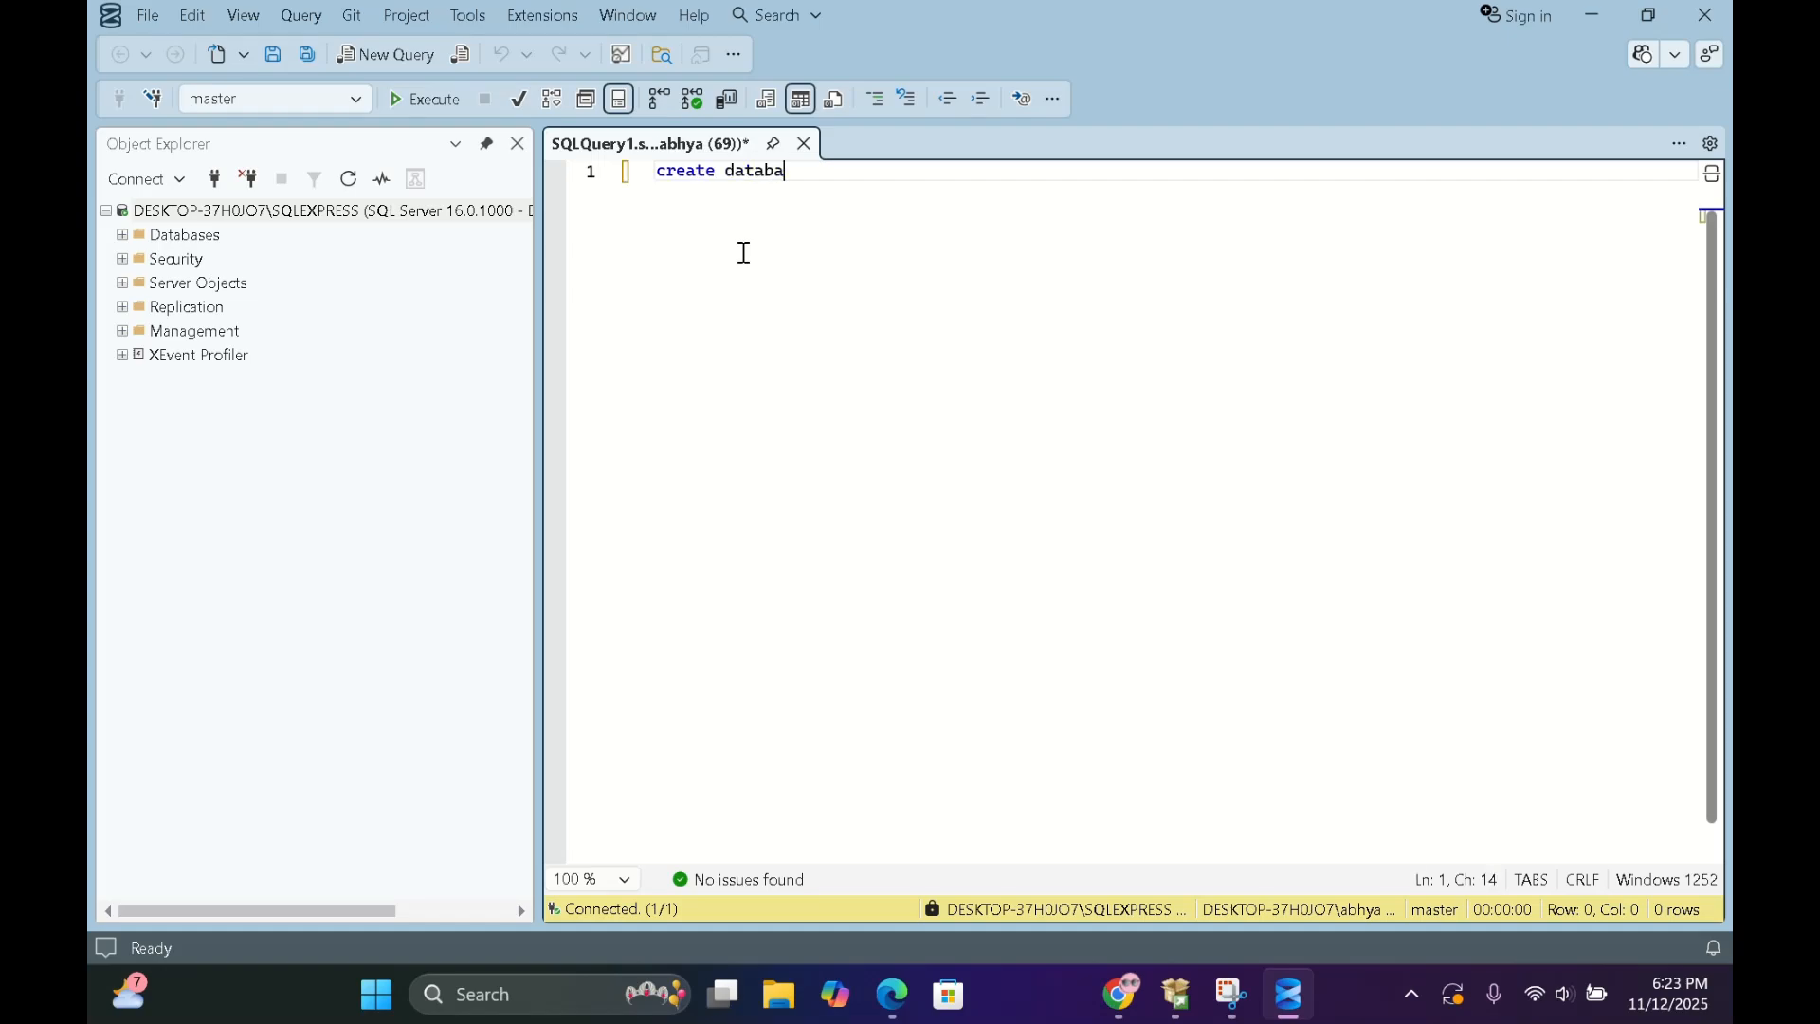
{"action": "type", "text": "se"}
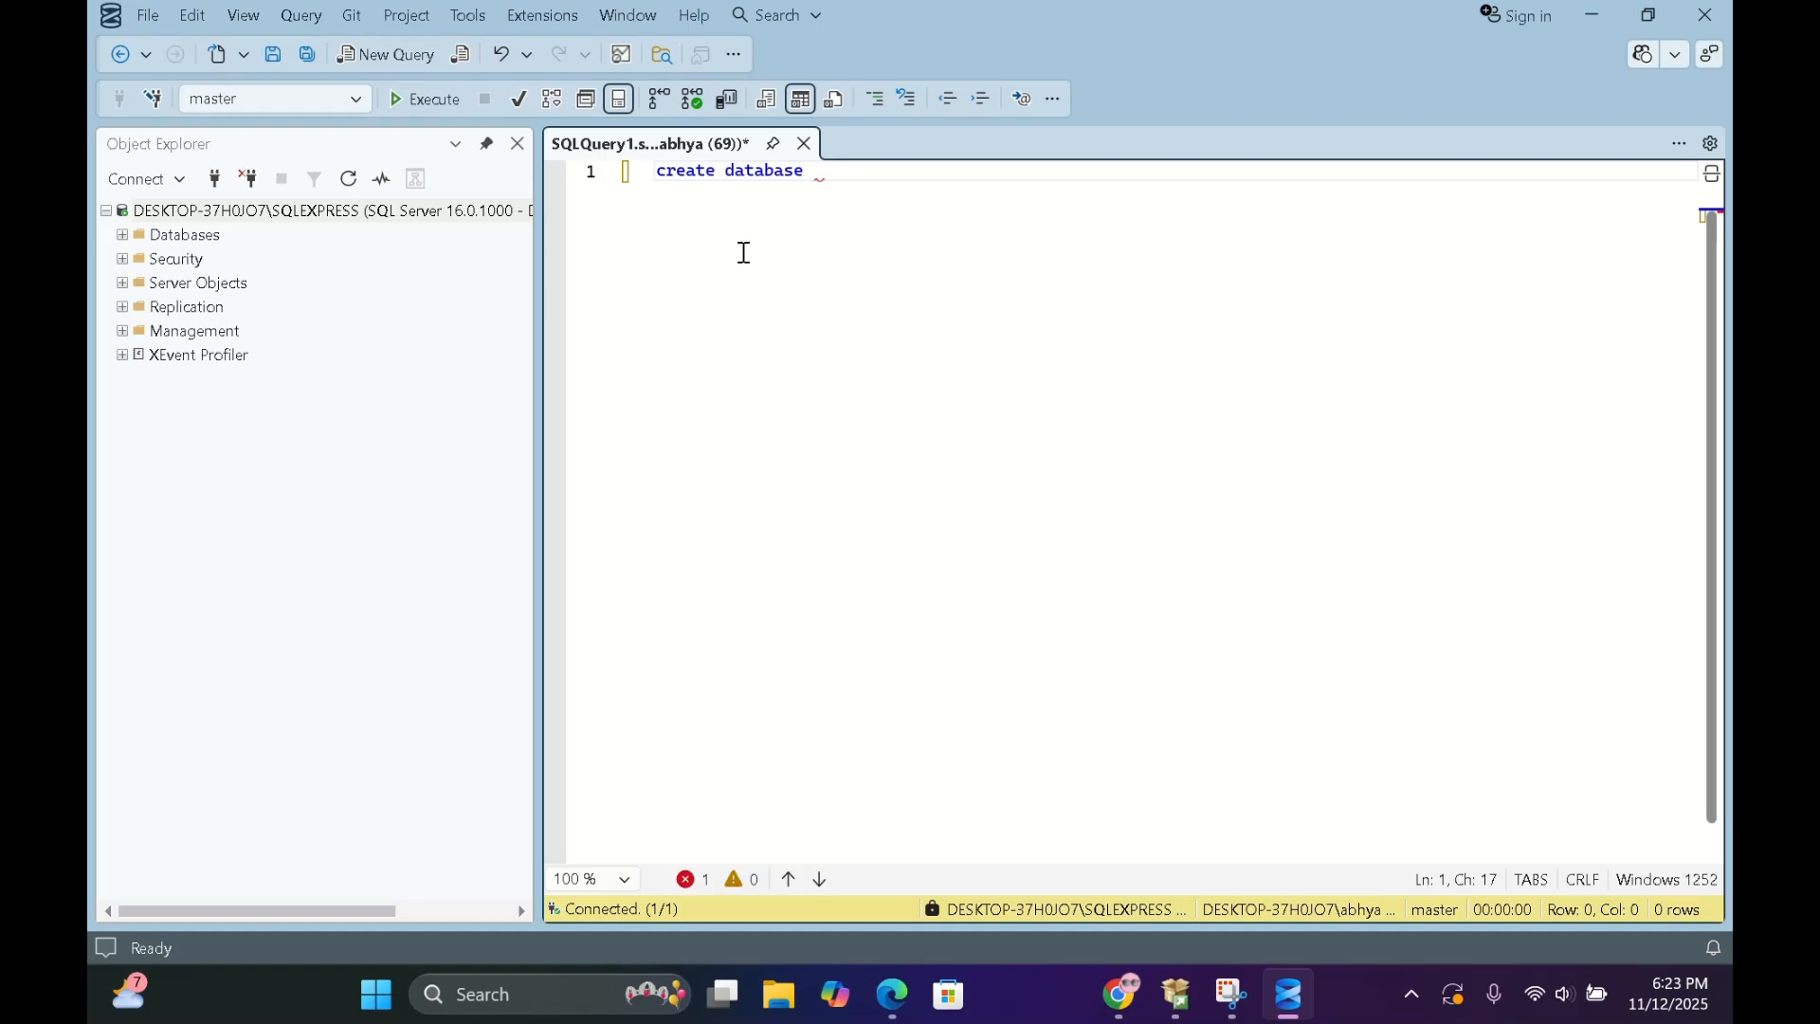
{"action": "type", "text": "Bit"}
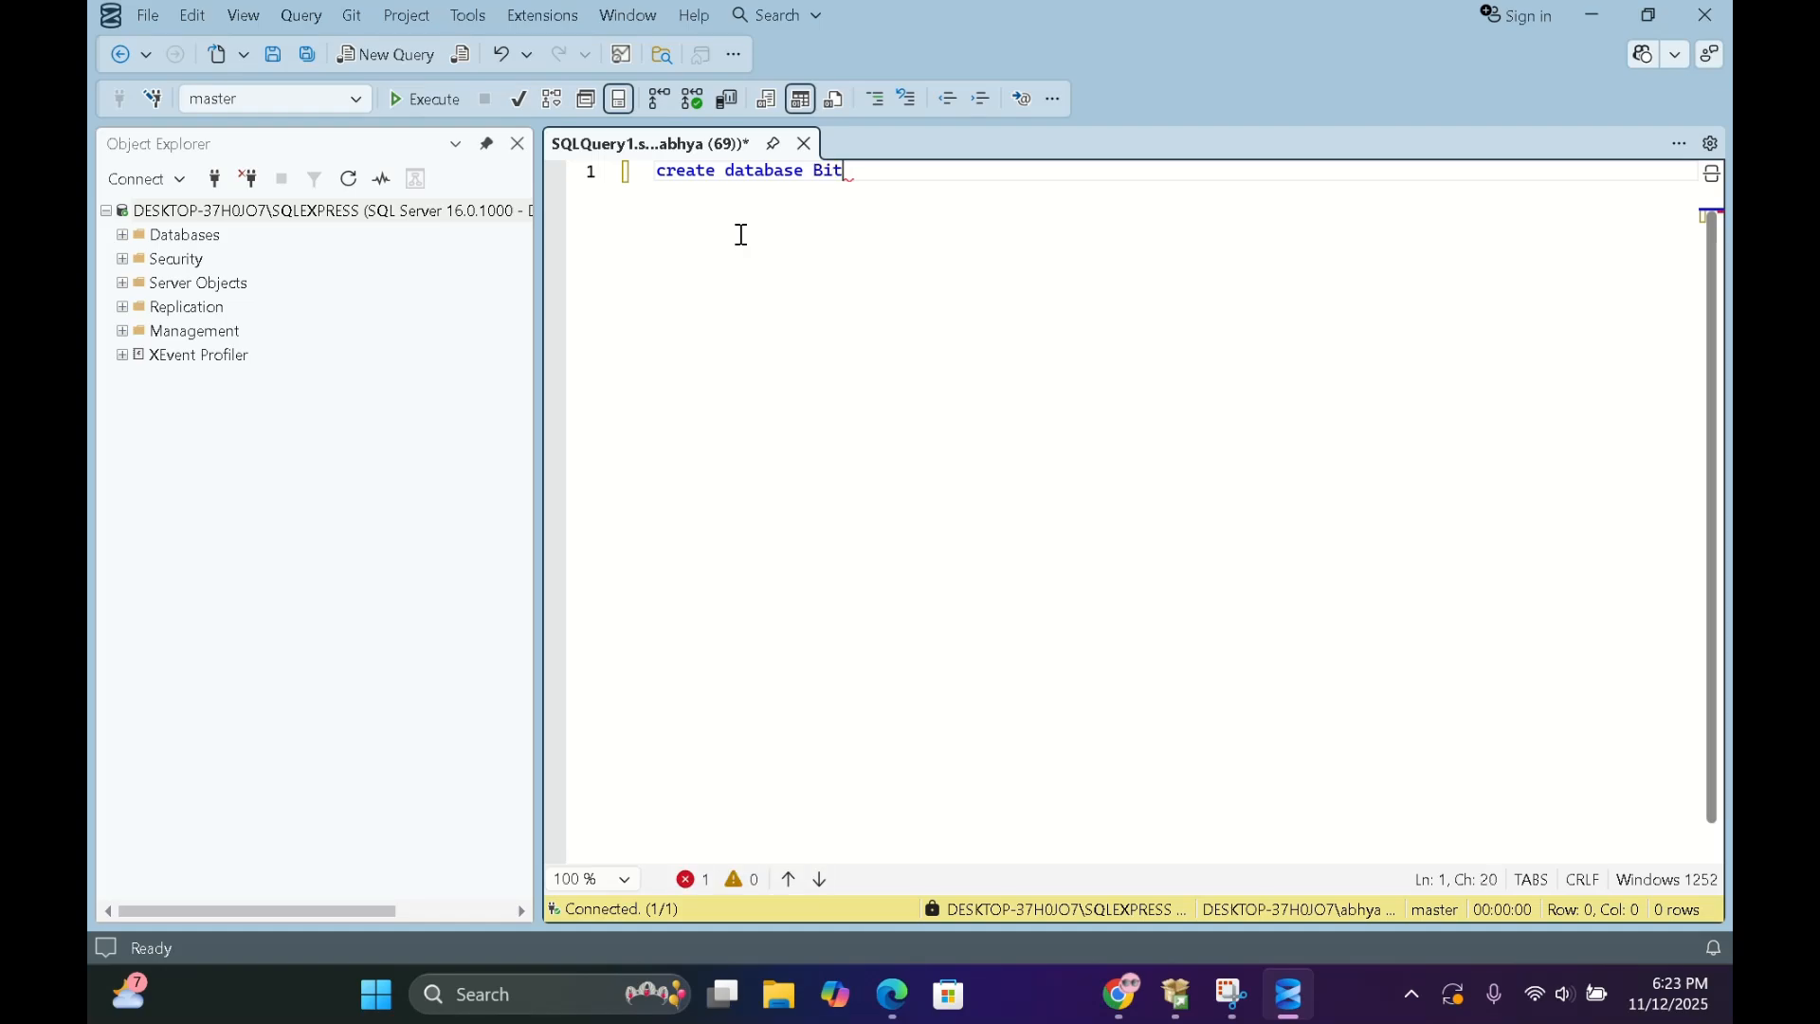
{"action": "type", "text": "wiseDB"}
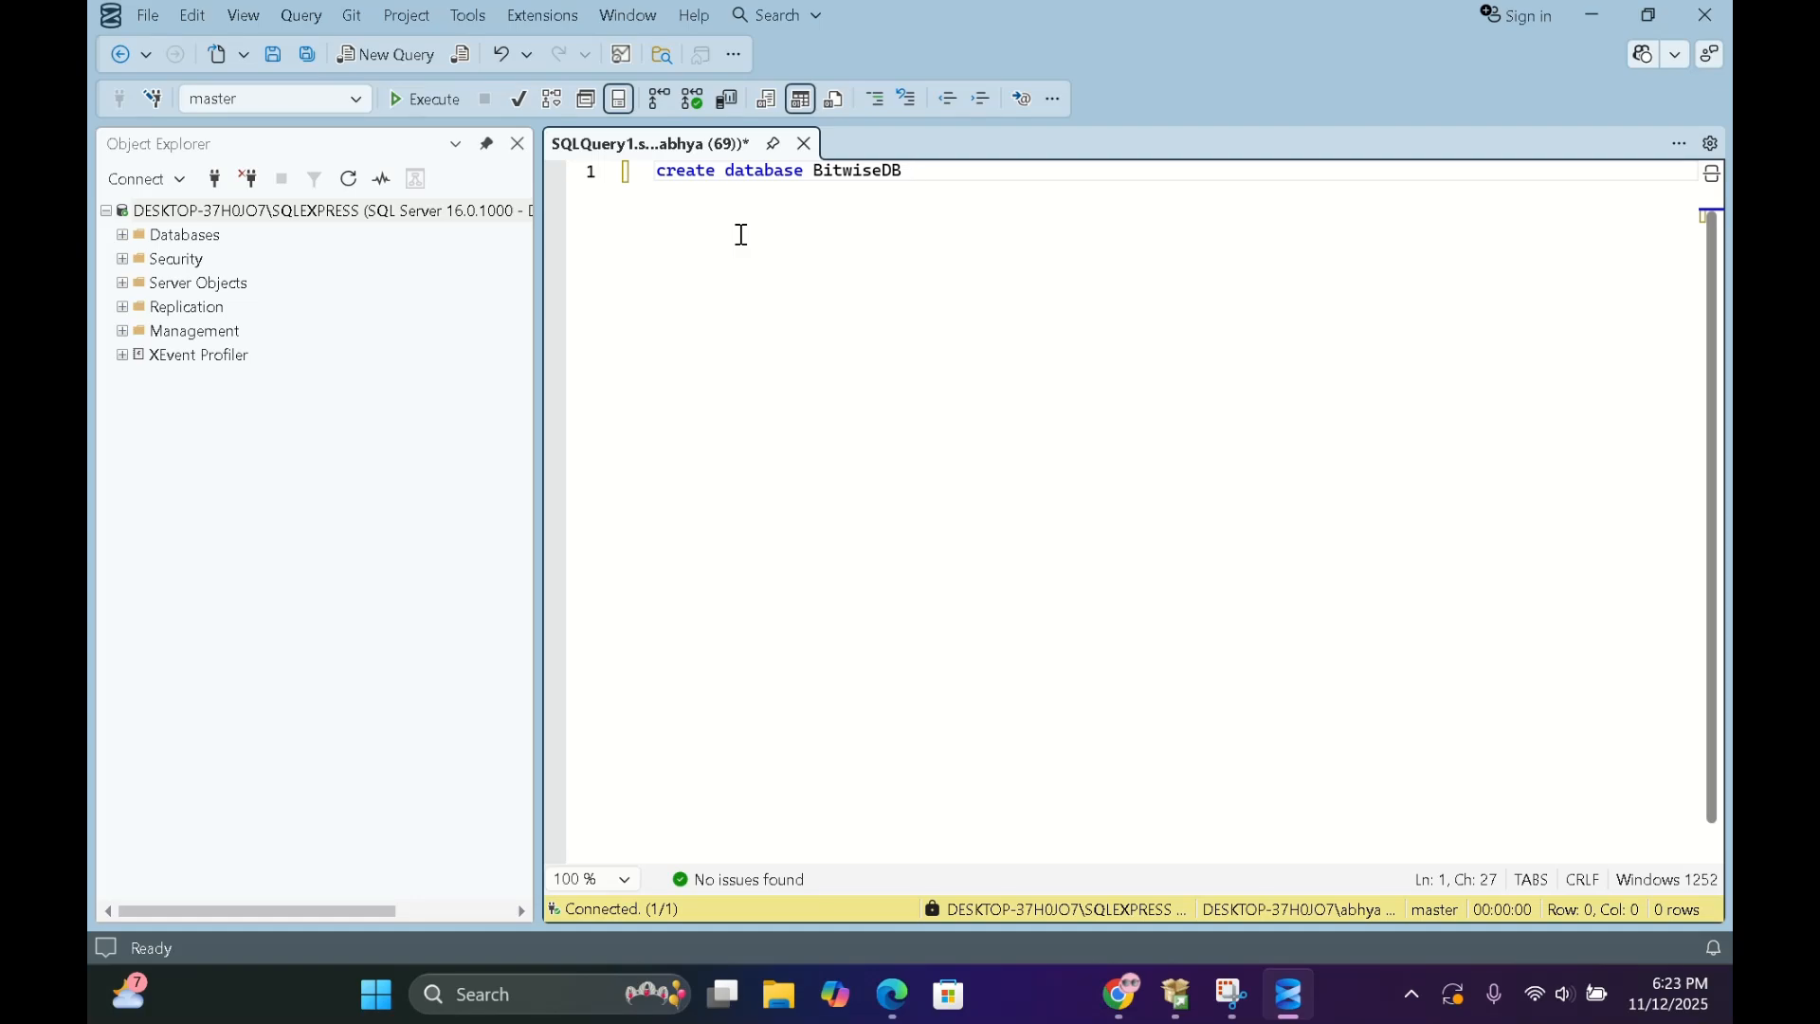
{"action": "left_click", "coordinate": [434, 98]}
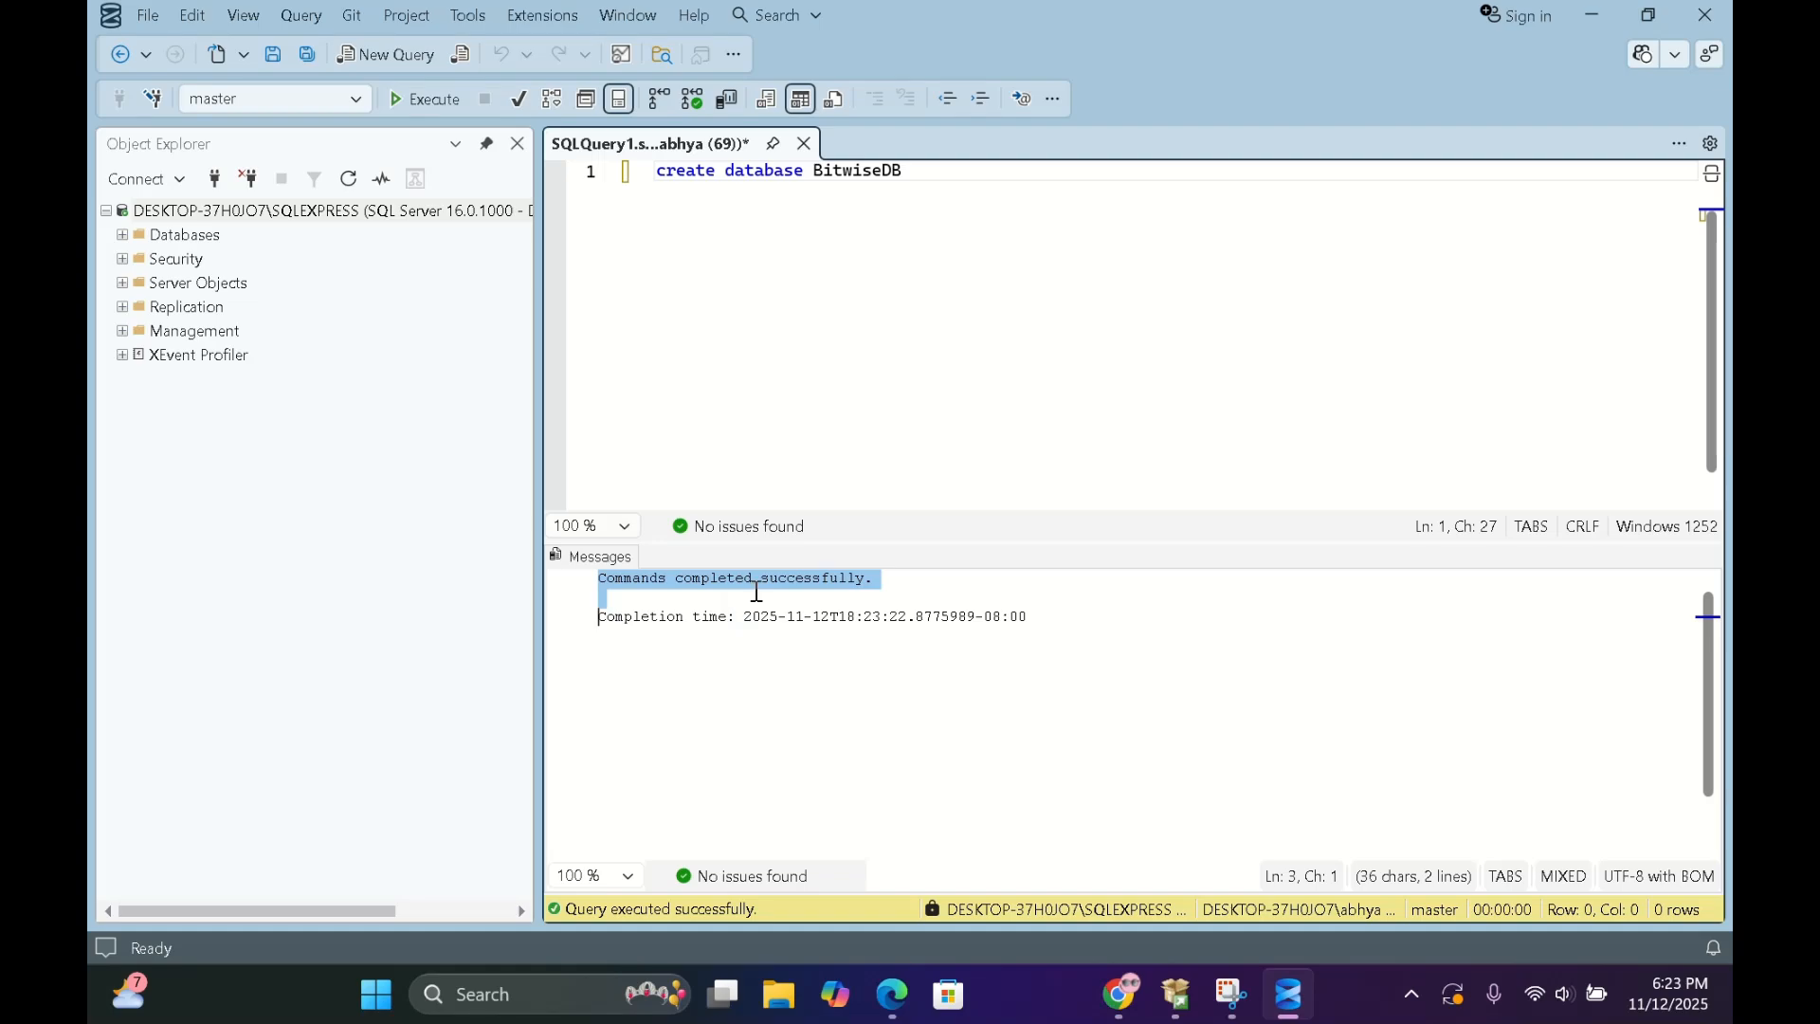
{"action": "mouse_move", "coordinate": [900, 578]}
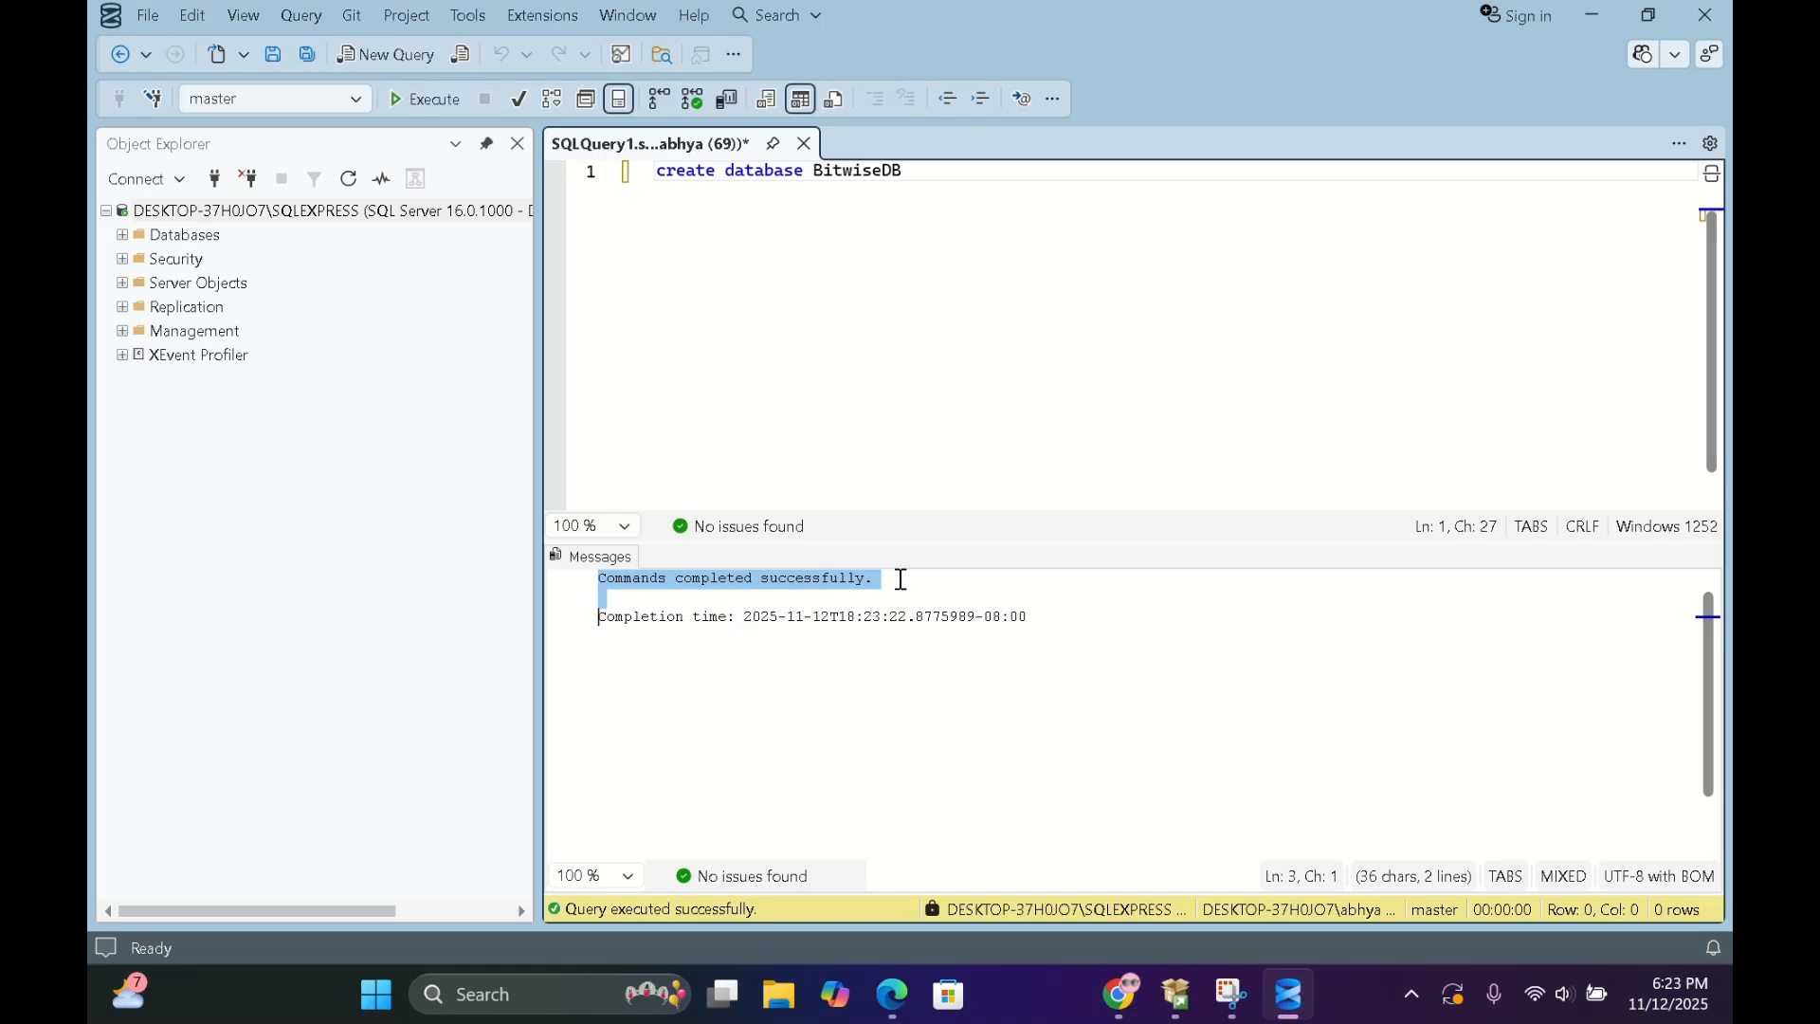
Step: Refresh Object Explorer and select BitwiseDB under Databases
{"action": "right_click", "coordinate": [184, 233]}
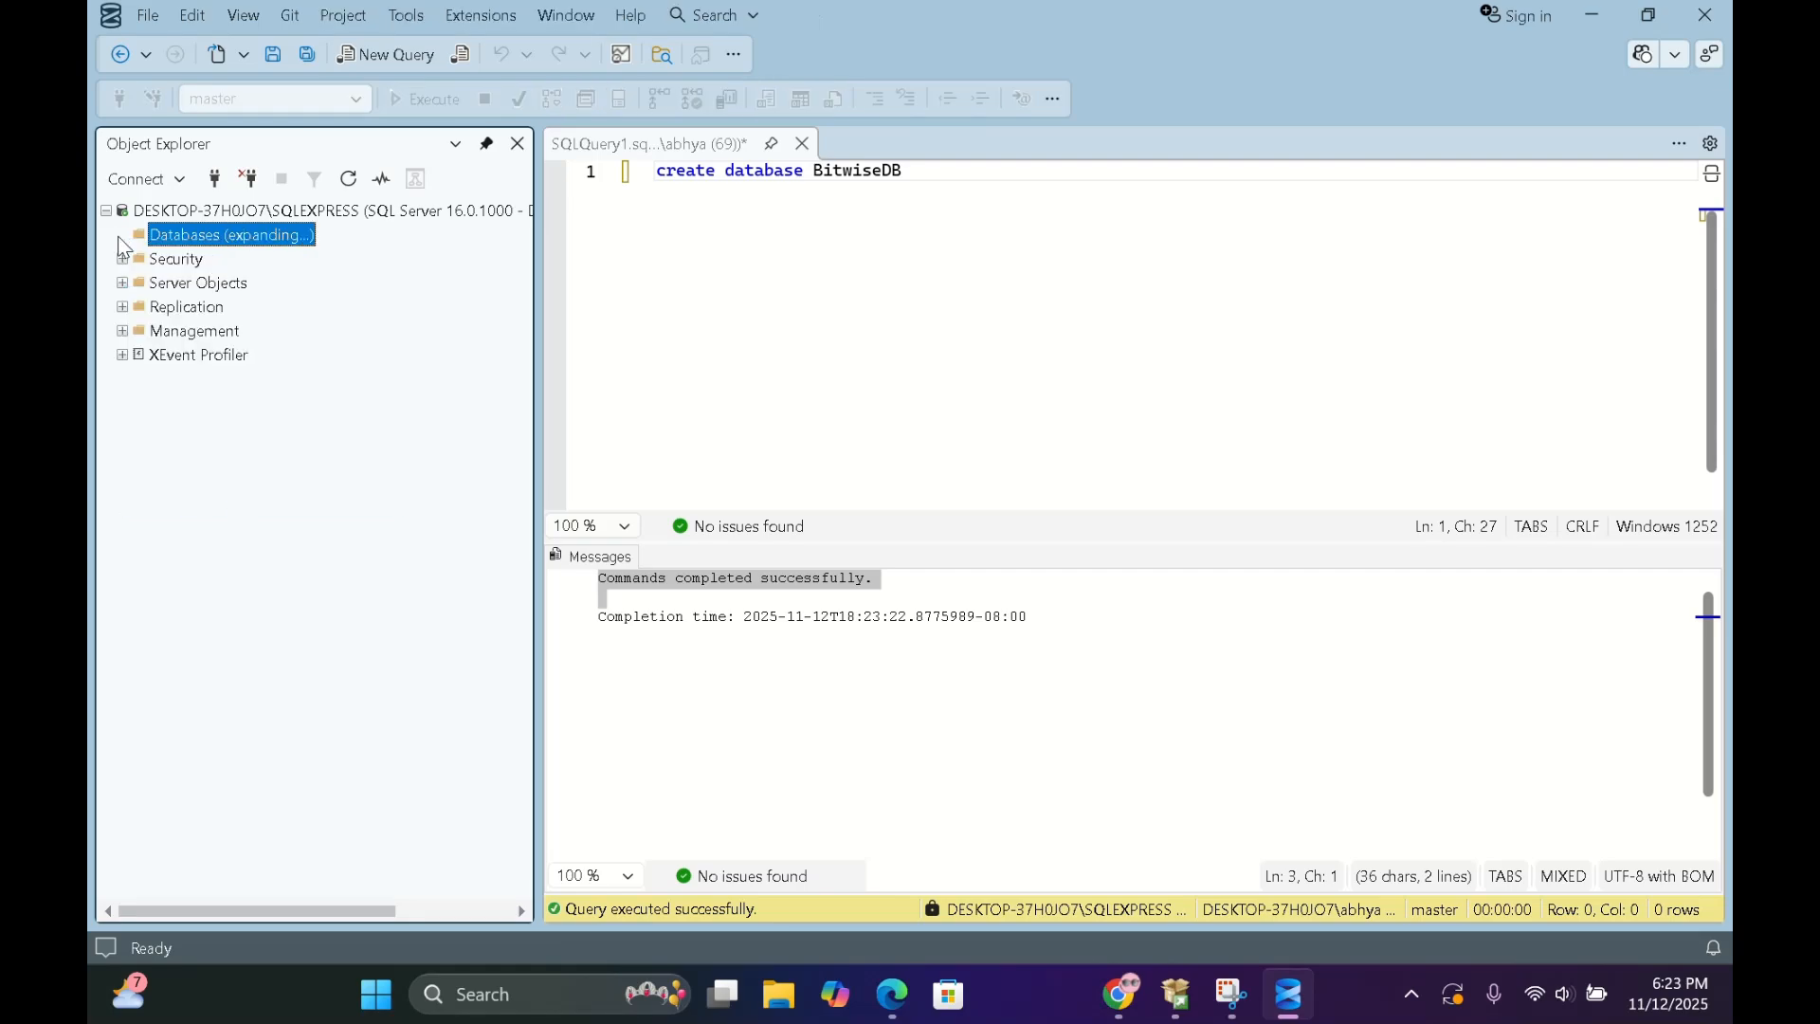
{"action": "left_click", "coordinate": [123, 234]}
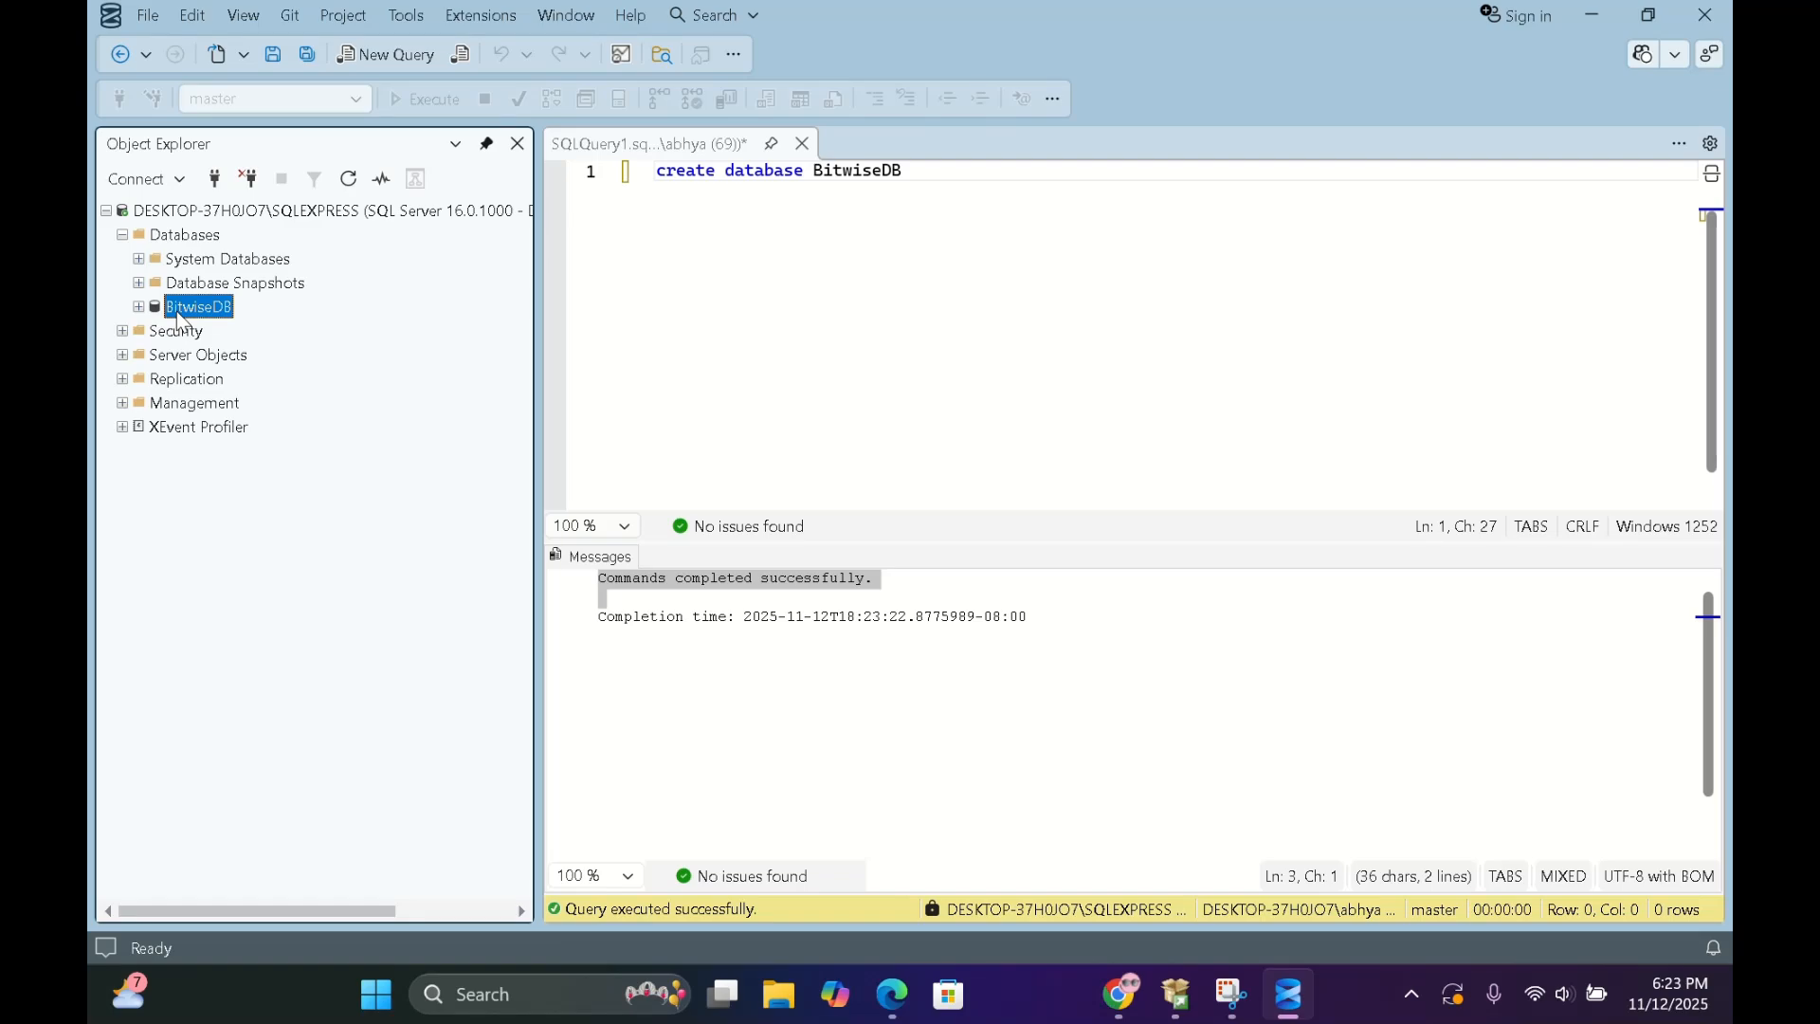